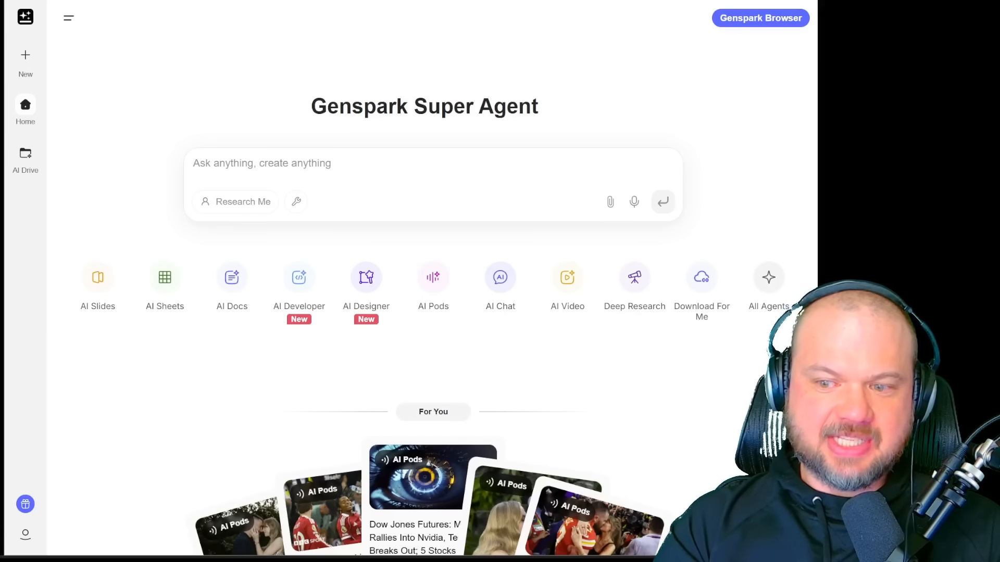
pyautogui.moveTo(98, 283)
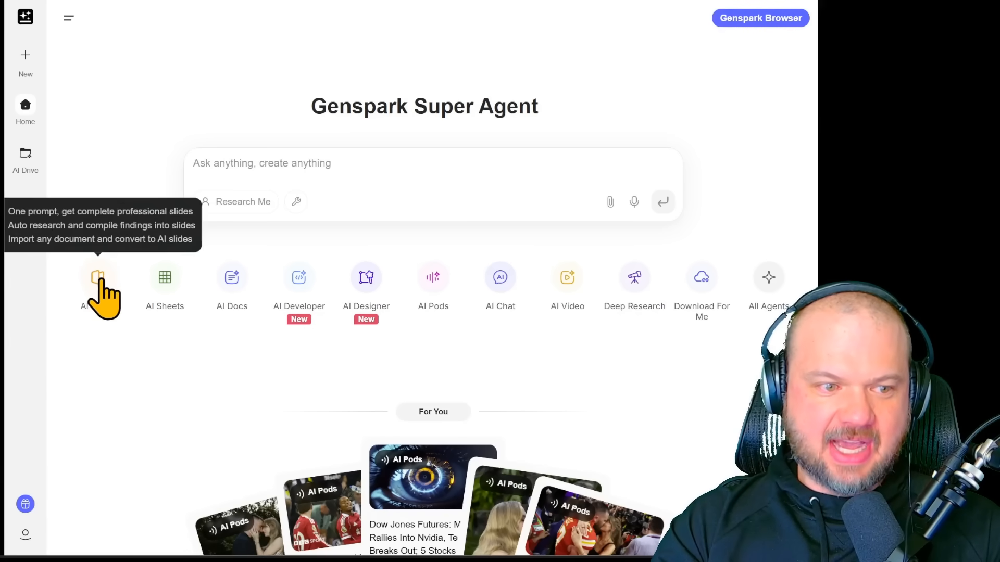
# - Start a new AI Slides deck and browse down through the template gallery
pyautogui.click(99, 280)
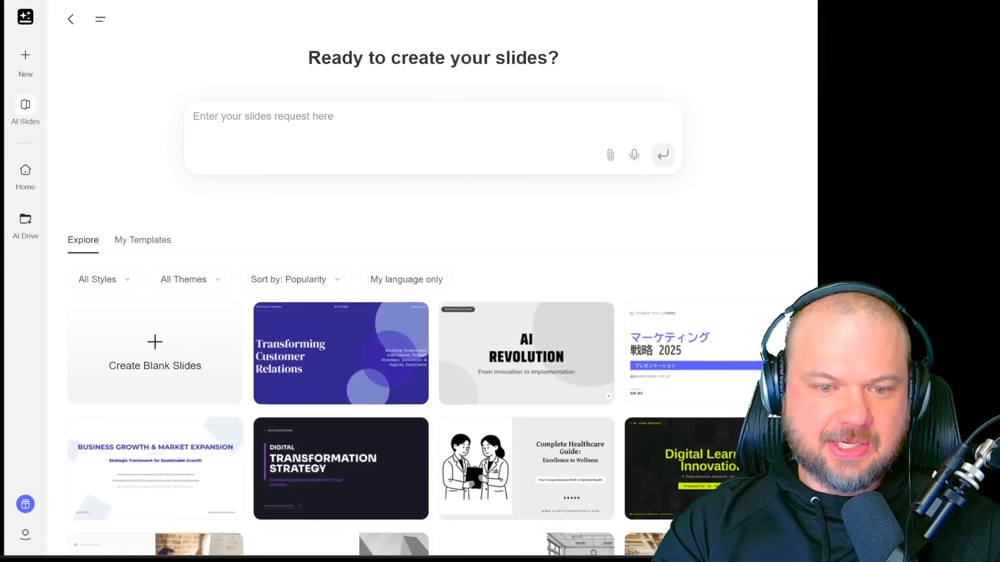
pyautogui.scroll(-3)
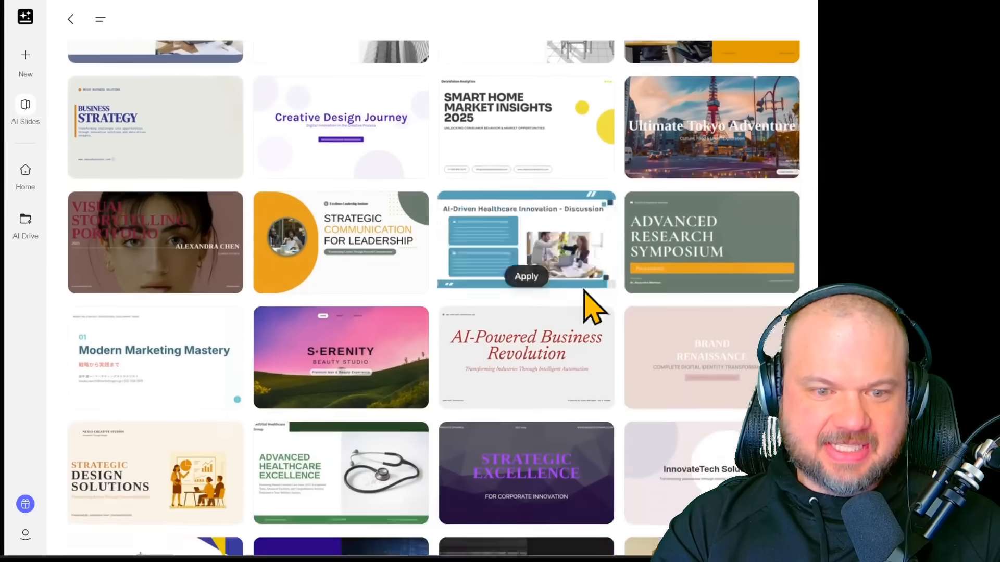
pyautogui.scroll(-3)
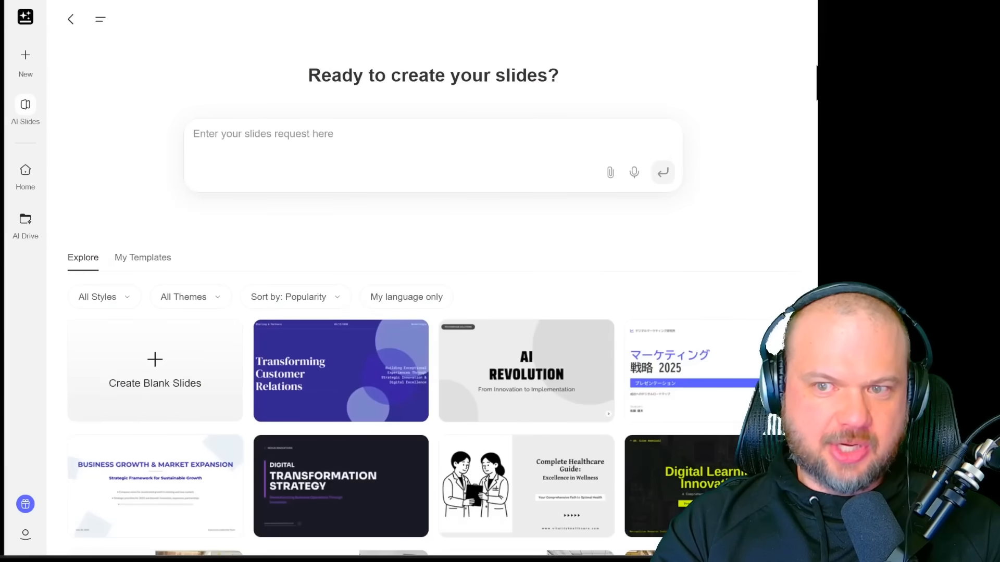
pyautogui.moveTo(171, 246)
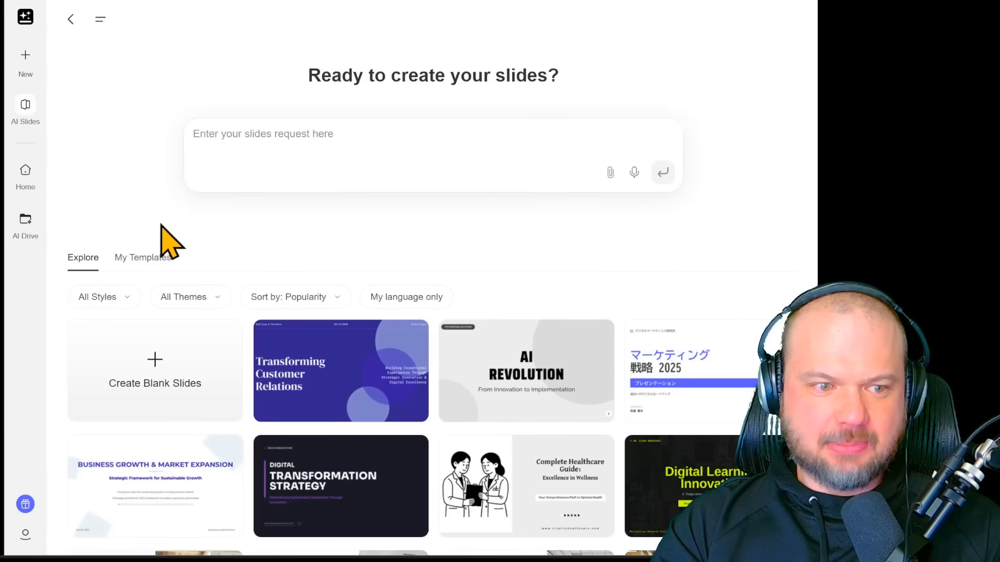
# - Enter a prompt for a 10-slide 'What Are AI Agents?' deck for a non-technical audience
pyautogui.write('Create a 10-slide deck that explains "What Are AI Agents?" for a non-technical audience. Include a simple diagram, a timeline of milestones, and one slide of pros & cons. Keep the tone friendly and visuals minimal.')
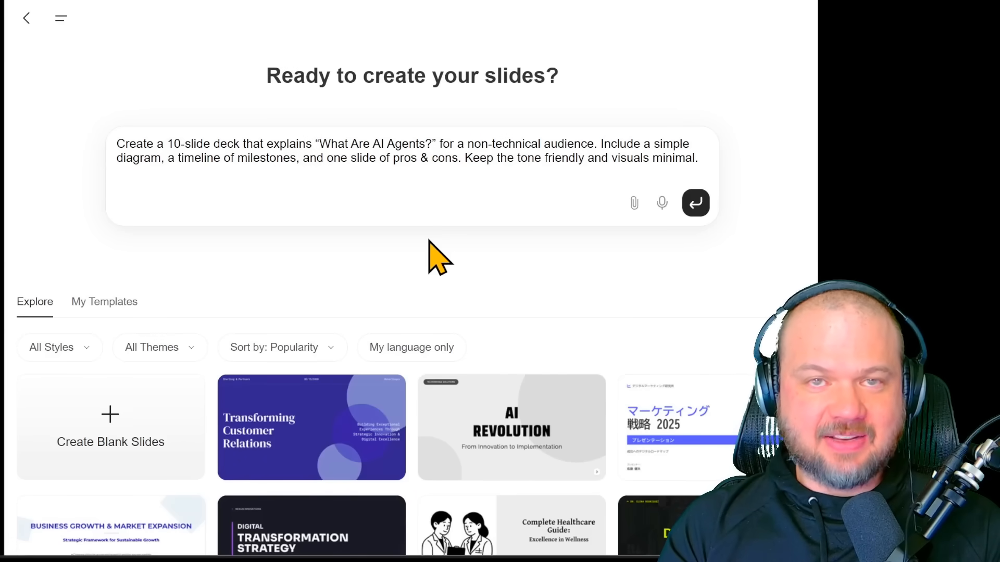
pyautogui.moveTo(724, 217)
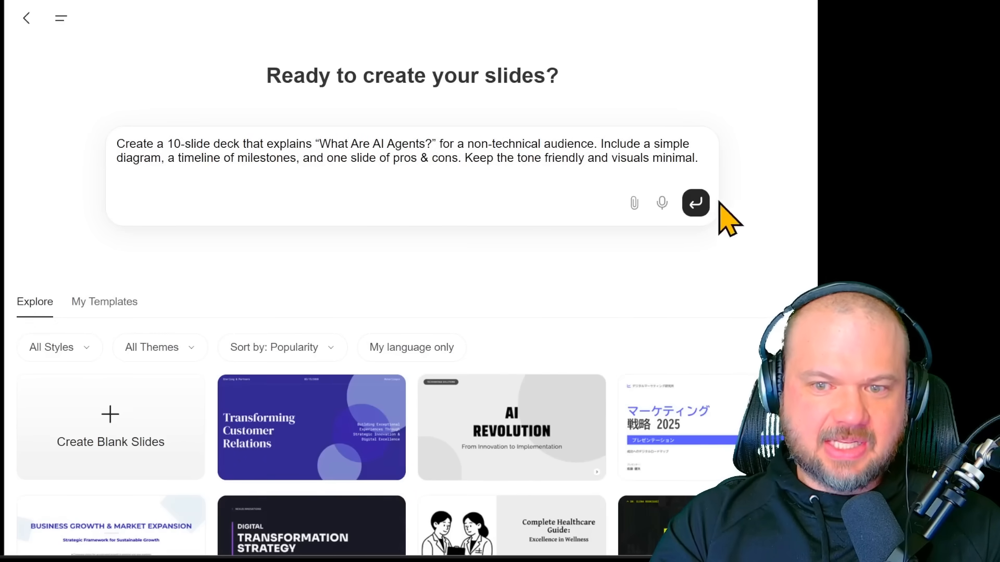
# - Submit the AI Agents deck request and follow the research and slide generation progress
pyautogui.click(695, 203)
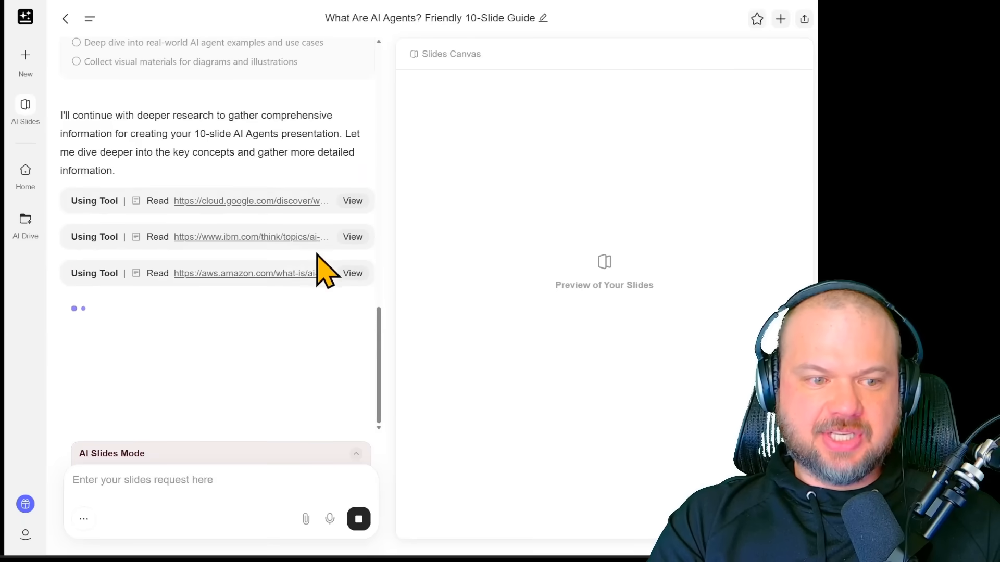
pyautogui.moveTo(157, 189)
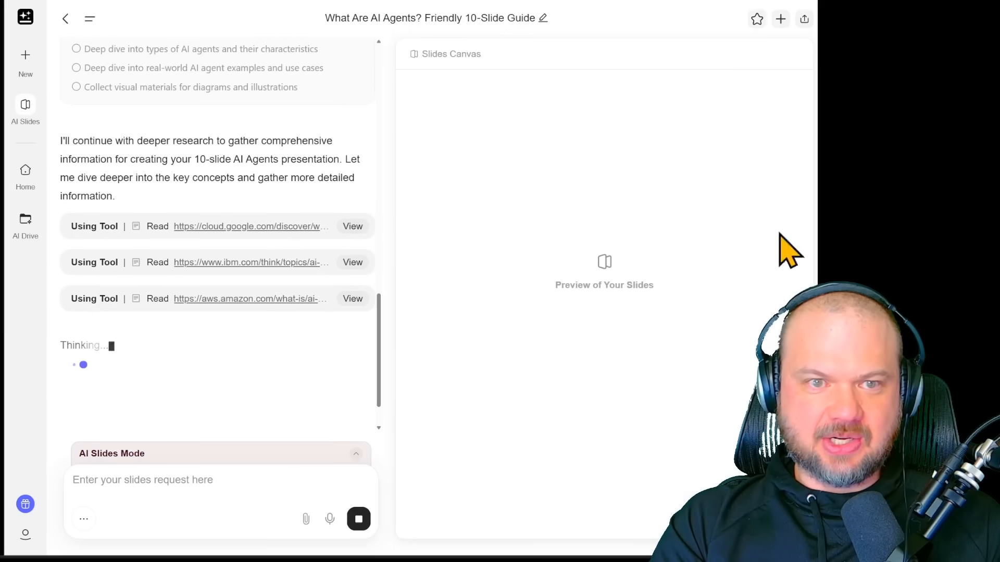
pyautogui.scroll(3)
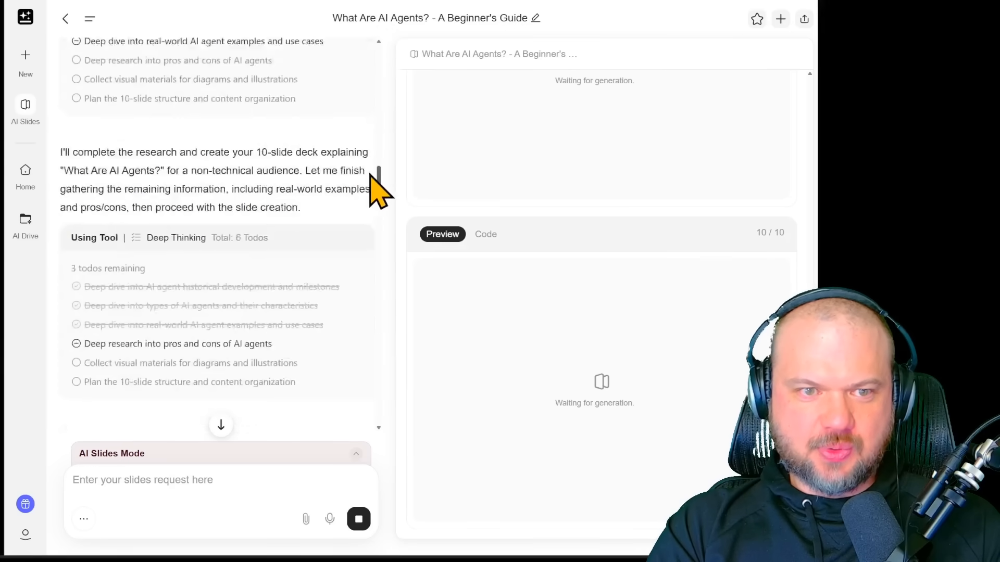
pyautogui.scroll(-3)
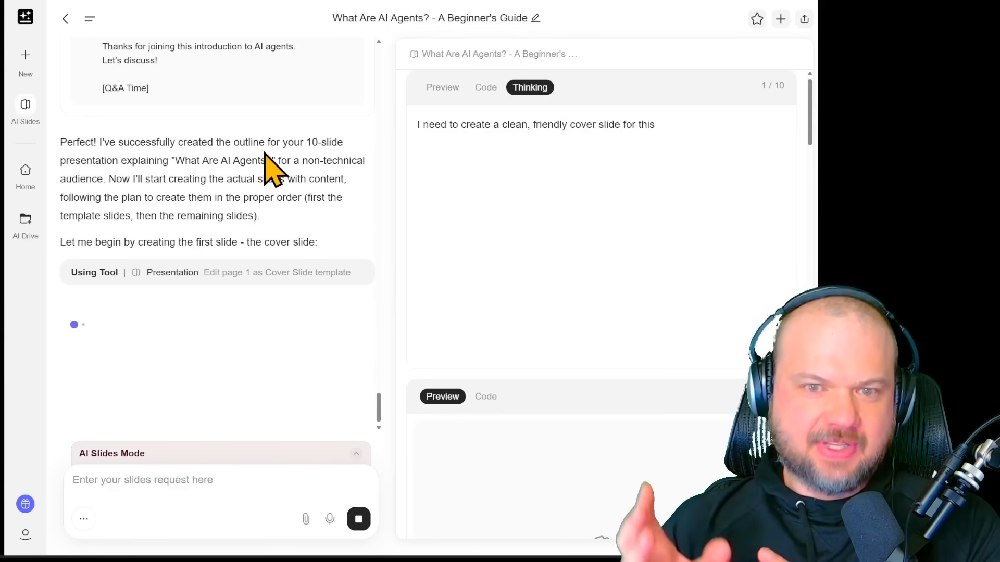
pyautogui.click(485, 87)
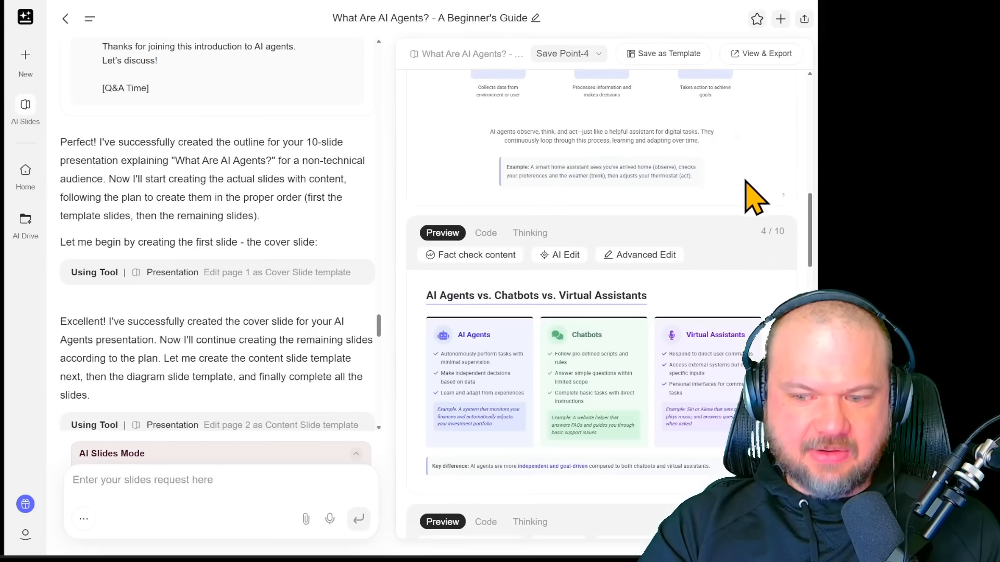
pyautogui.scroll(3)
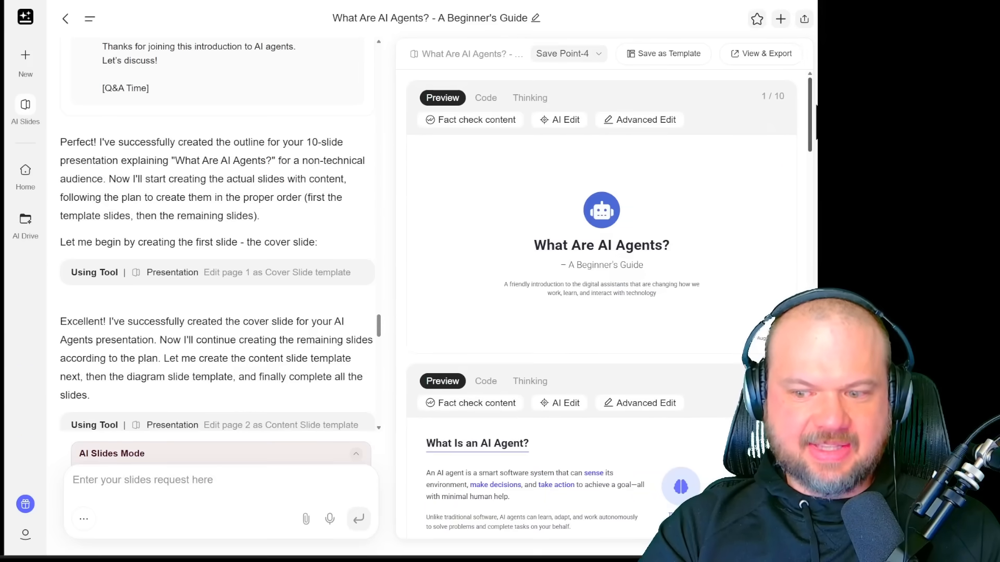
pyautogui.scroll(-3)
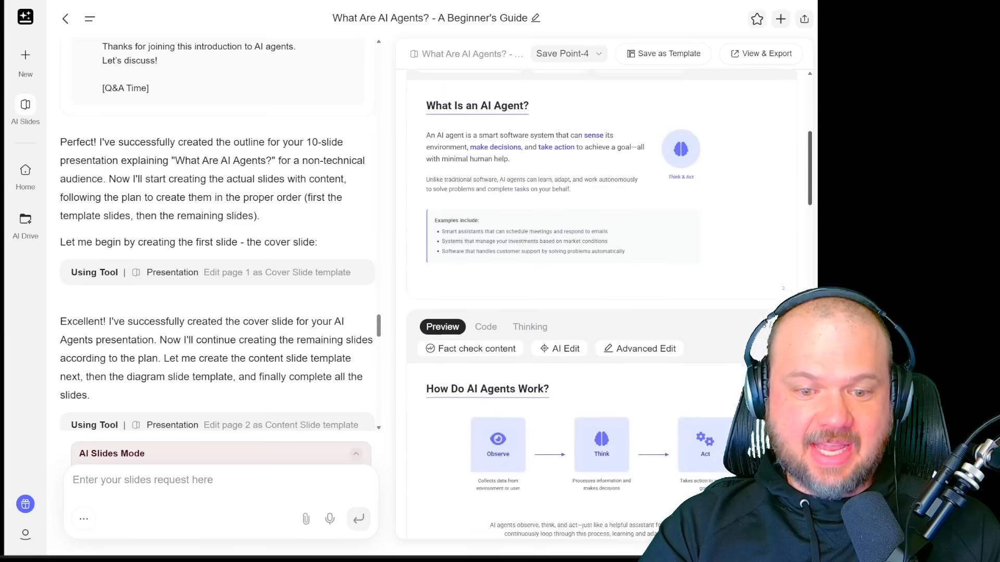
pyautogui.scroll(-3)
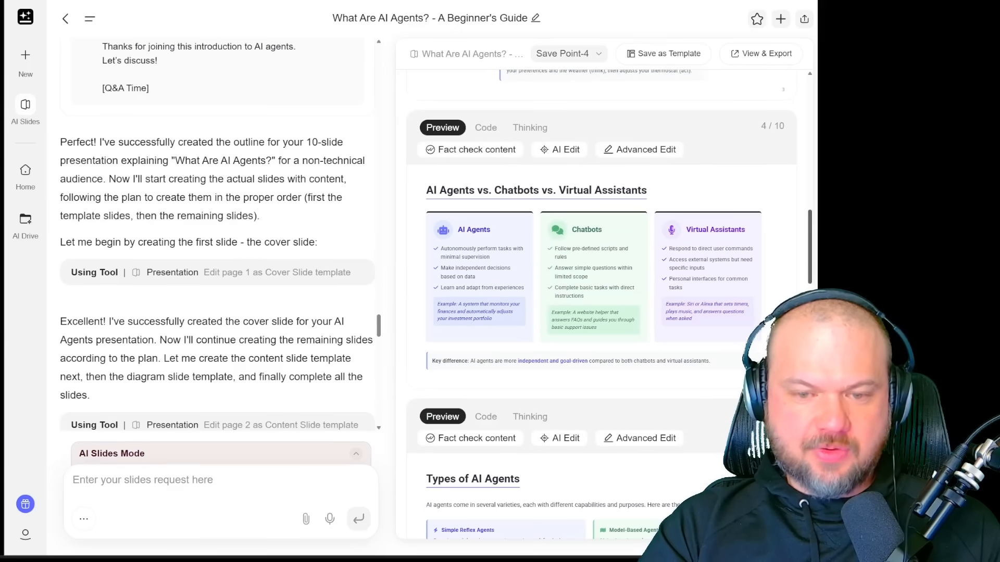
pyautogui.scroll(-3)
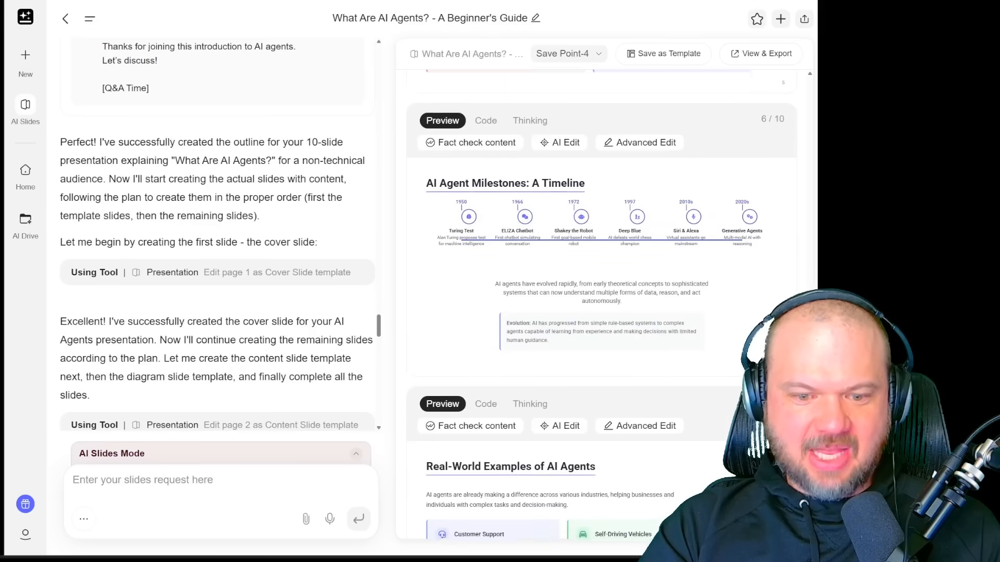
pyautogui.scroll(-3)
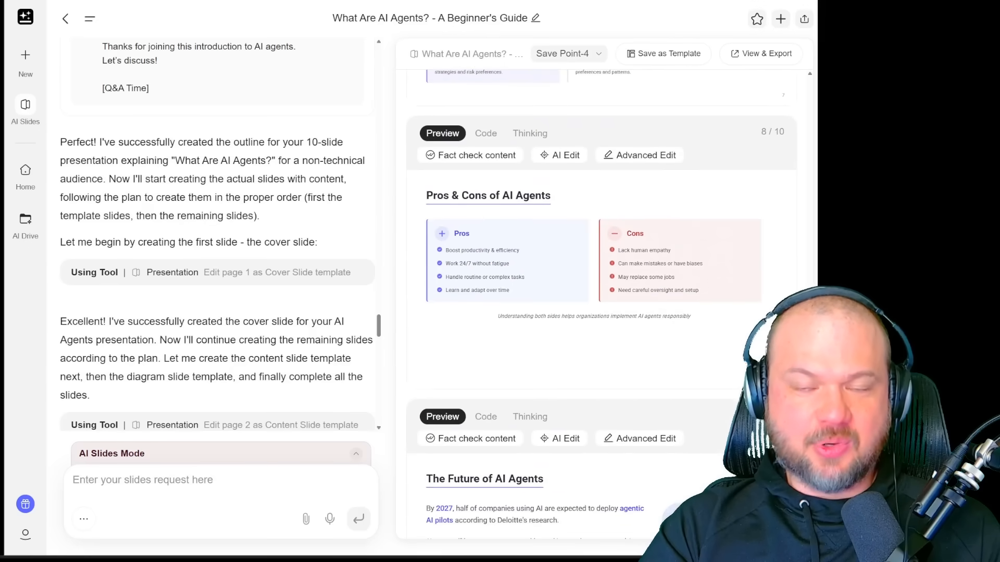
pyautogui.scroll(-3)
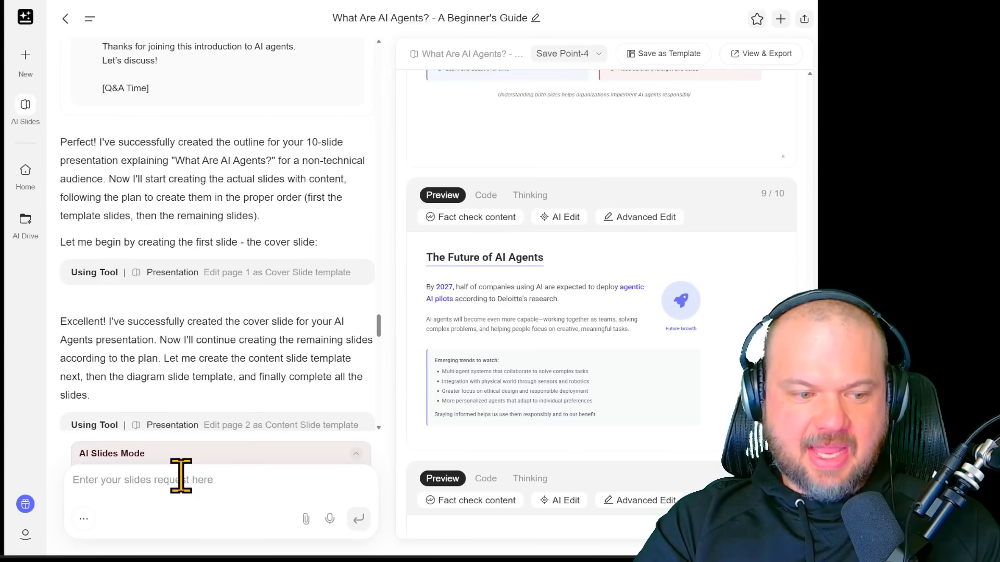
# - Send a request for a clean-grid layout with playful asymmetry, bold title zones and accent blocks
pyautogui.write('Design a structural page layout with a clean grid but playful asymmetry: bold title zones, wide text on one side, large visuals or charts on the other. Use subtle accent color blocks behind key sections for energy without clutter.')
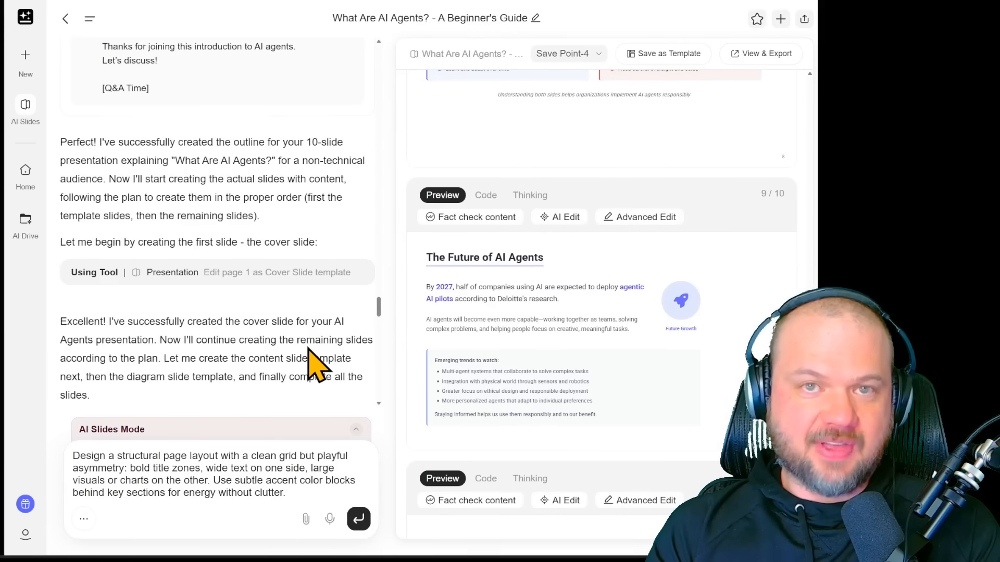
pyautogui.click(357, 519)
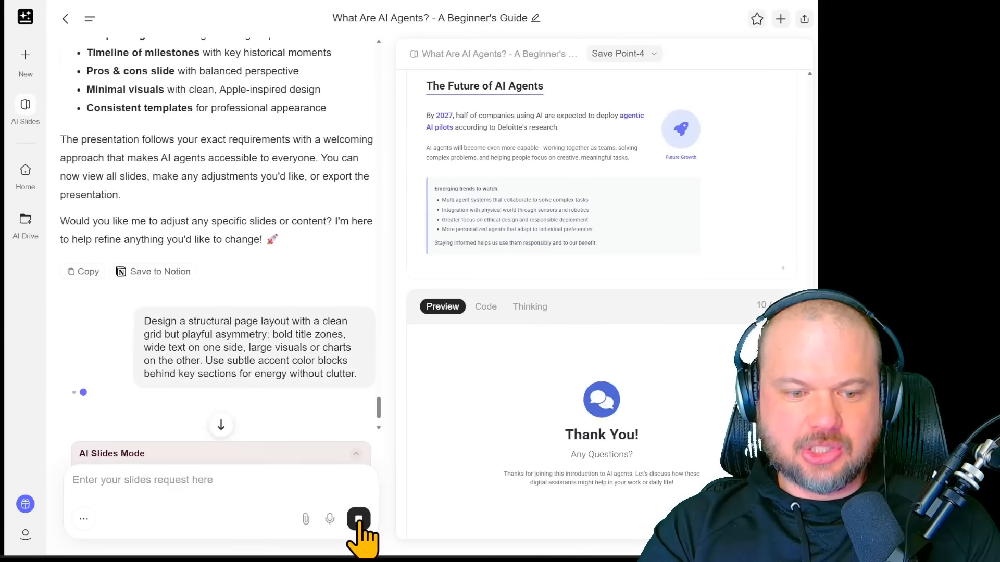
pyautogui.click(358, 518)
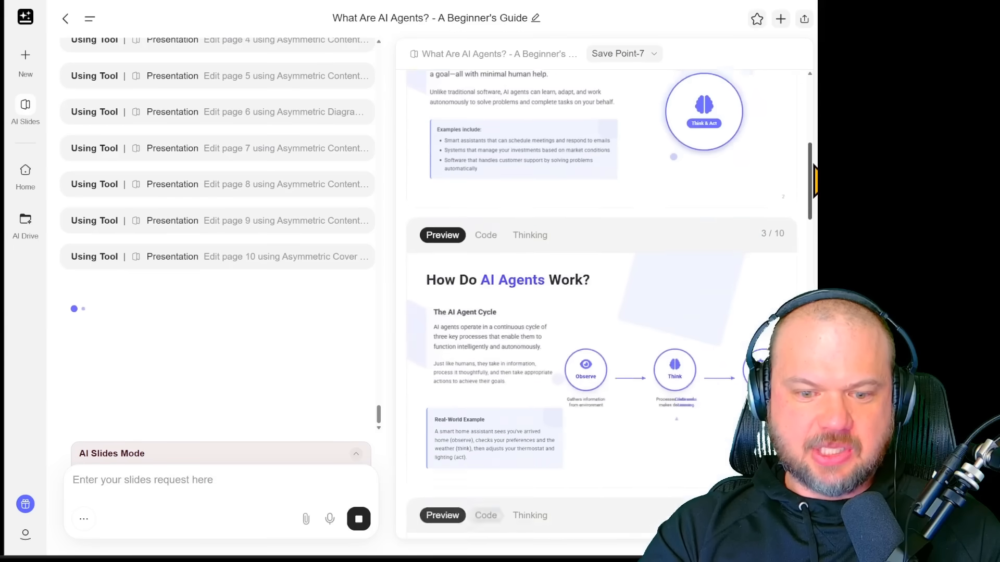
# - Review the ten regenerated slide previews, including the milestones timeline
pyautogui.scroll(-3)
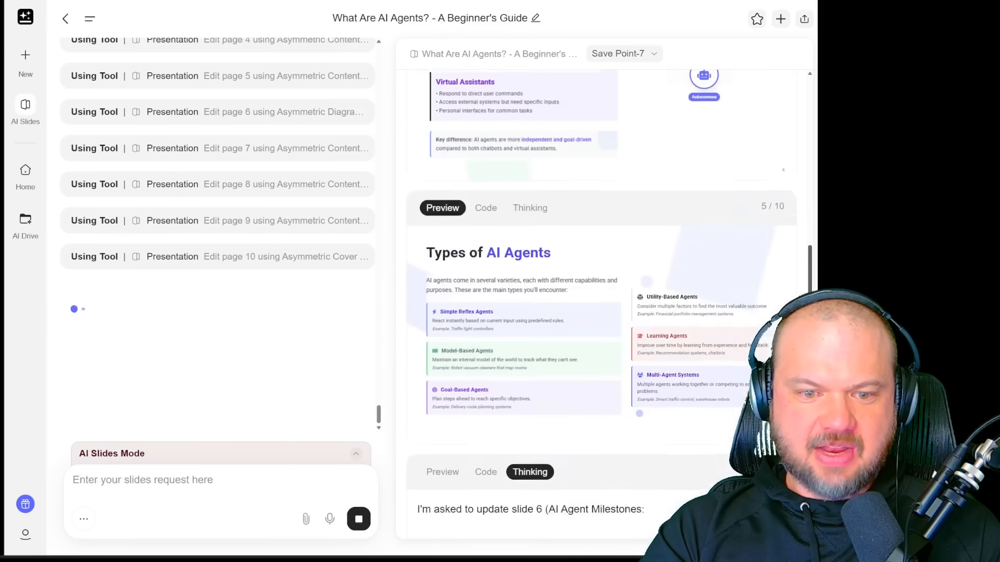
pyautogui.scroll(-3)
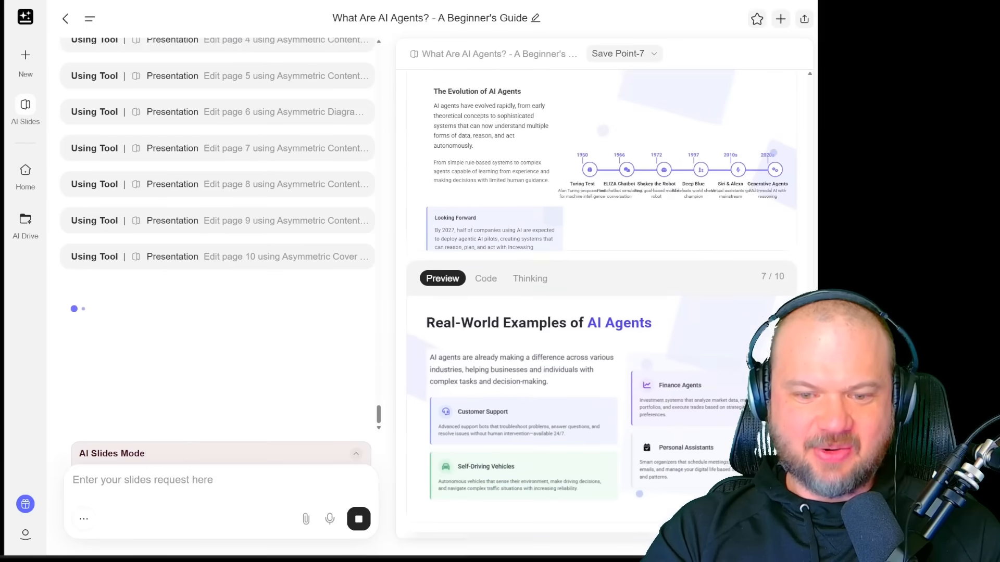
pyautogui.scroll(-3)
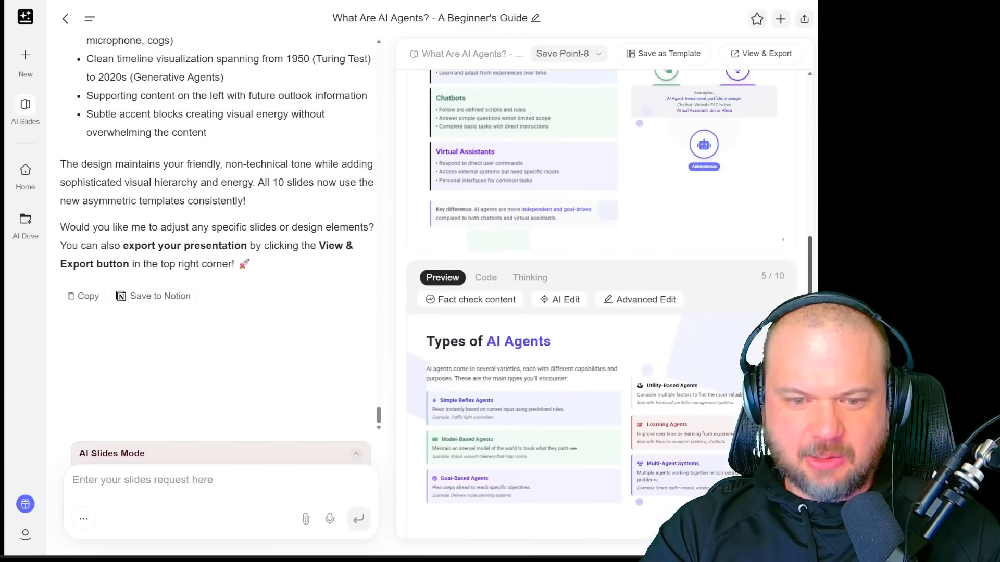
pyautogui.scroll(-3)
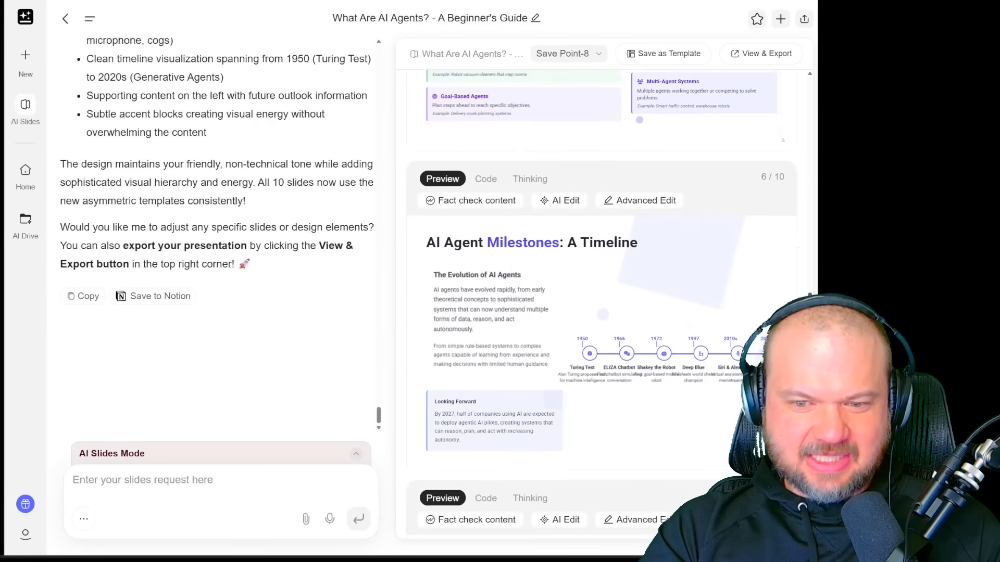
pyautogui.scroll(-3)
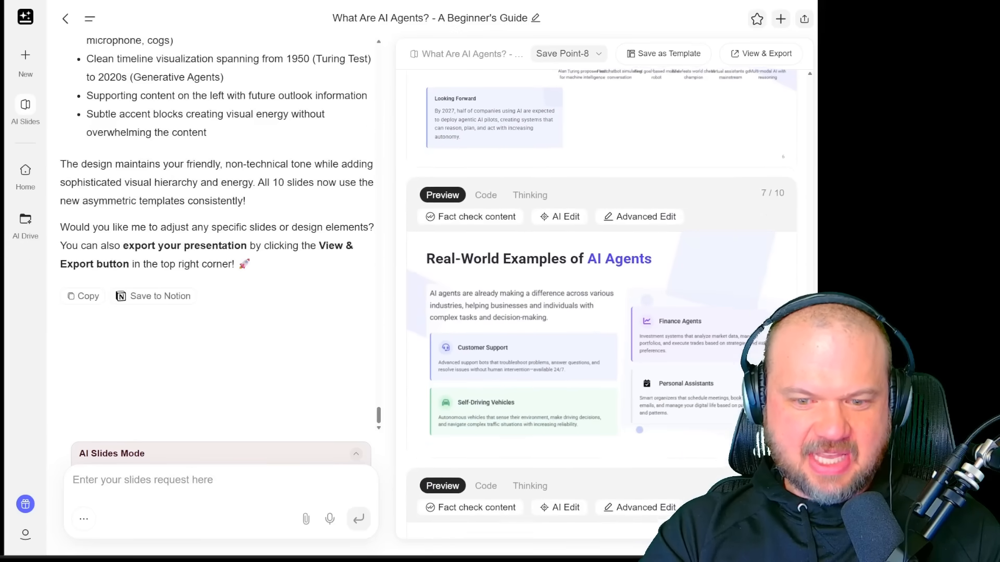
pyautogui.scroll(-3)
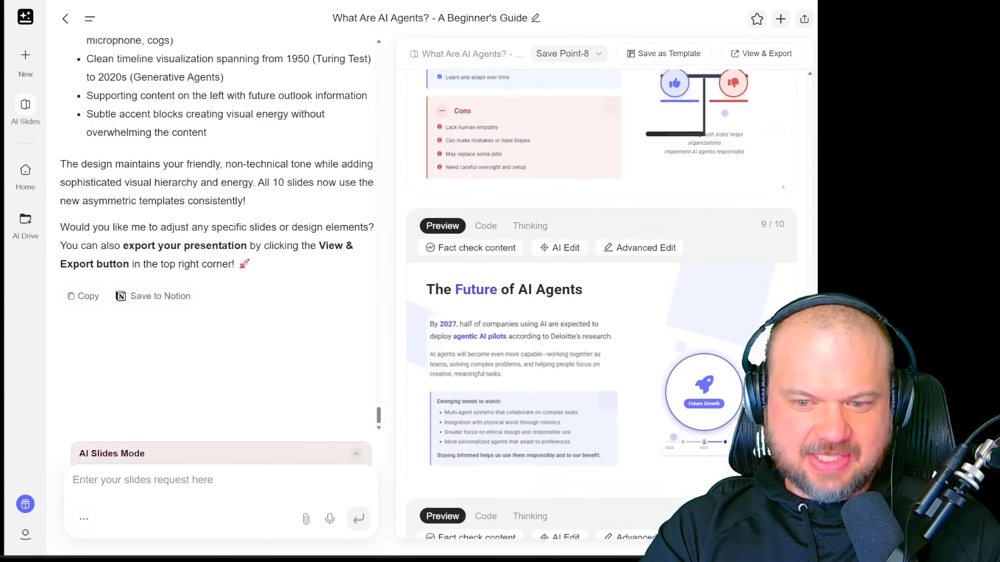
pyautogui.write('make the theme more tech oriented. use green, black and white as the primary colors')
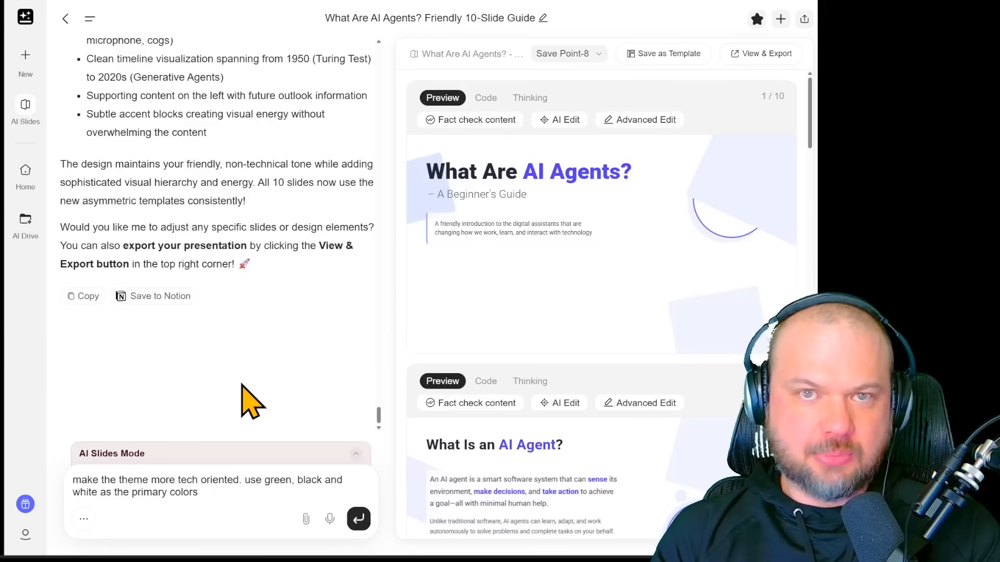
pyautogui.click(357, 519)
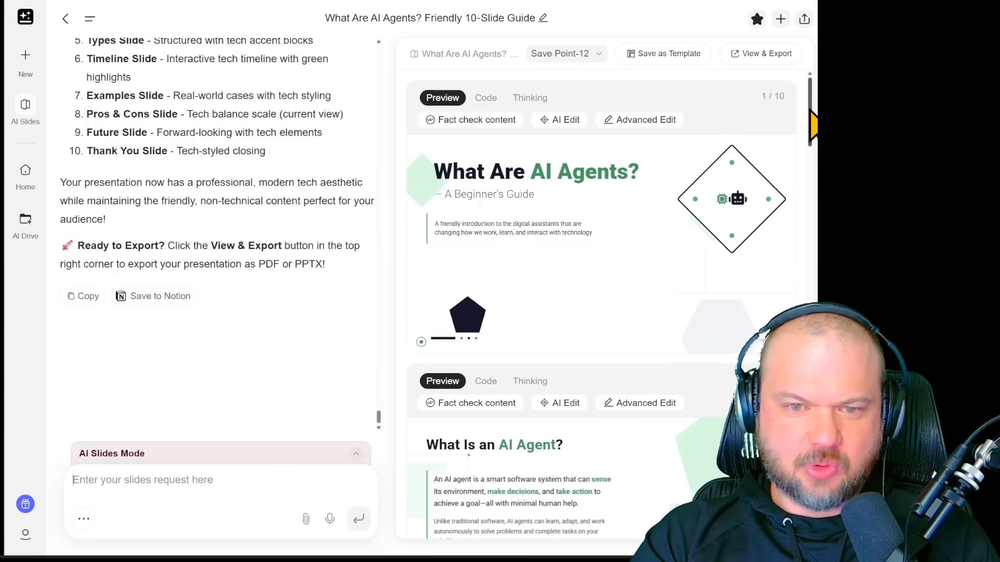
pyautogui.scroll(-3)
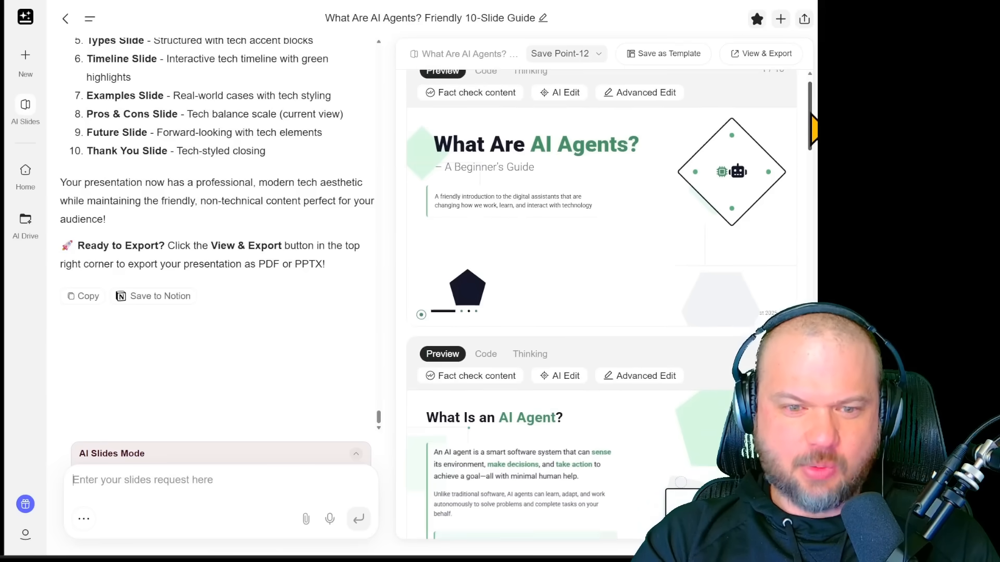
pyautogui.scroll(-3)
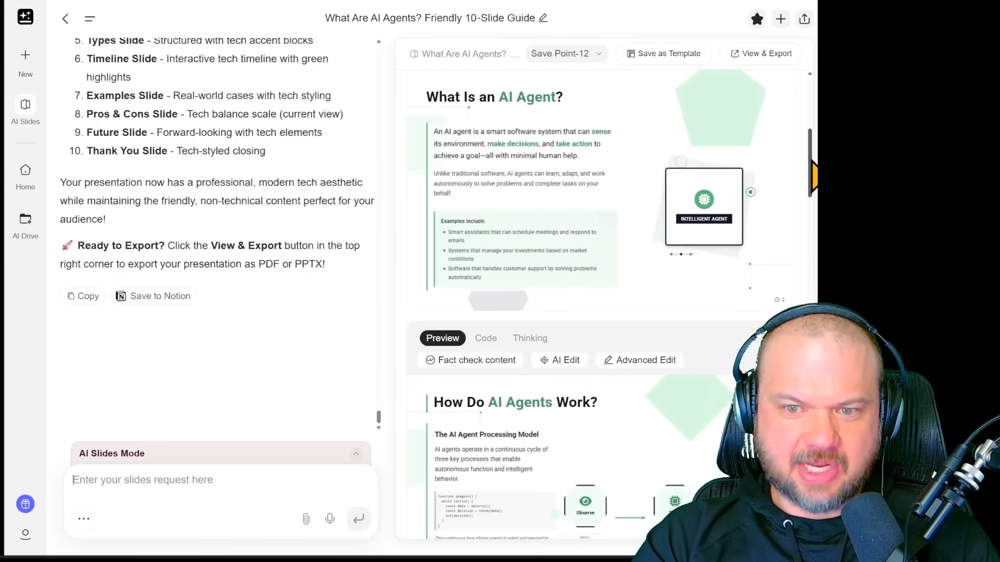
pyautogui.scroll(-3)
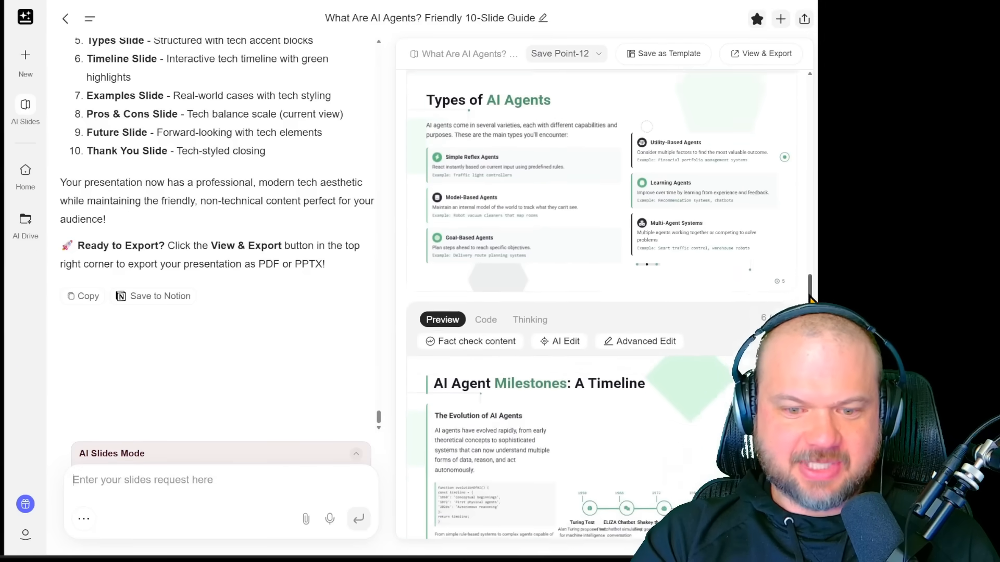
pyautogui.scroll(-3)
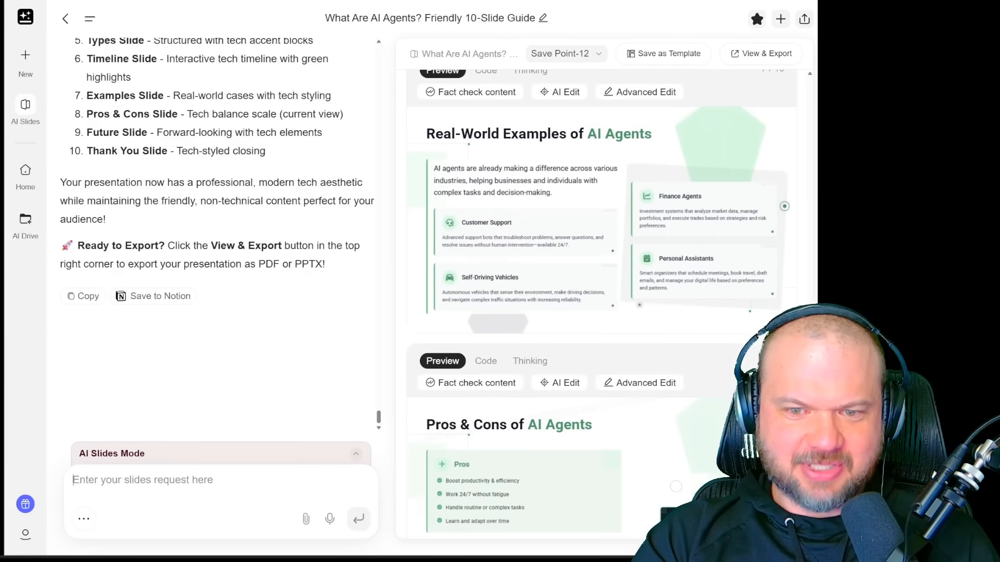
pyautogui.scroll(-3)
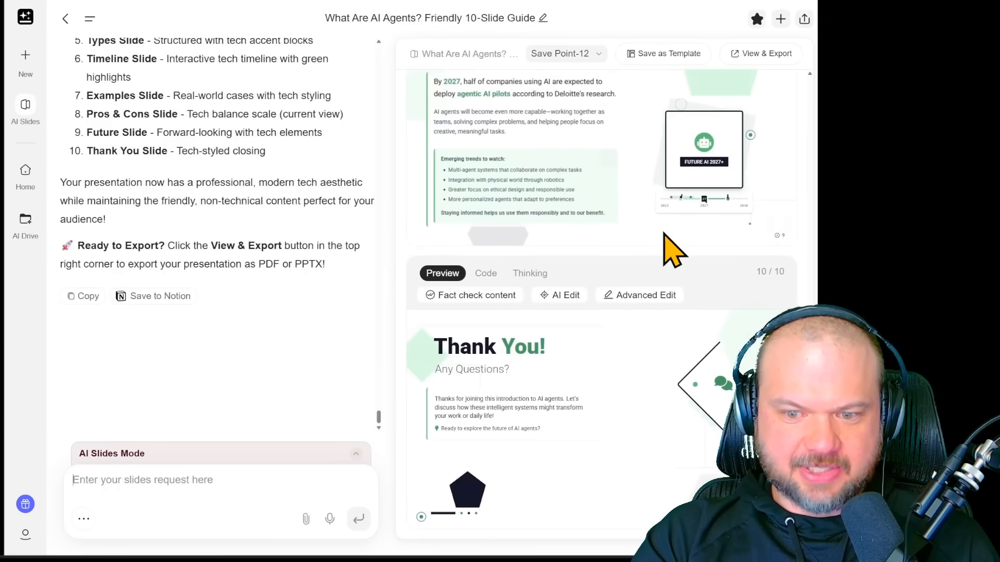
pyautogui.scroll(3)
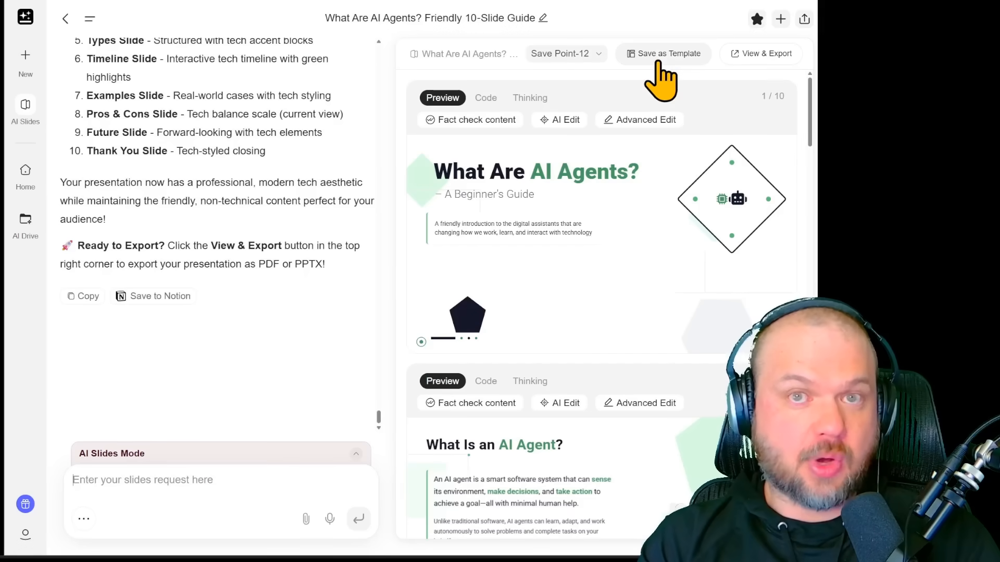
# - In Advanced Edit, change slide 2's title to 'What Is an AI Agent, Really?' and return to the deck
pyautogui.scroll(-3)
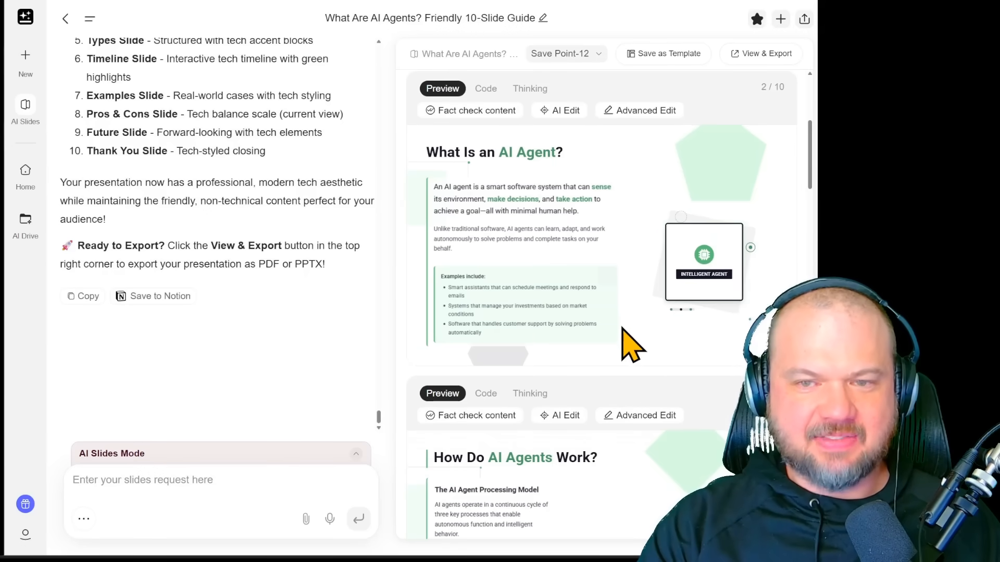
pyautogui.moveTo(646, 110)
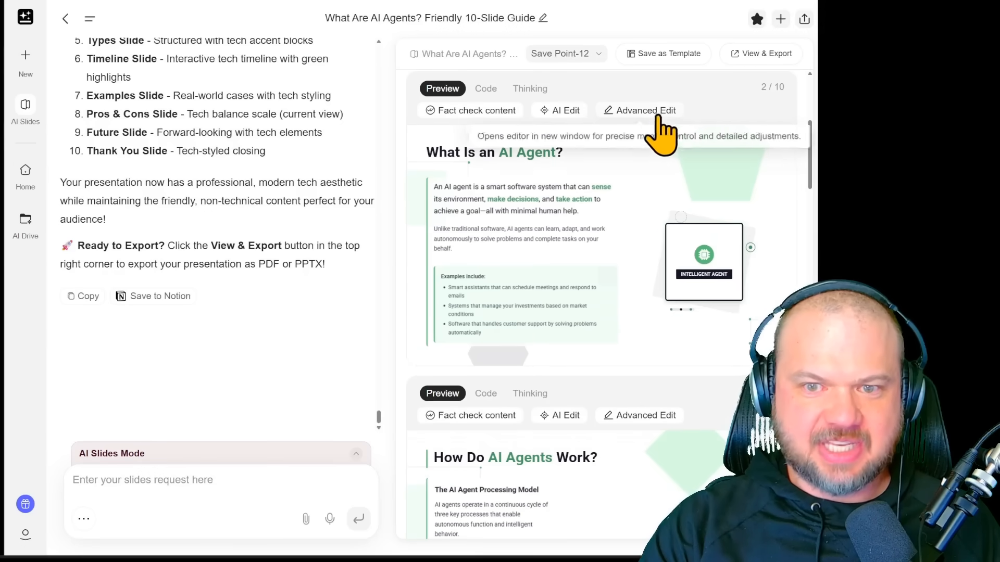
pyautogui.click(640, 110)
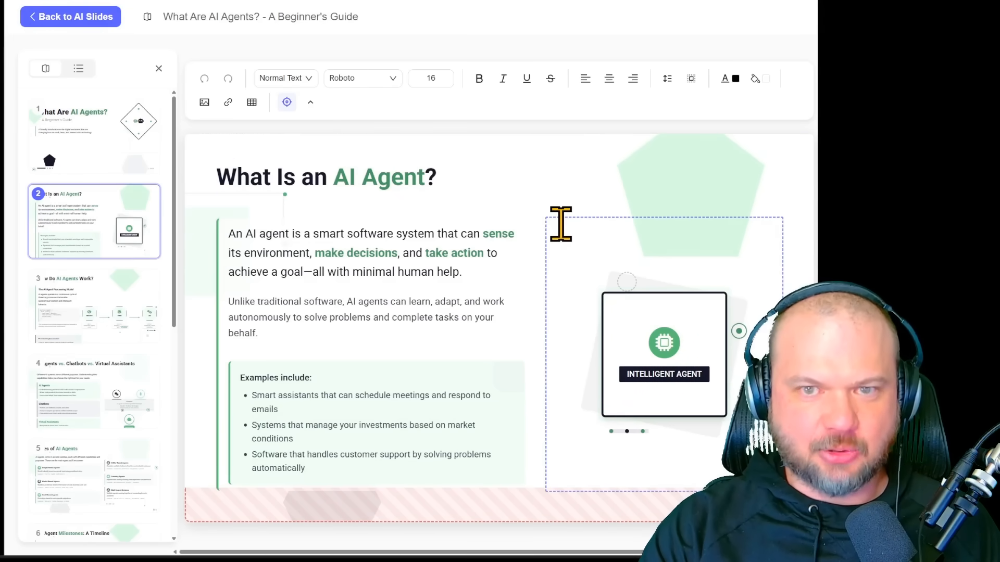
pyautogui.click(688, 192)
pyautogui.write(', Really')
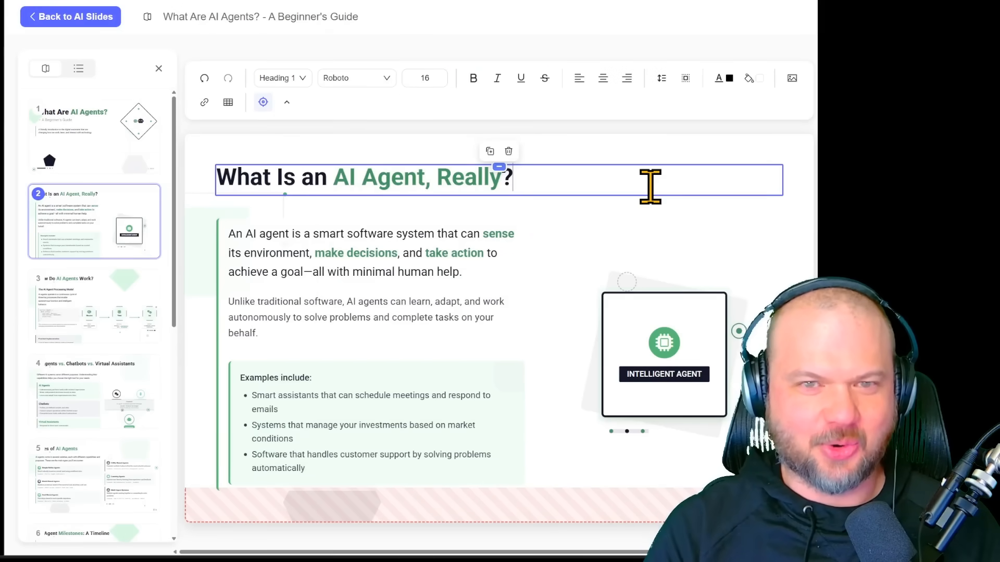
pyautogui.click(70, 16)
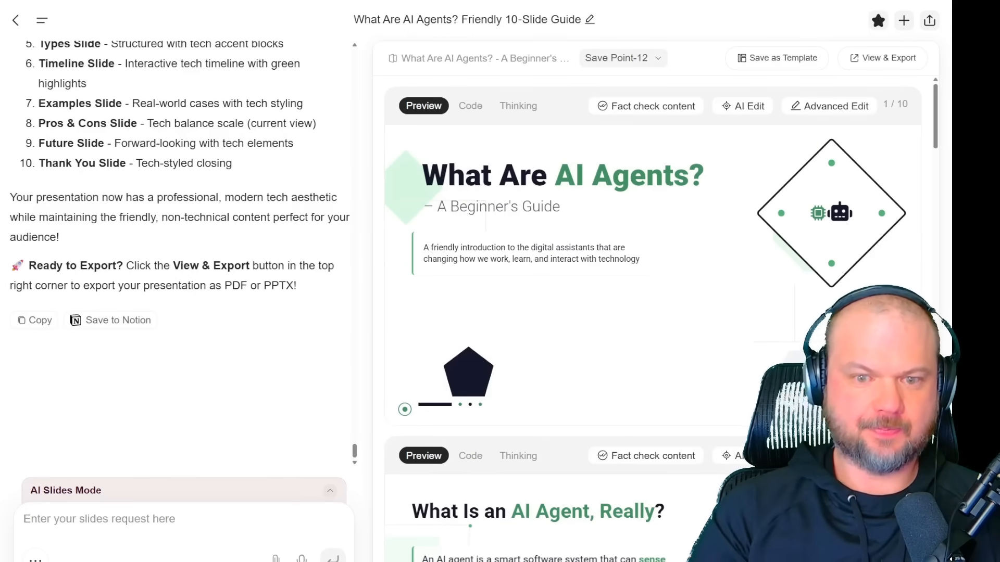
# - Ask the agent to add an AI or agent image to the first page
pyautogui.write('add an ai or agent image to the first page')
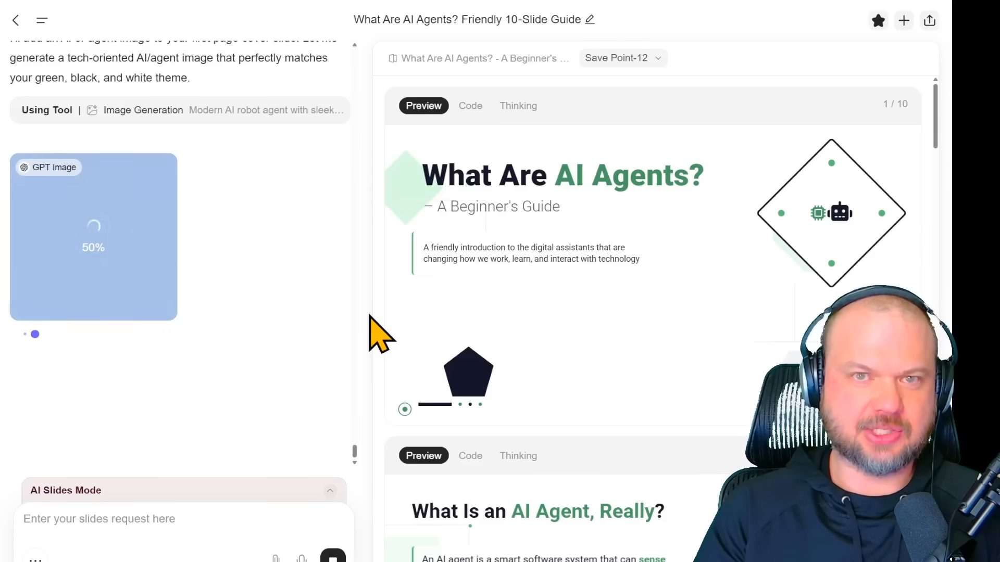
pyautogui.moveTo(325, 310)
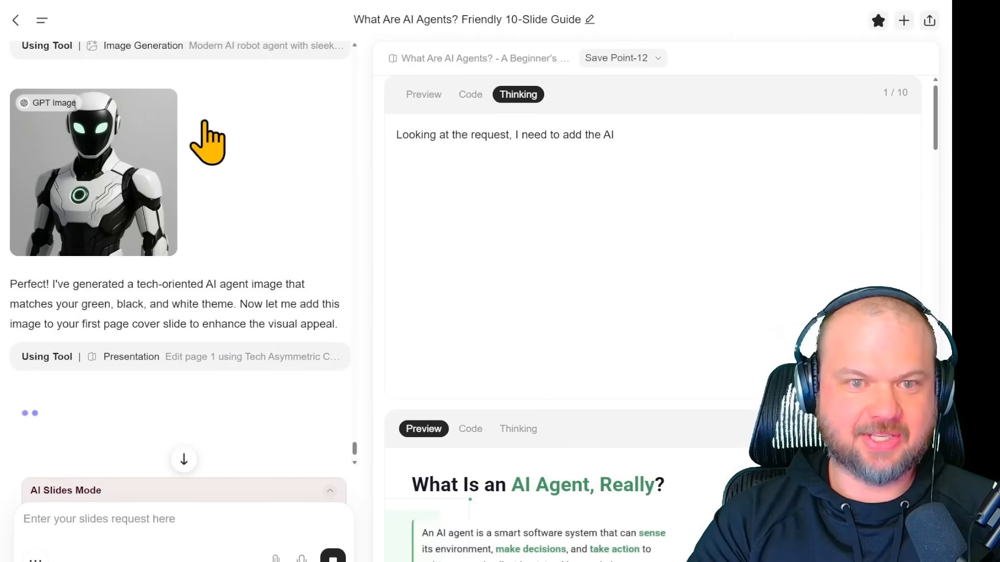
pyautogui.moveTo(338, 249)
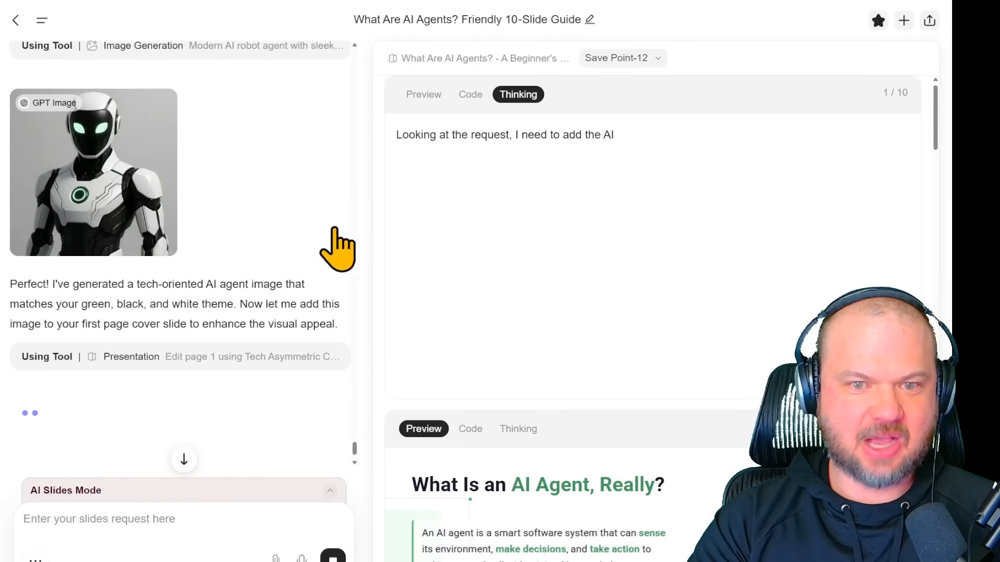
pyautogui.moveTo(229, 293)
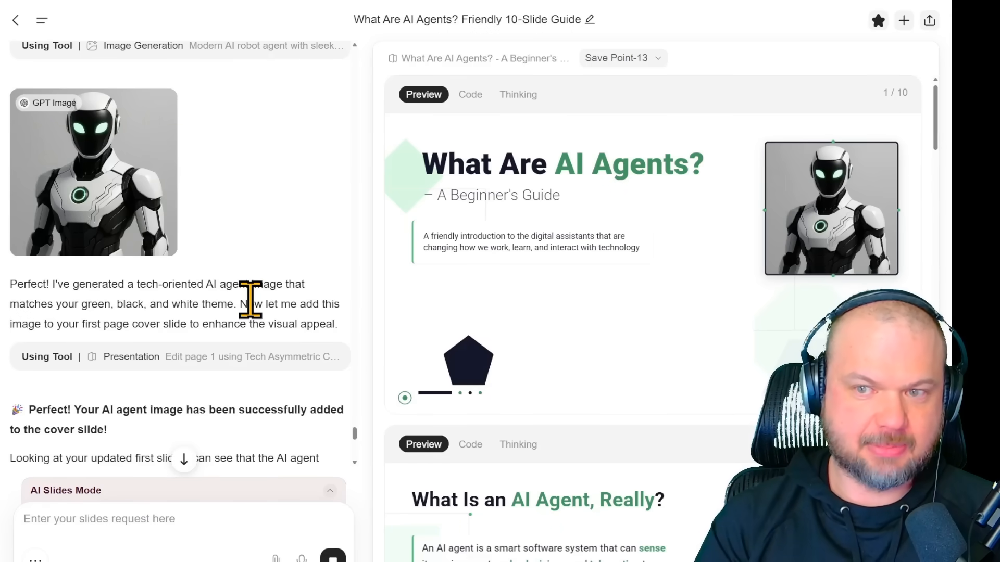
pyautogui.moveTo(743, 165)
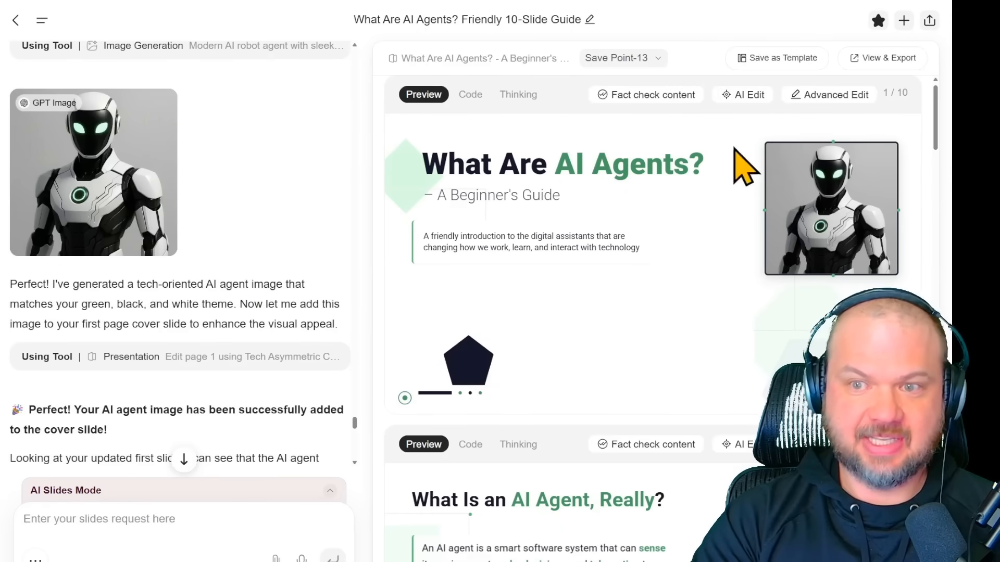
# - On the cover slide, refocus the robot image and choose Replace Image by URL
pyautogui.click(828, 95)
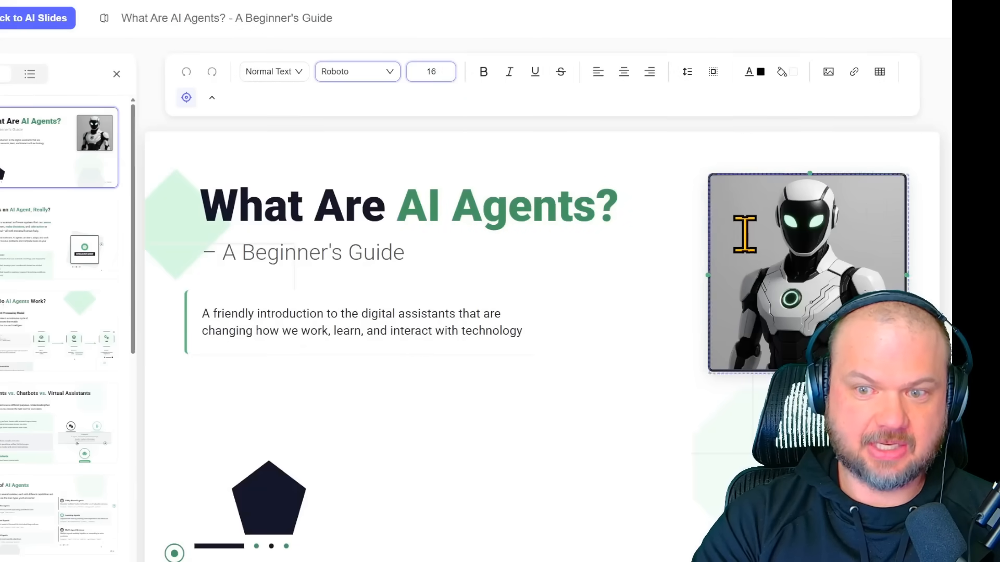
pyautogui.click(806, 155)
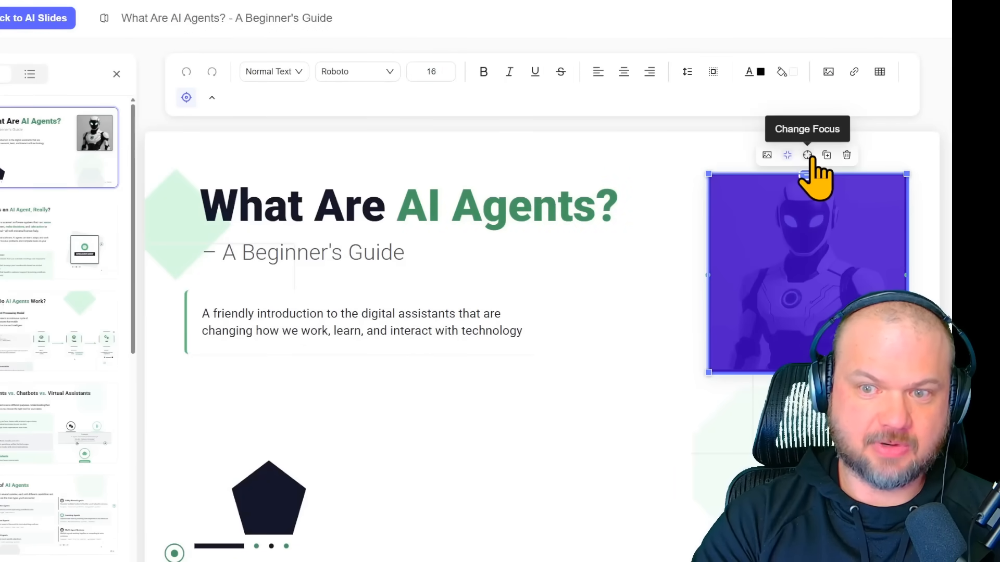
pyautogui.click(806, 155)
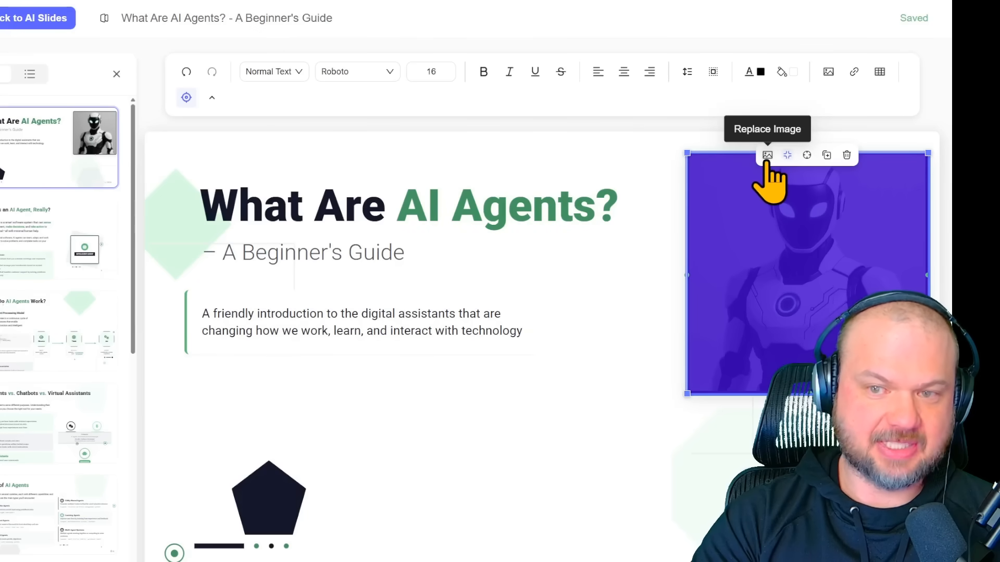
pyautogui.click(766, 155)
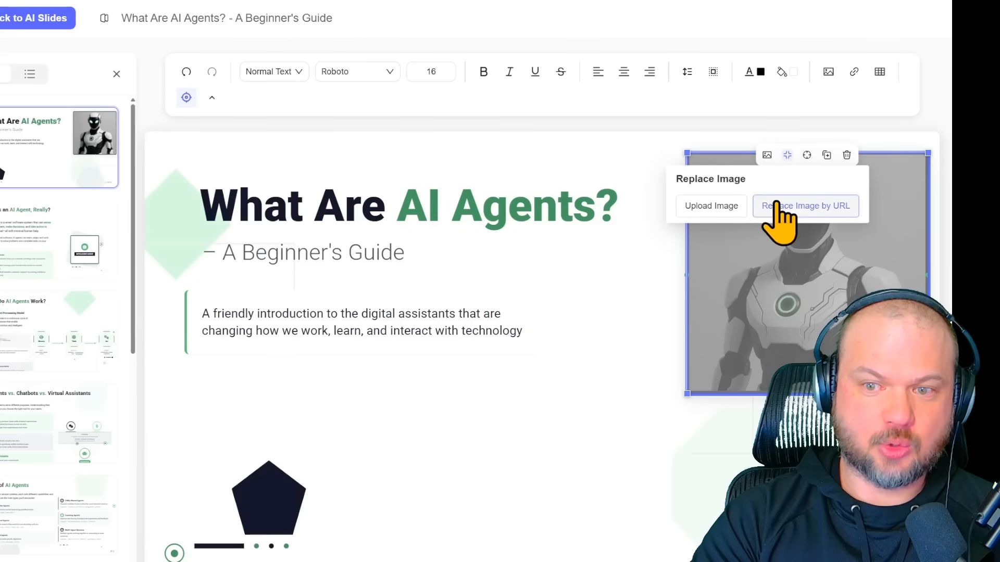
pyautogui.click(805, 205)
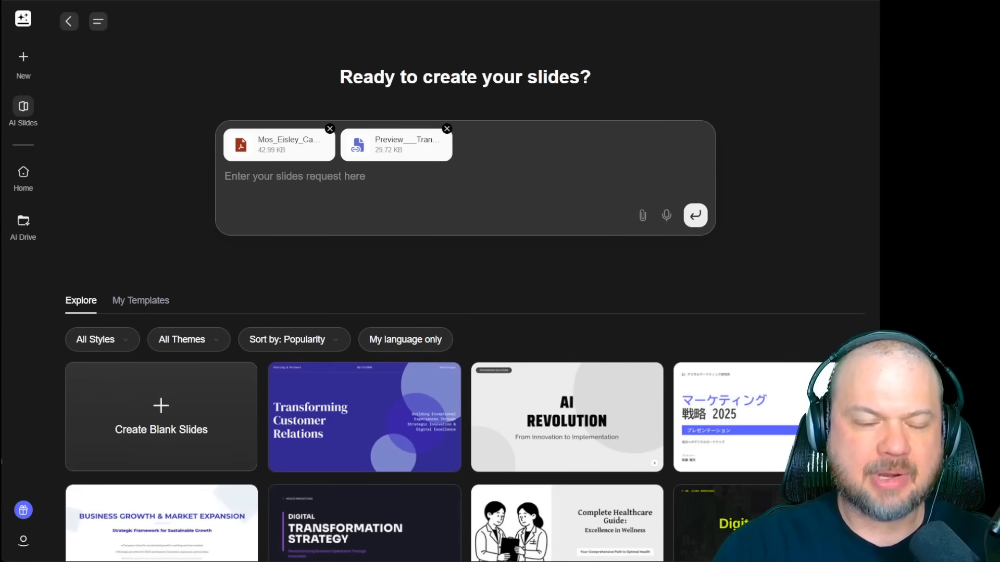
pyautogui.moveTo(324, 131)
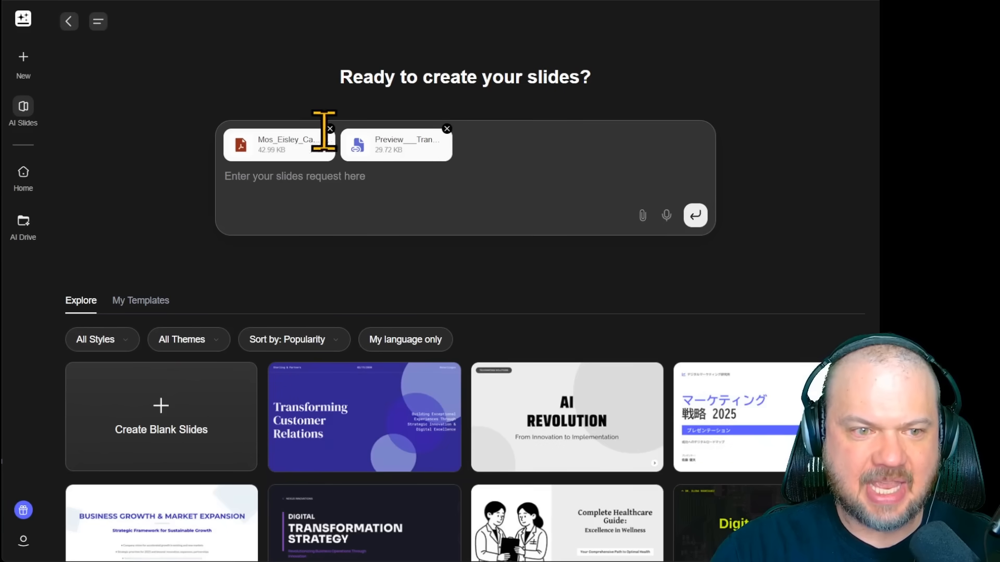
pyautogui.moveTo(388, 150)
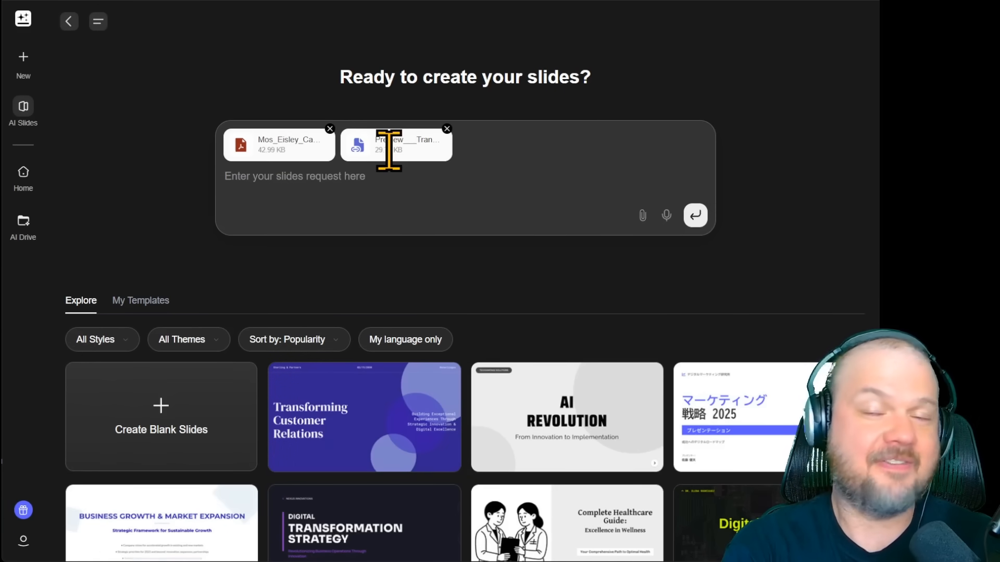
# - Enter a prompt for a 12-slide client proposal summarizing the PDF with an Excel trend chart
pyautogui.write('Build a 12-slide client proposal summarizing the PDF. Use the Excel for a trend chart. Keep it boardroom-ready. Showcase important insights about the business in easy to understand visuals')
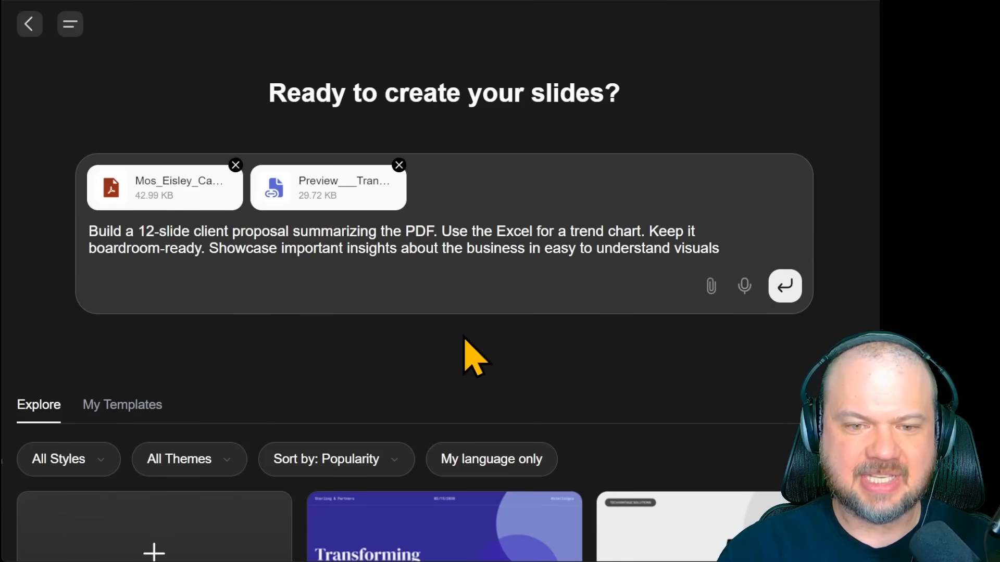
# - Submit the proposal request and review the generating Mos Eisley Cantina deck's agenda and executive summary
pyautogui.click(785, 285)
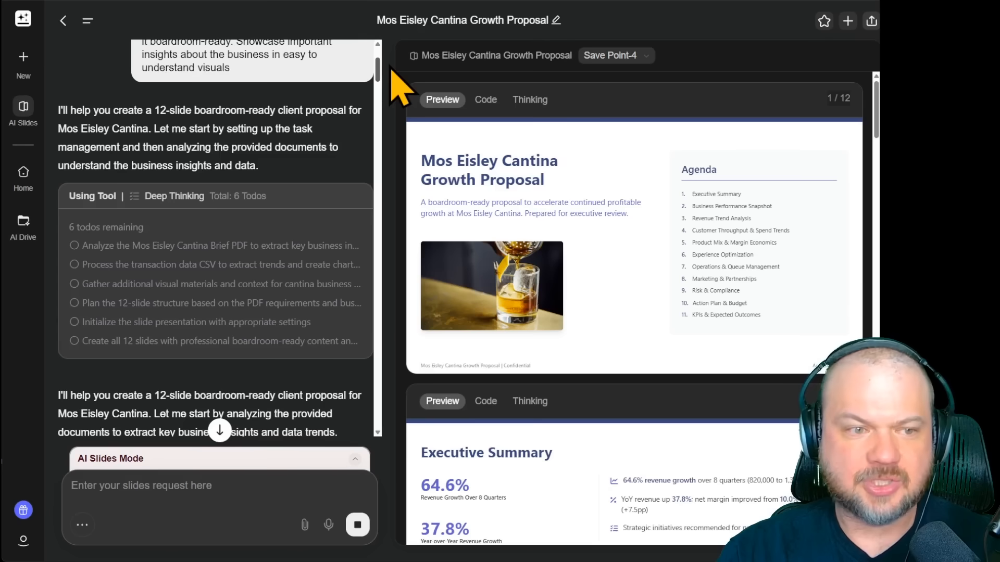
pyautogui.scroll(-3)
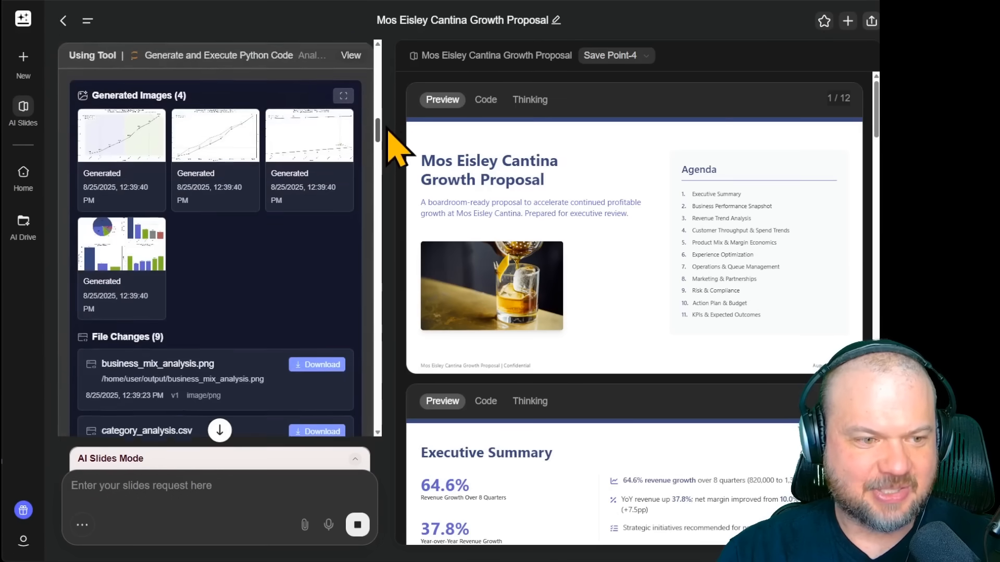
pyautogui.scroll(3)
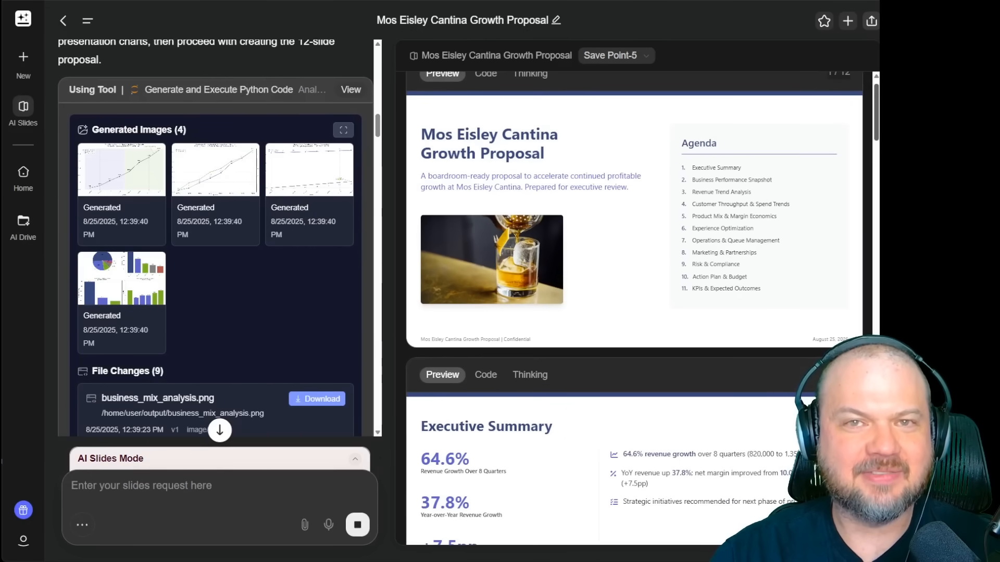
pyautogui.scroll(-3)
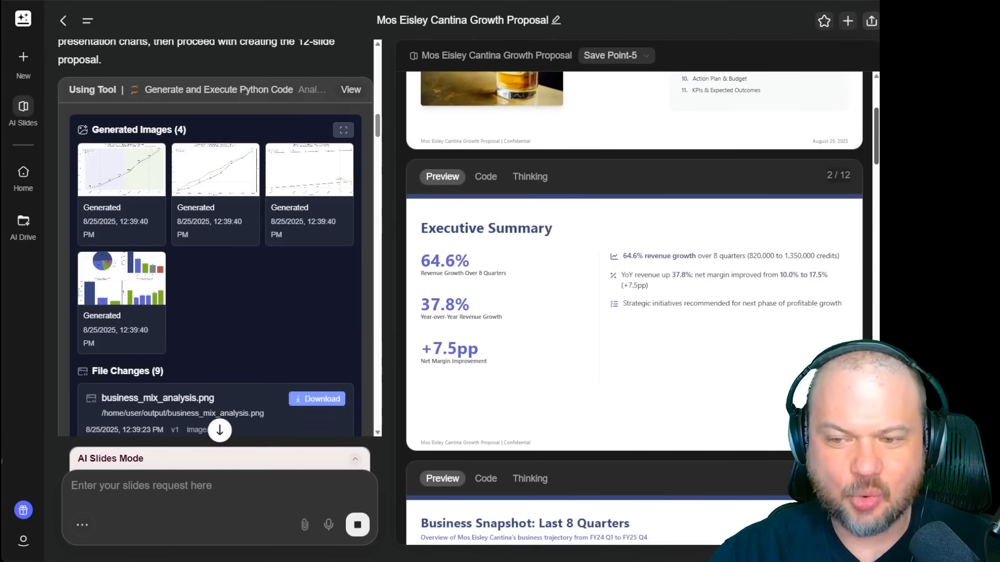
pyautogui.scroll(3)
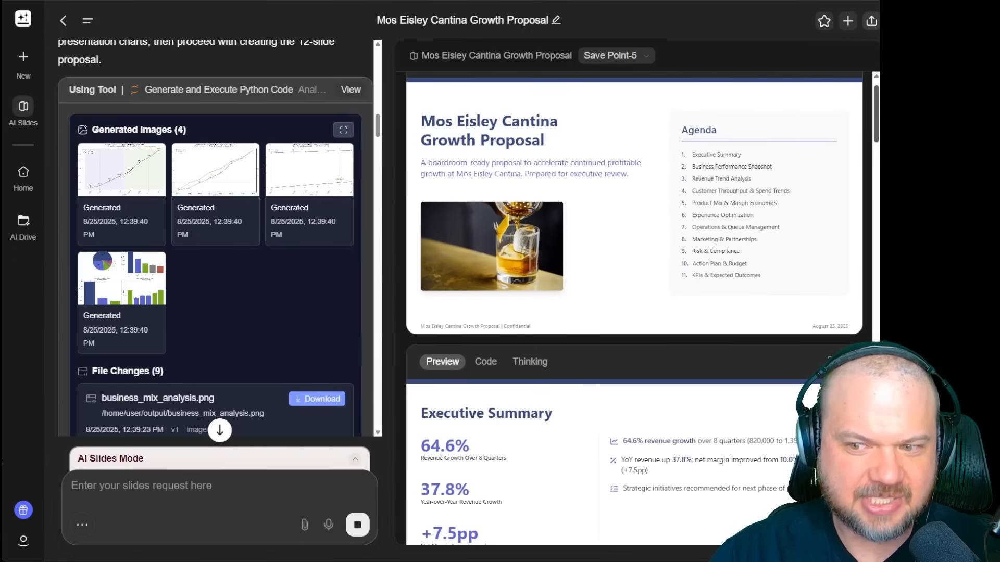
pyautogui.scroll(-3)
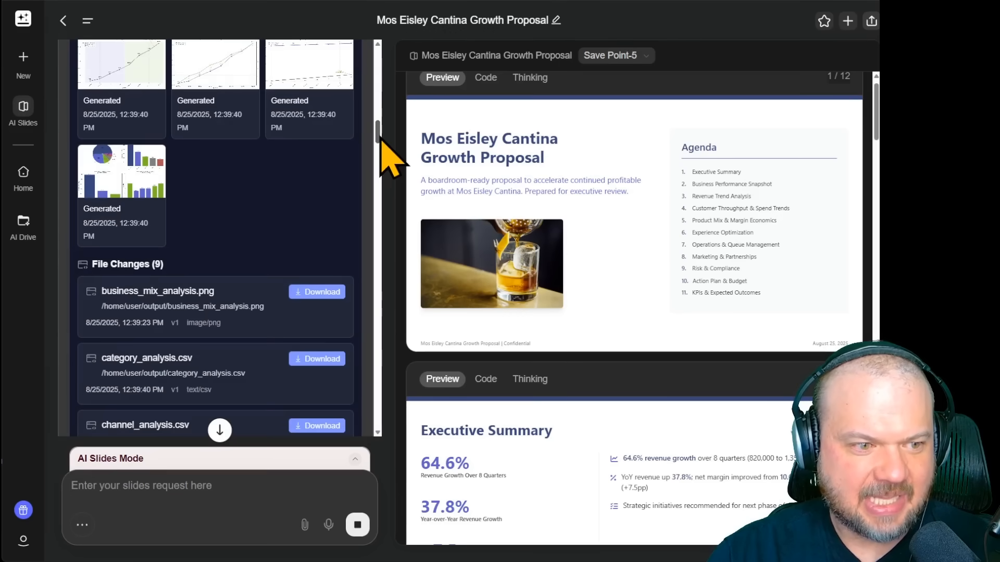
pyautogui.scroll(-3)
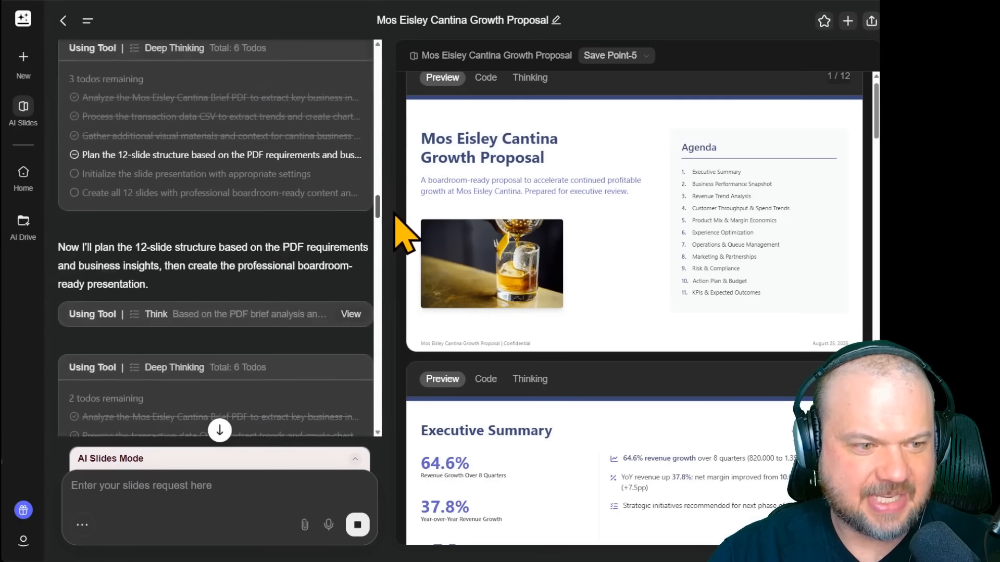
pyautogui.scroll(-3)
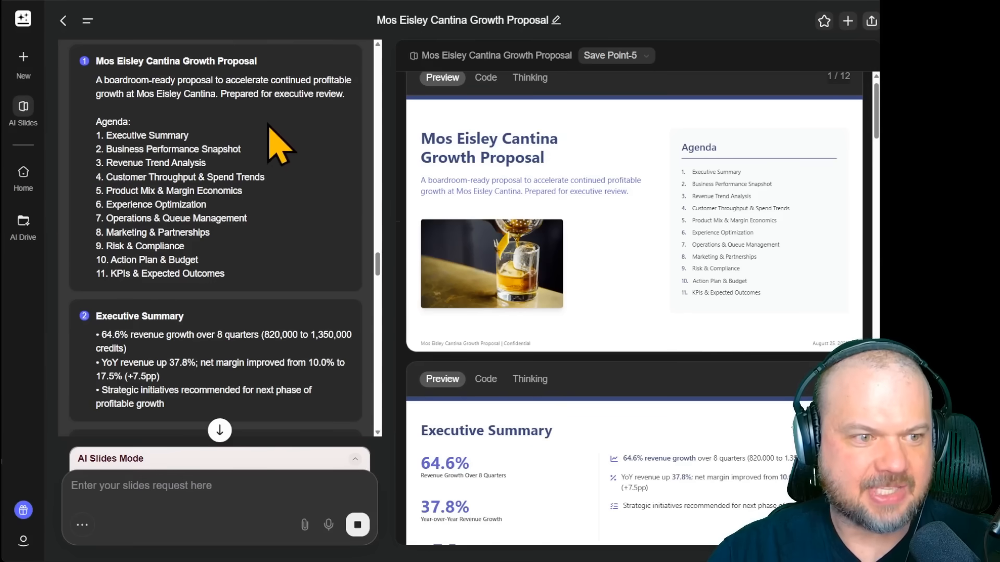
pyautogui.moveTo(331, 213)
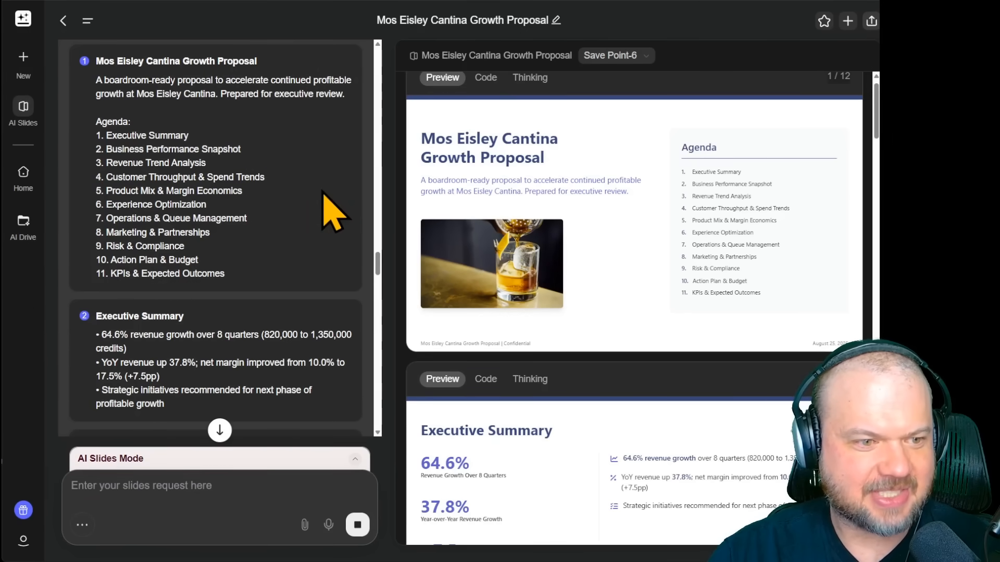
pyautogui.moveTo(326, 220)
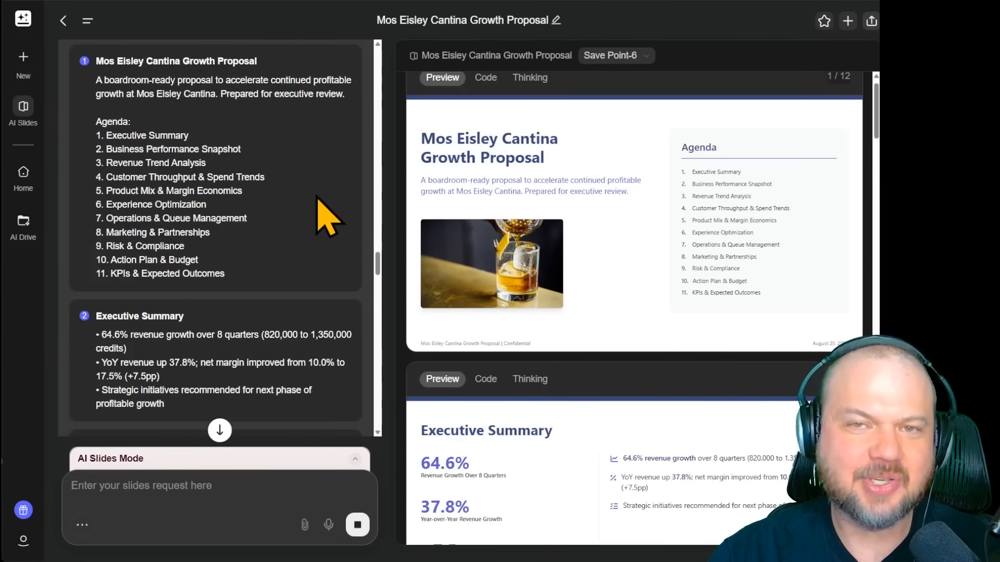
pyautogui.scroll(-3)
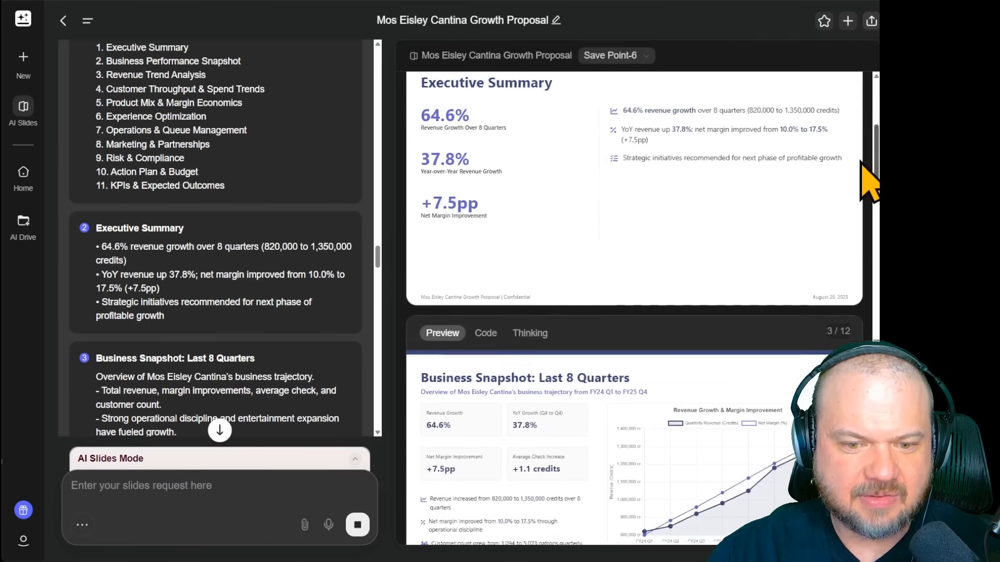
pyautogui.scroll(-3)
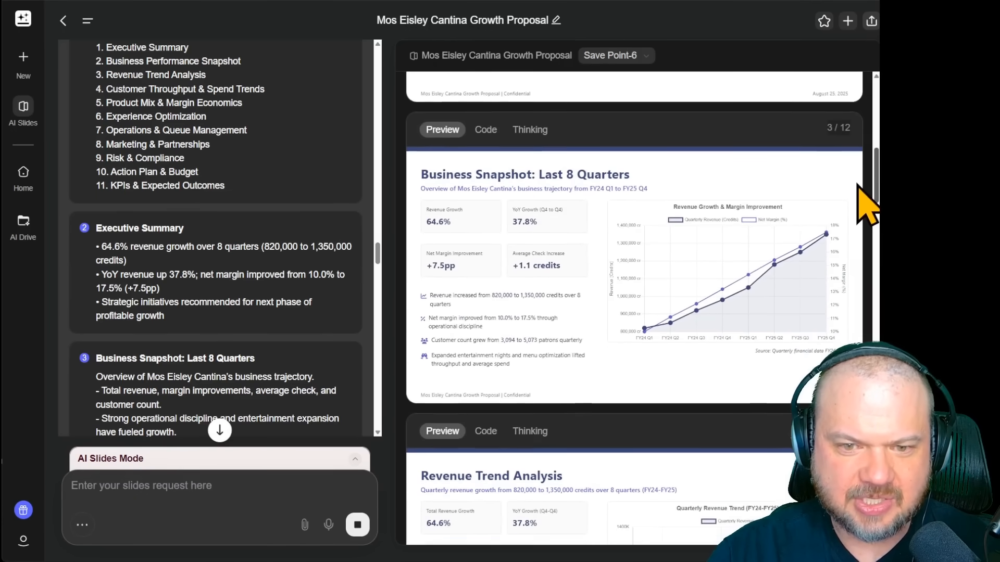
pyautogui.scroll(-3)
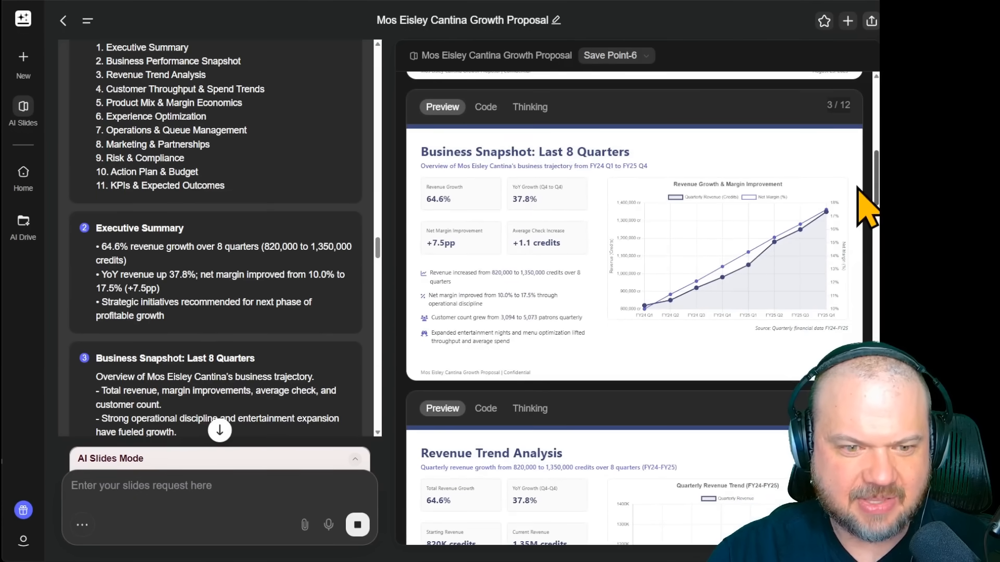
pyautogui.scroll(-3)
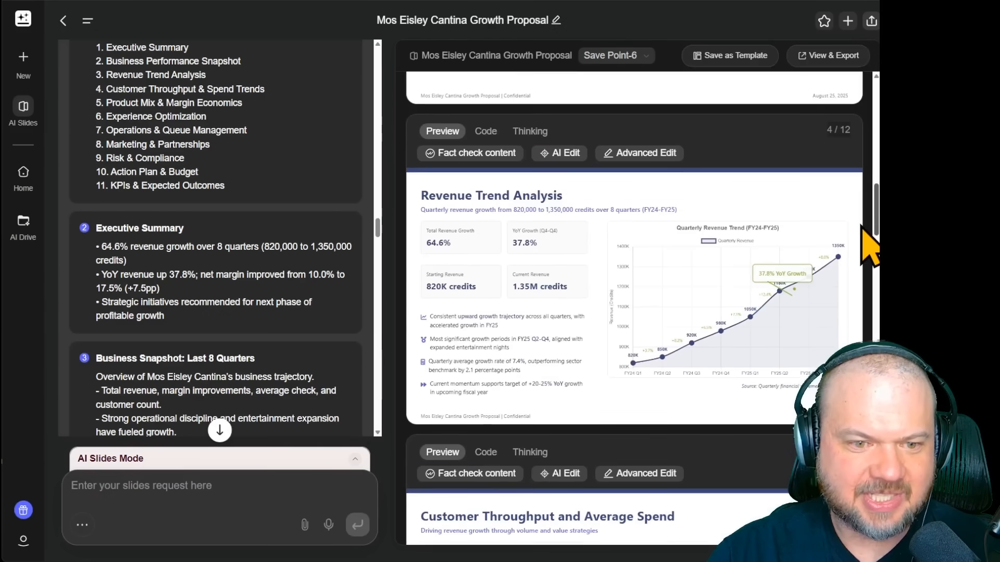
pyautogui.scroll(-3)
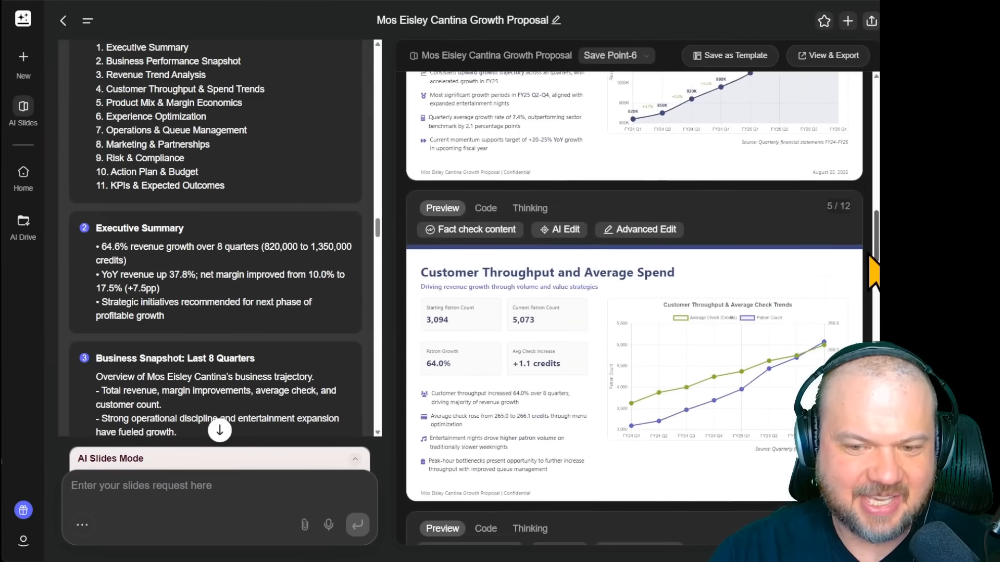
pyautogui.scroll(-3)
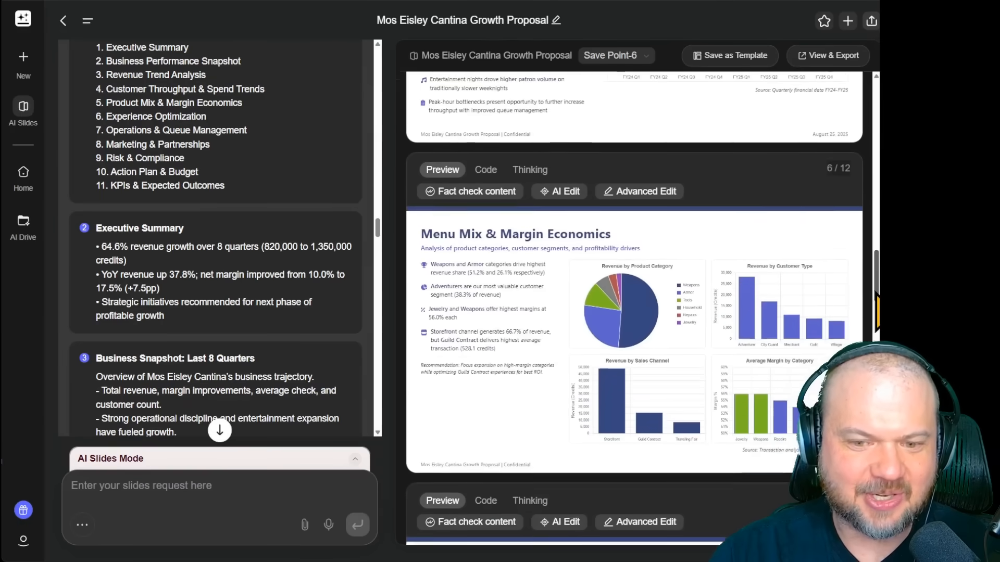
pyautogui.scroll(-3)
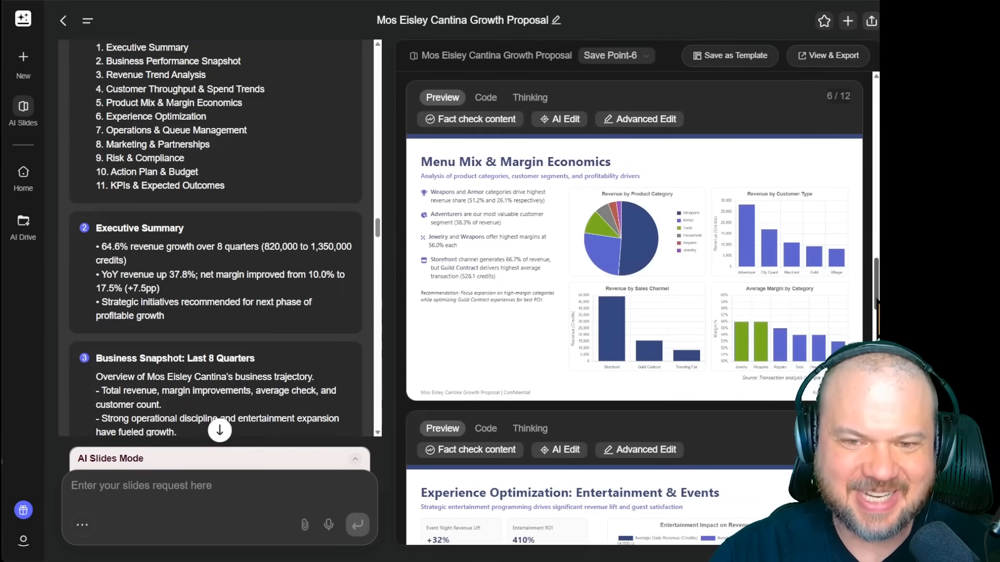
pyautogui.scroll(-3)
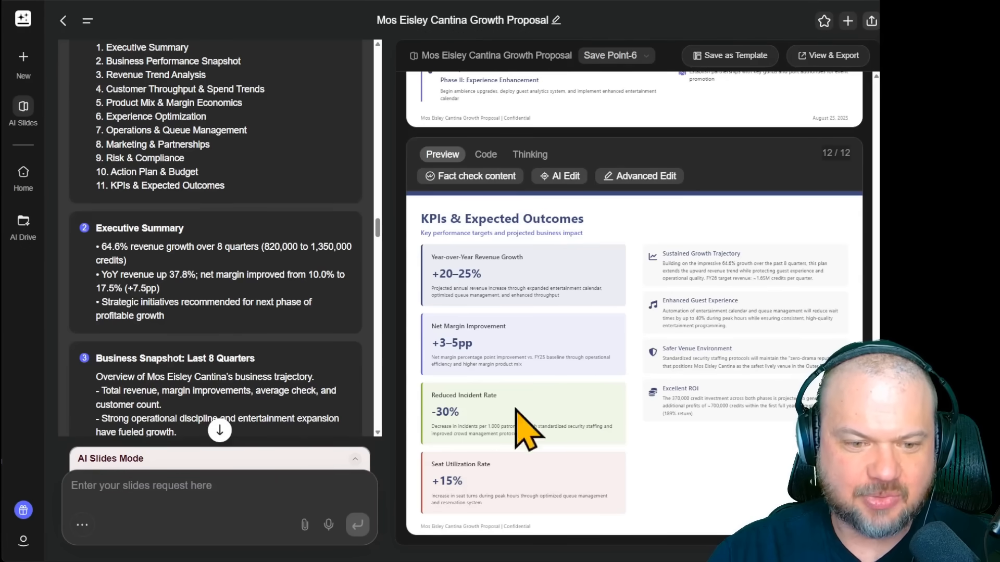
pyautogui.moveTo(701, 466)
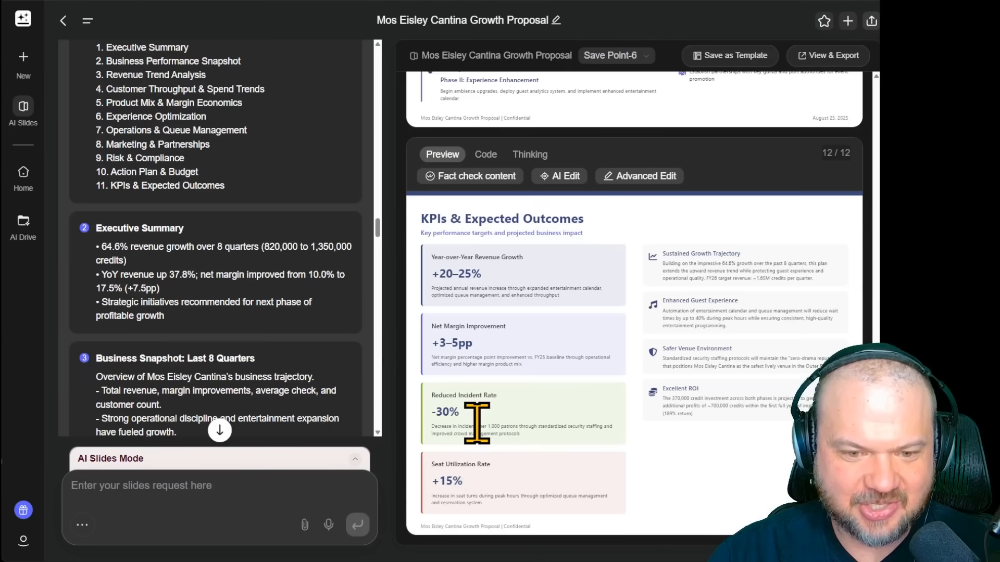
pyautogui.moveTo(692, 488)
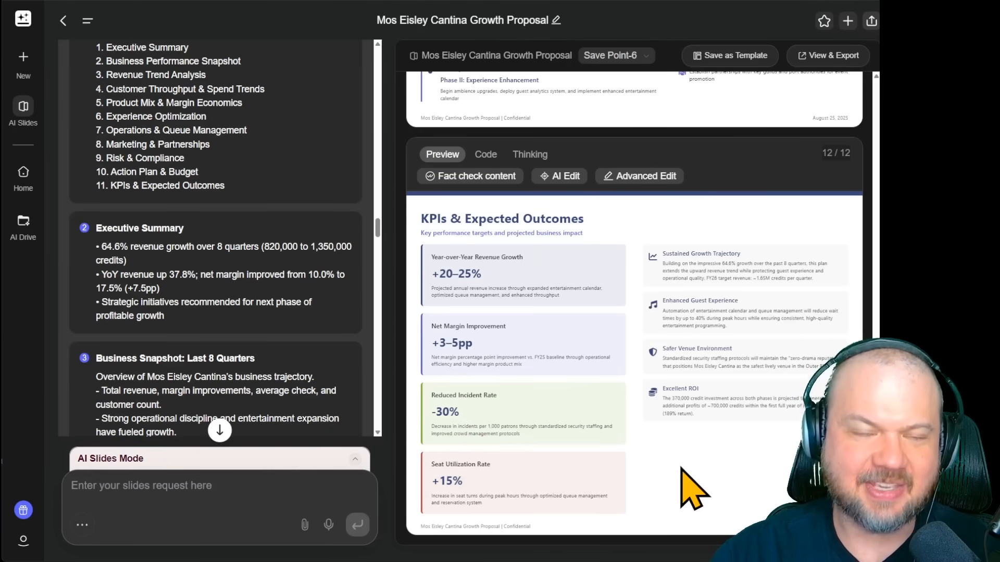
pyautogui.scroll(3)
pyautogui.write('Shorten all slide titles to under 6 words. Replace any filler text with action verbs')
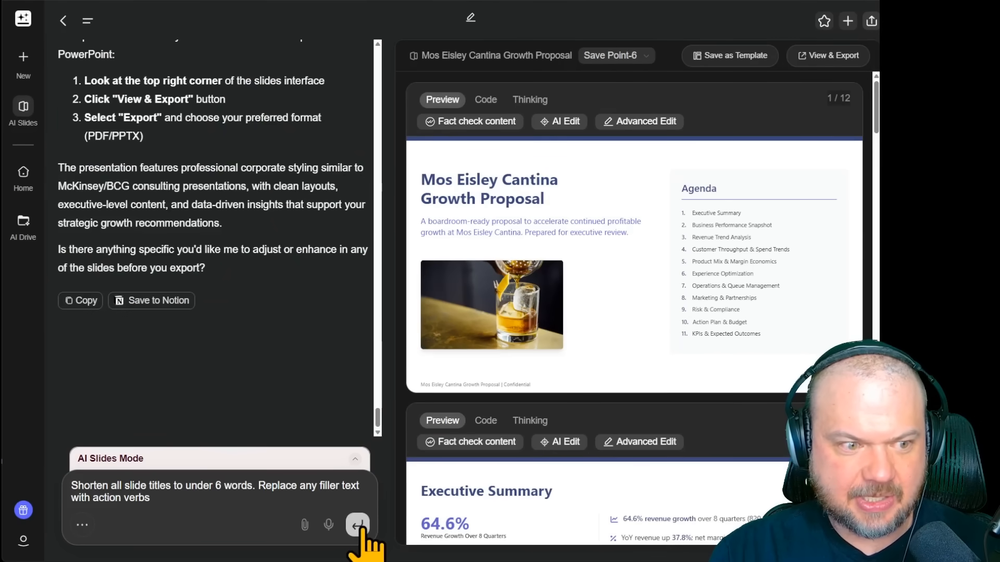
# - Submit the shorten-all-titles request, view slide 1's code and follow the slide-by-slide rewrites
pyautogui.click(357, 525)
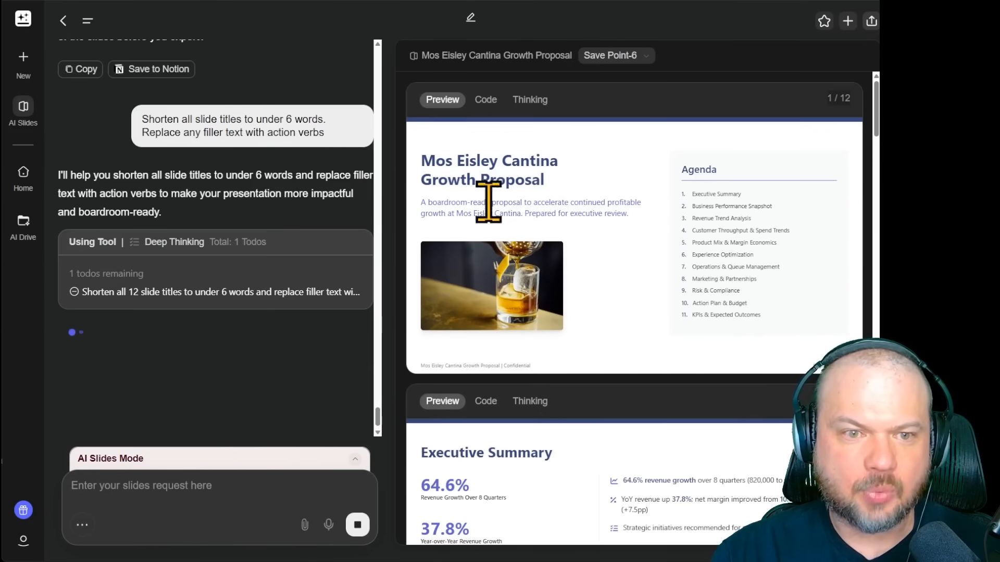
pyautogui.click(485, 100)
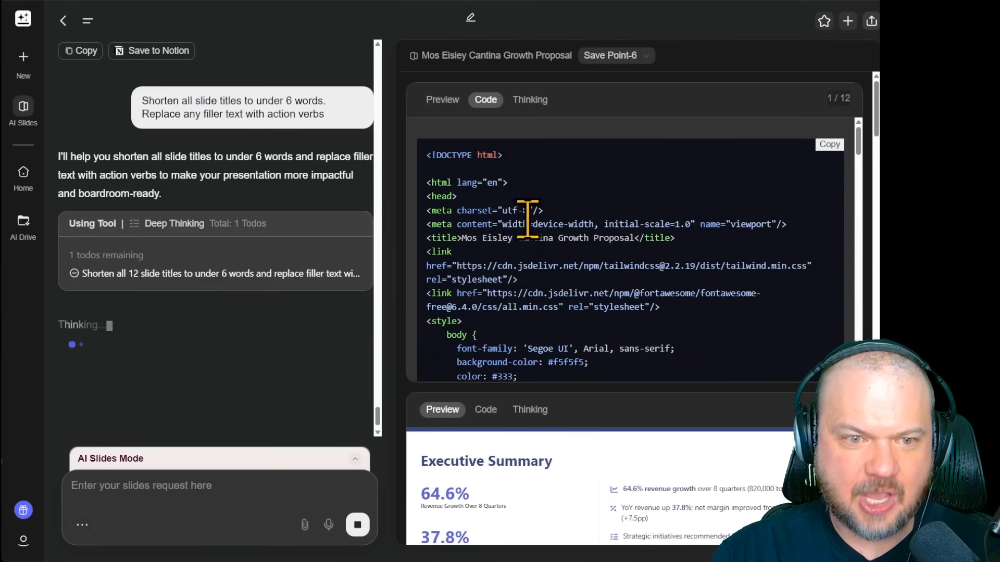
pyautogui.scroll(-3)
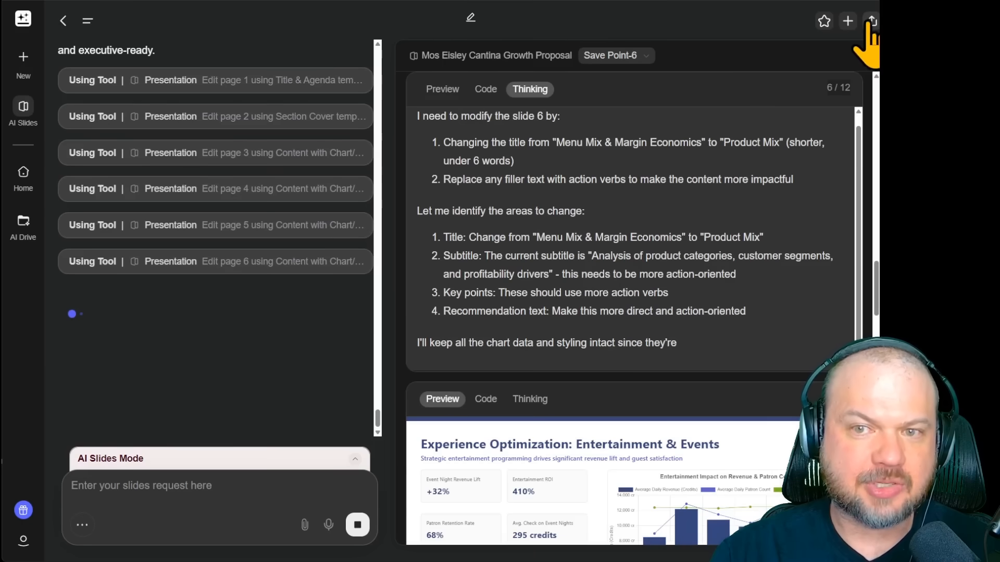
pyautogui.scroll(-3)
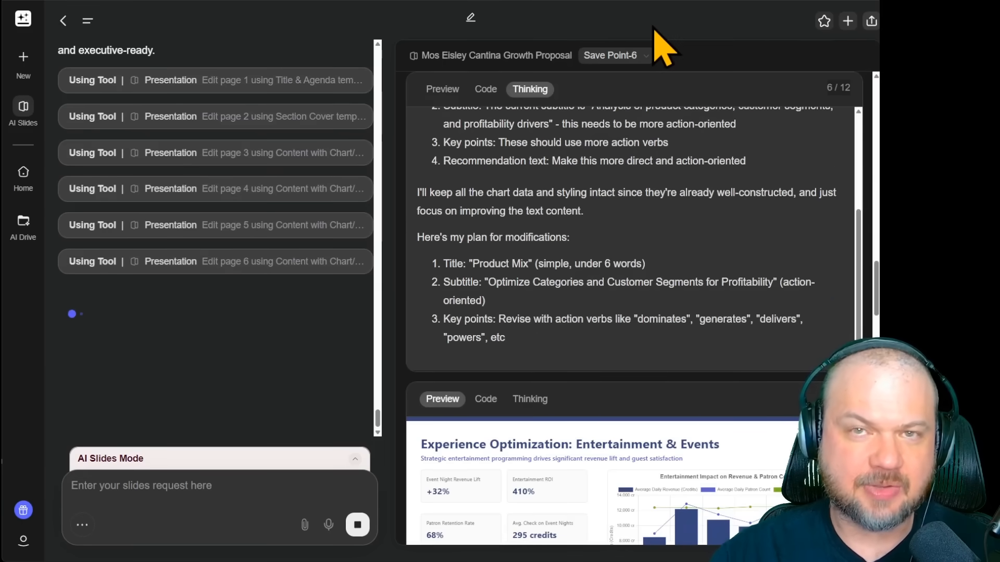
# - Browse the save-point history showing Save Point-7 and the earlier save points
pyautogui.click(615, 55)
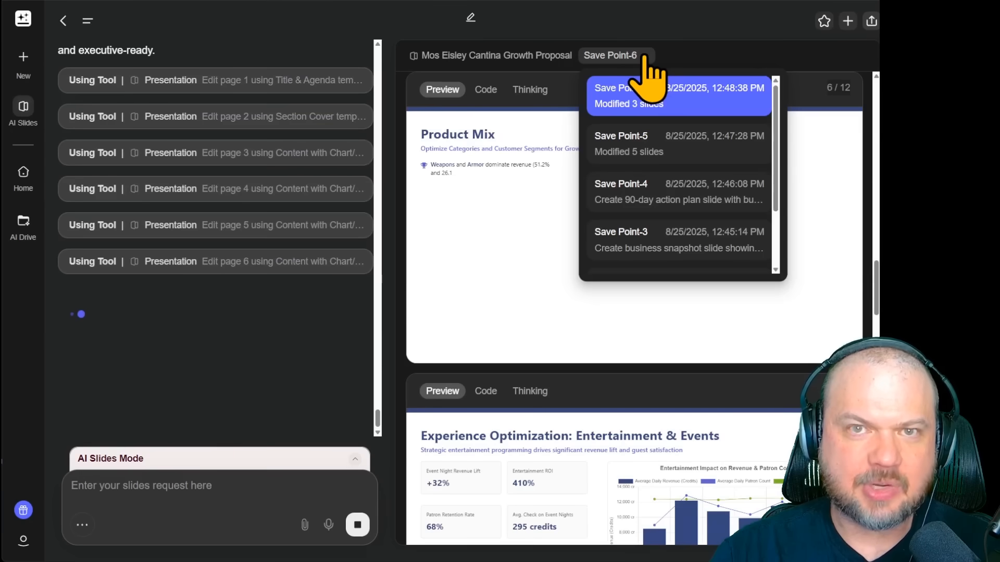
pyautogui.moveTo(790, 172)
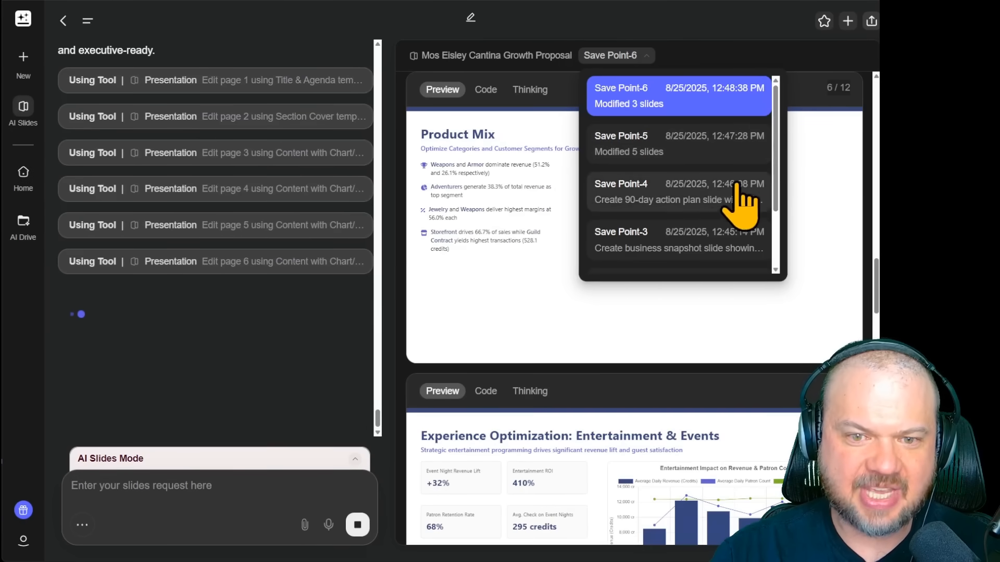
pyautogui.scroll(-3)
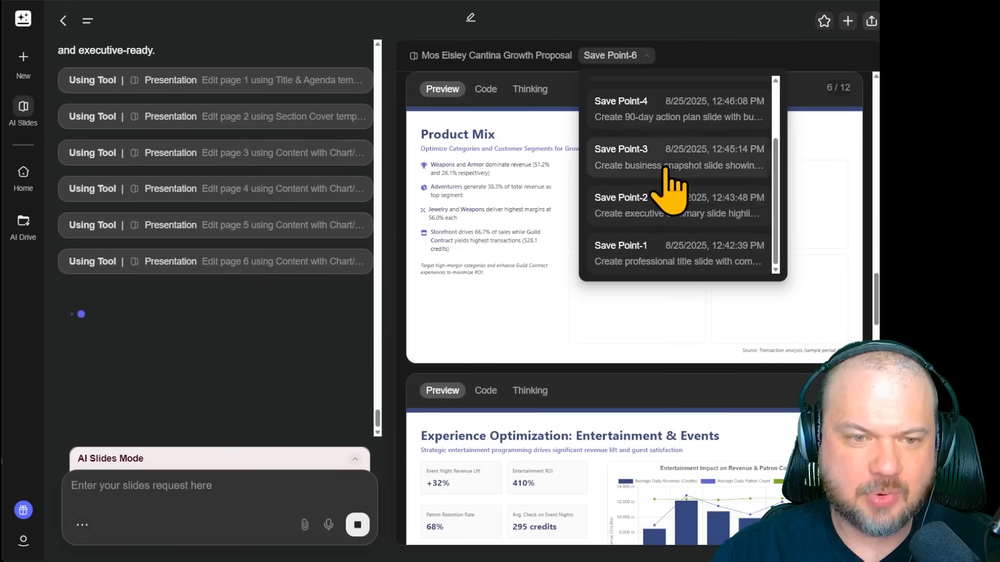
pyautogui.moveTo(787, 242)
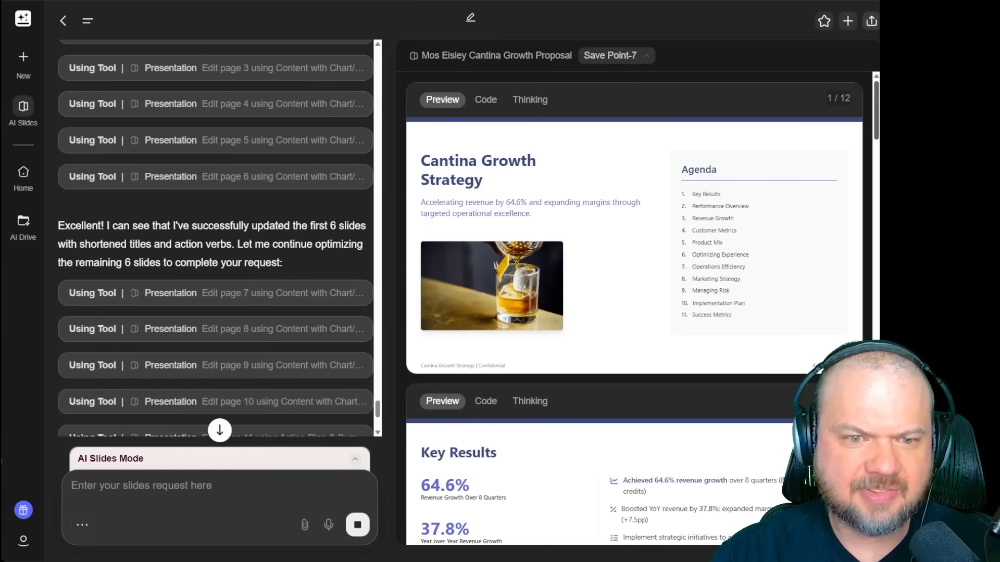
# - Review the retitled slides (Key Results, Revenue Growth, Customer Metrics, Action Plan) in the preview panel
pyautogui.scroll(-3)
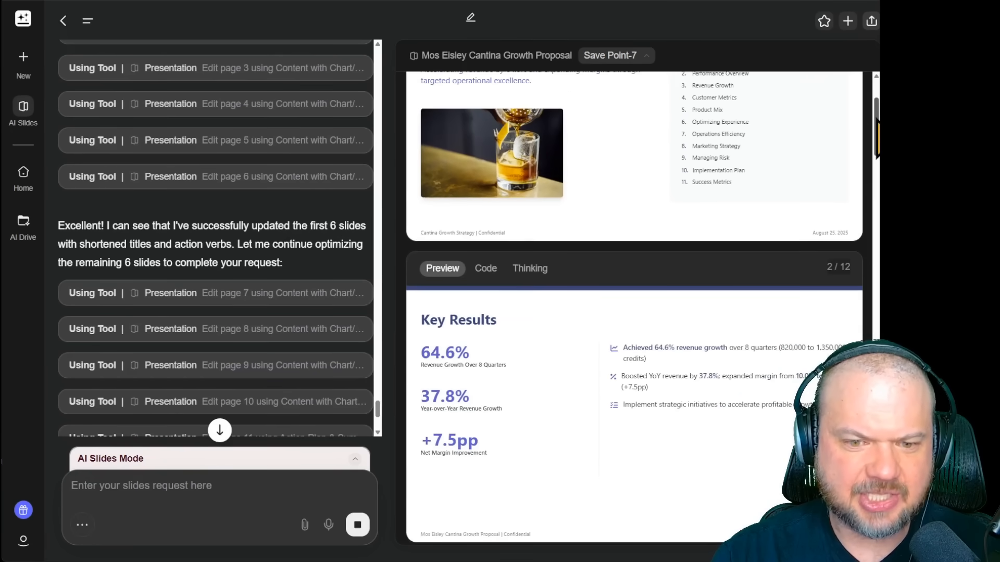
pyautogui.scroll(-3)
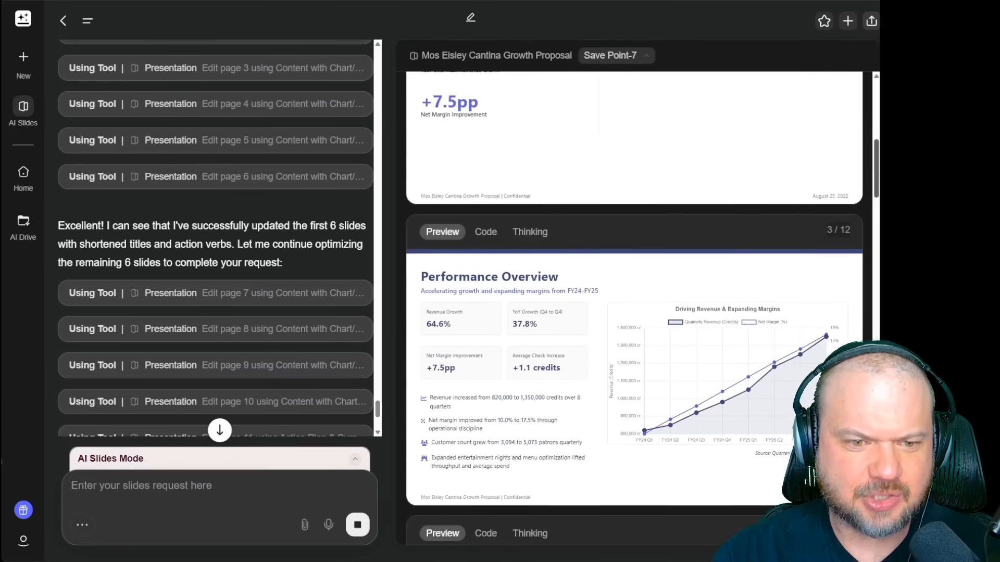
pyautogui.scroll(-3)
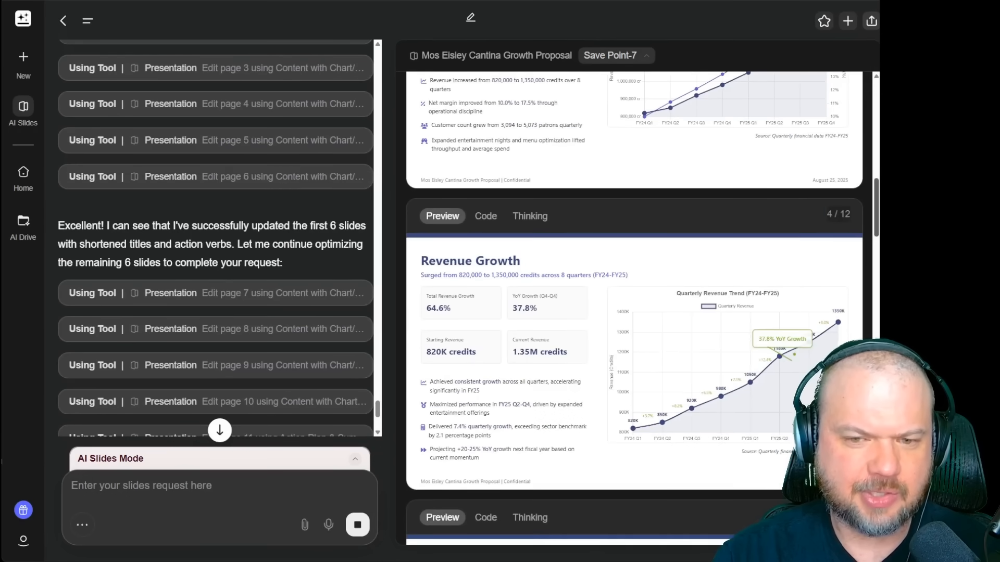
pyautogui.scroll(-3)
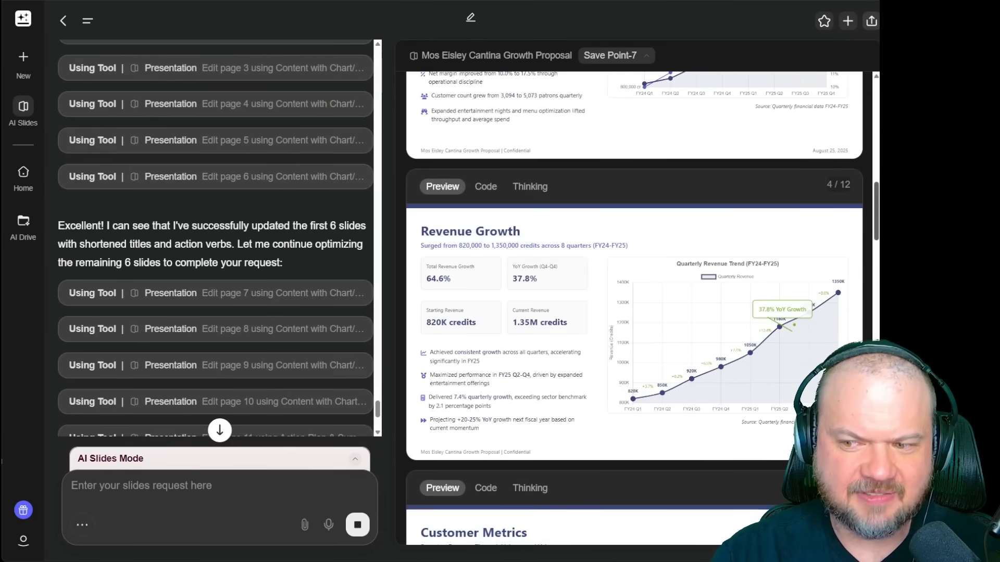
pyautogui.scroll(-3)
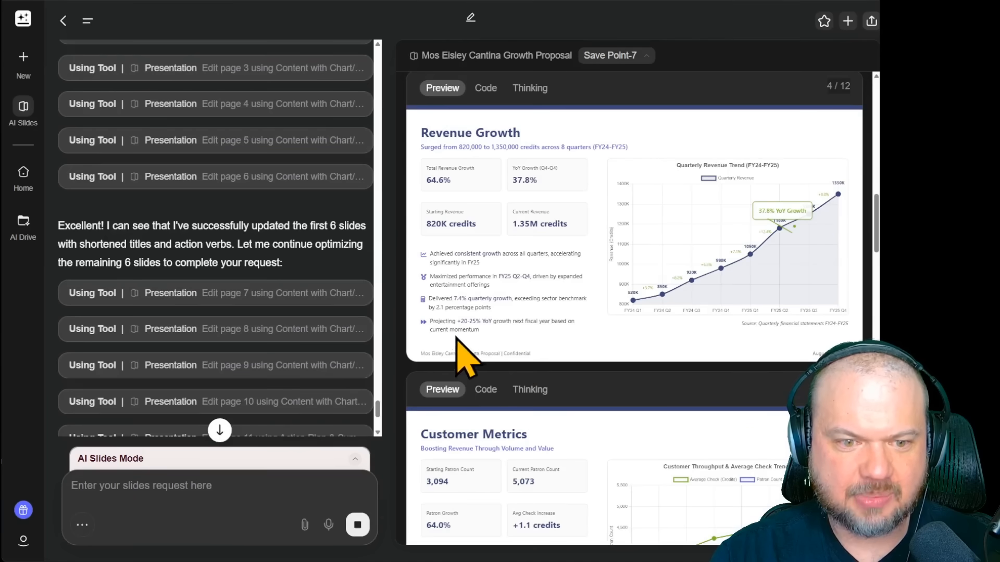
pyautogui.moveTo(522, 324)
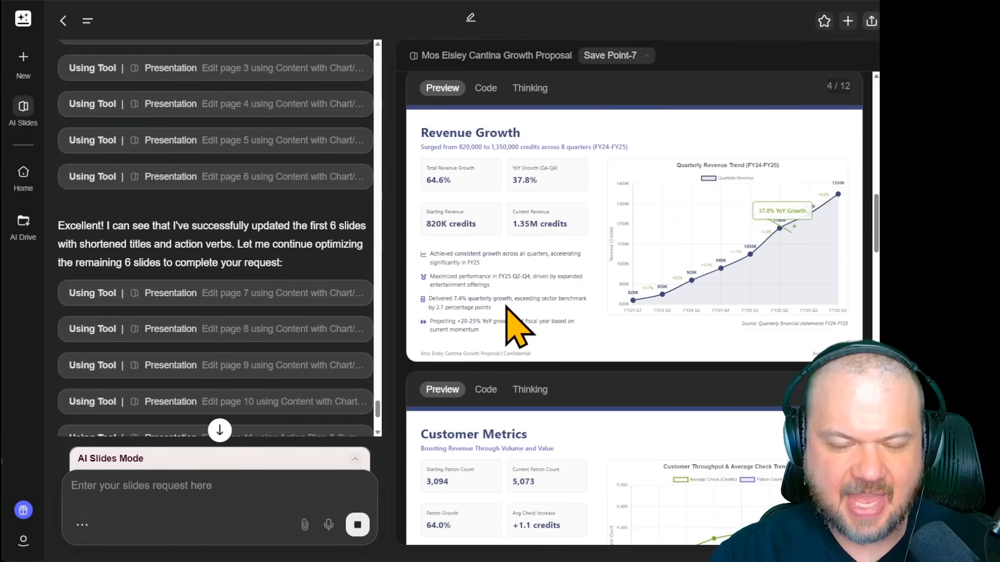
pyautogui.scroll(-3)
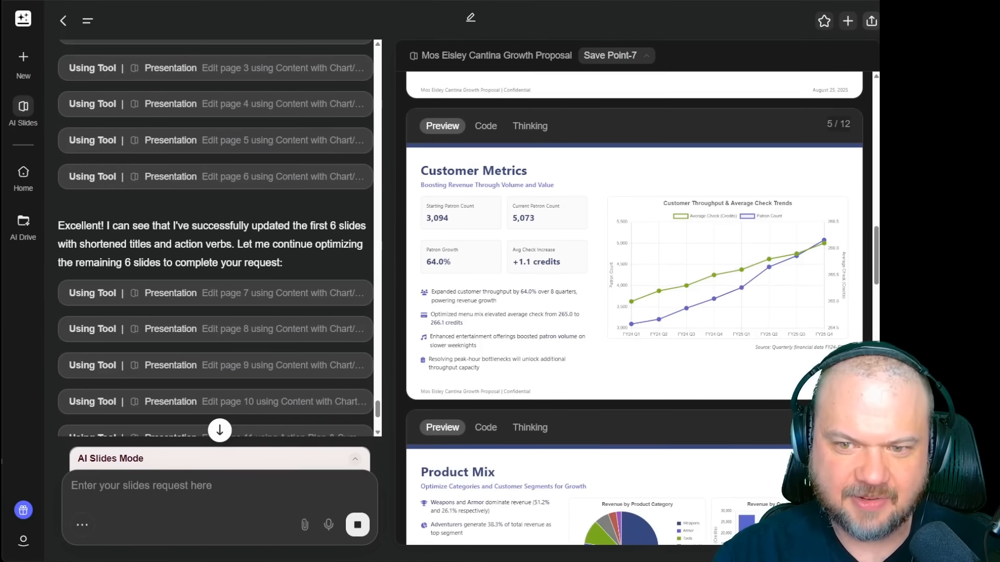
pyautogui.scroll(-3)
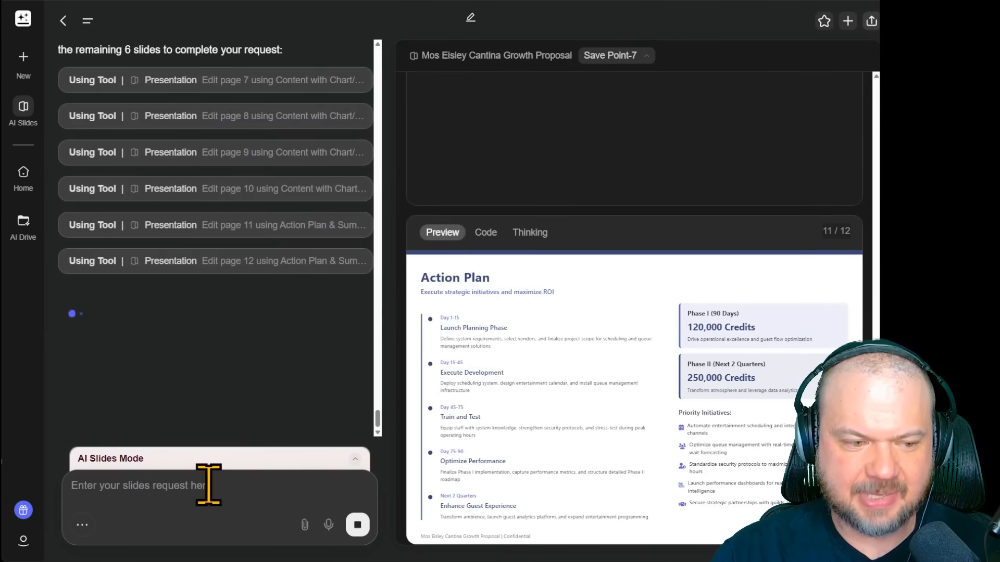
# - Request 'Add a case-study slide with a three-item stat strip' and inspect the new slide's reasoning and code
pyautogui.write('Add a case-study slide with a three-item stat strip')
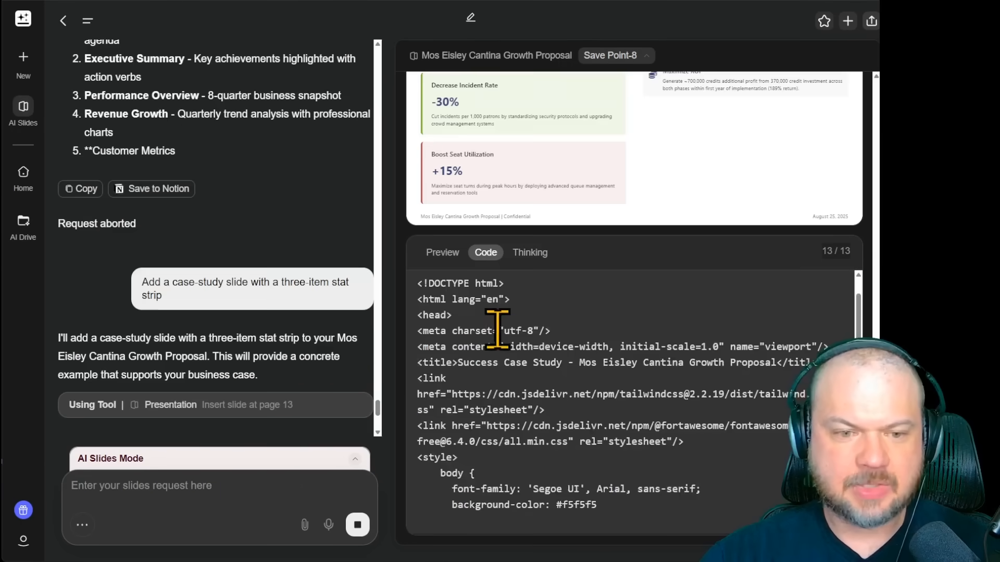
pyautogui.scroll(-3)
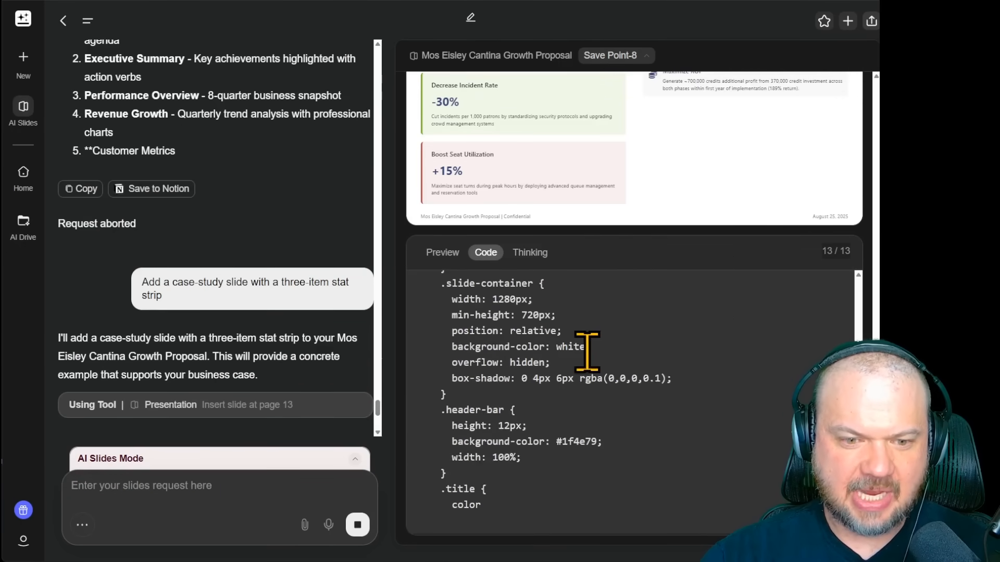
pyautogui.click(529, 252)
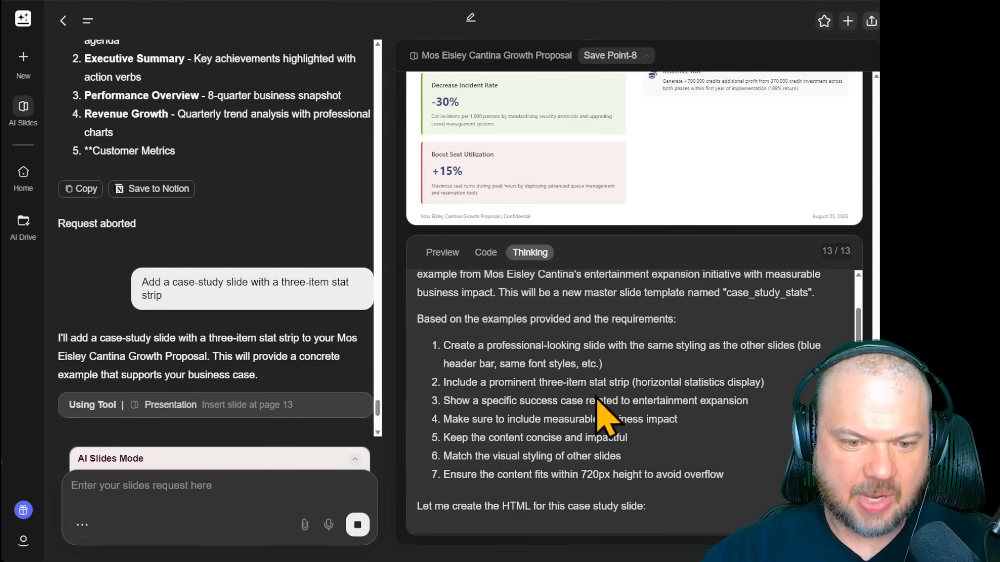
pyautogui.moveTo(644, 374)
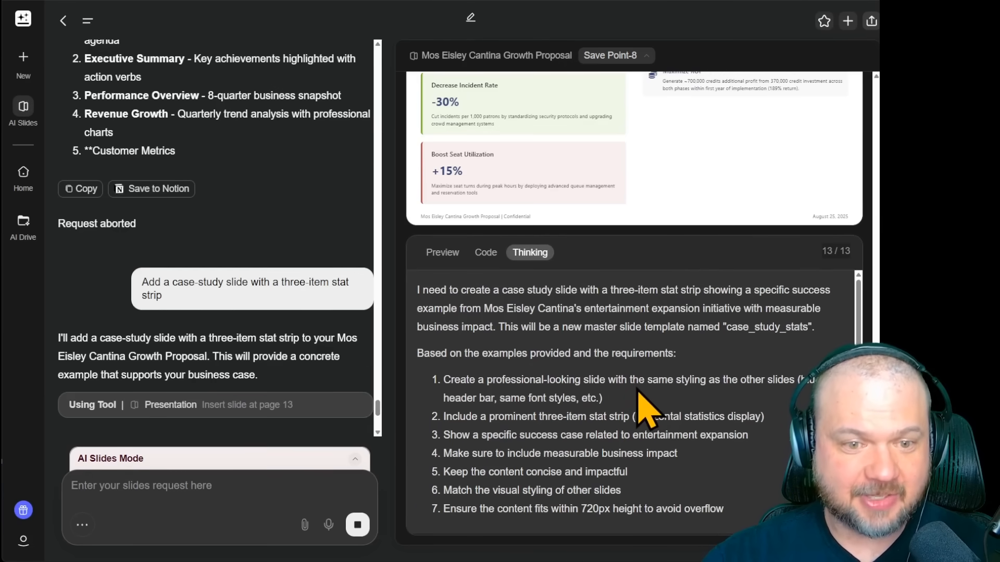
pyautogui.click(484, 252)
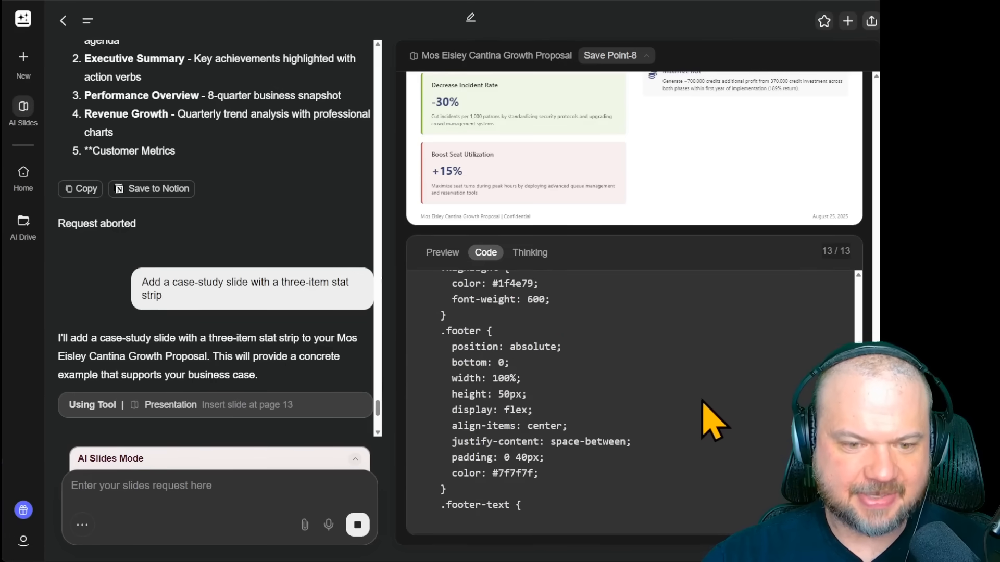
pyautogui.click(441, 260)
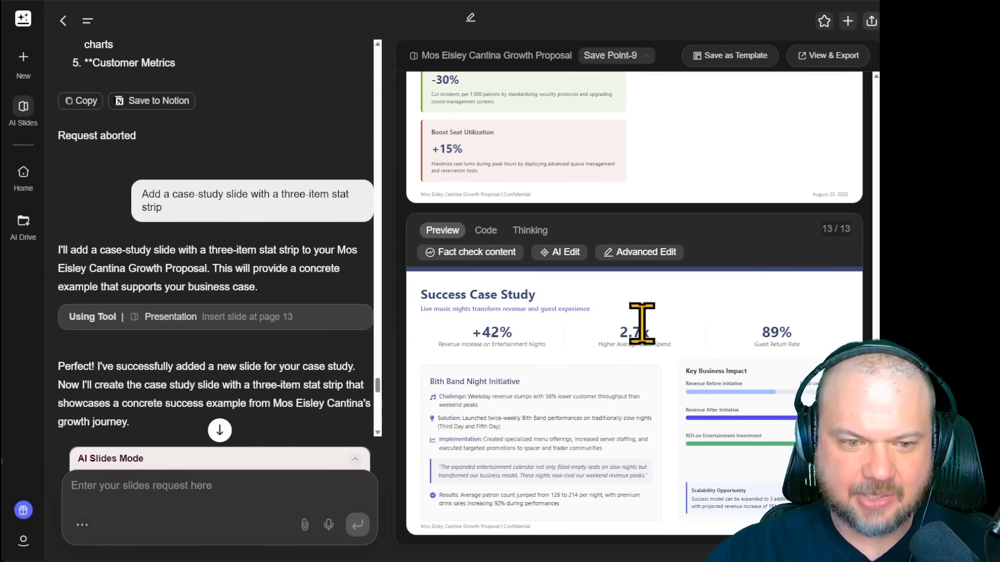
pyautogui.moveTo(669, 338)
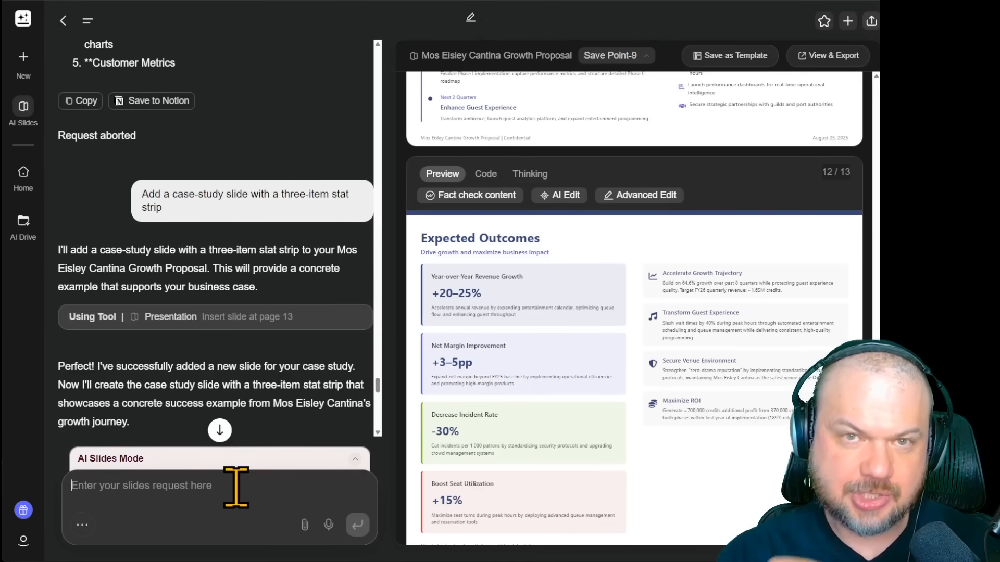
# - Request a dark theme with earthy, sandy colors and sentence-case titles
pyautogui.write('switch to dark theme with some earthy, sandy colors.')
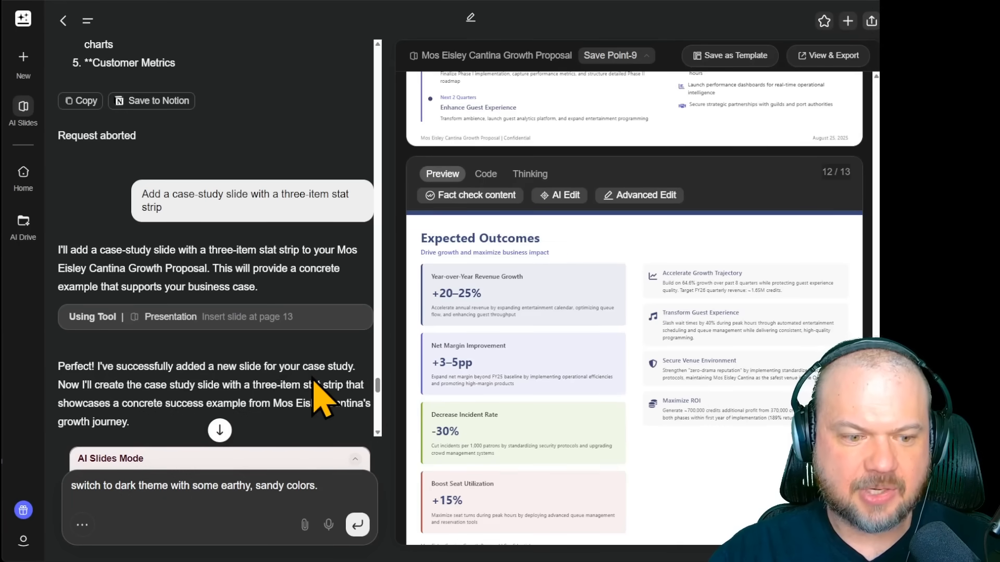
pyautogui.write('use sentence case for titles.')
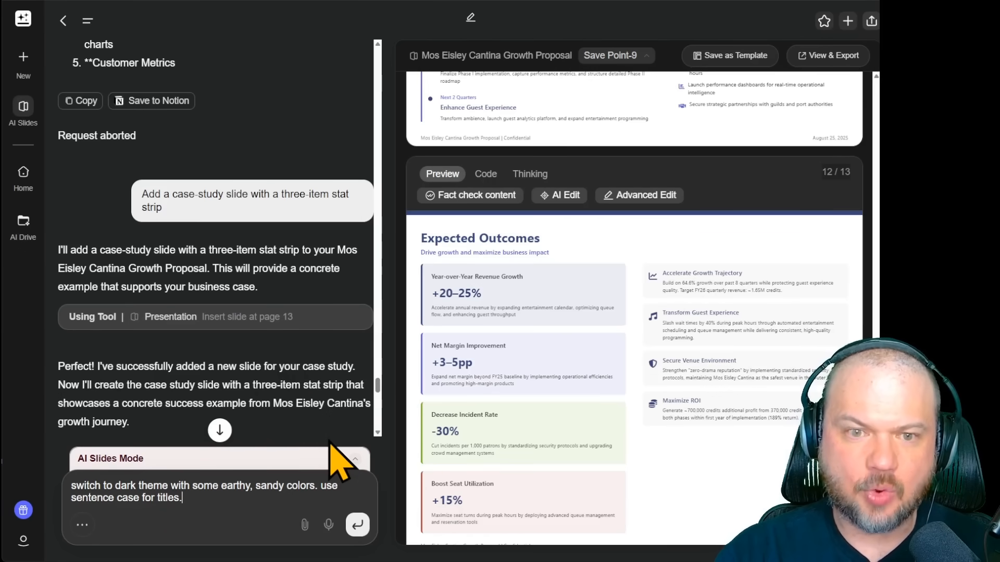
pyautogui.moveTo(447, 255)
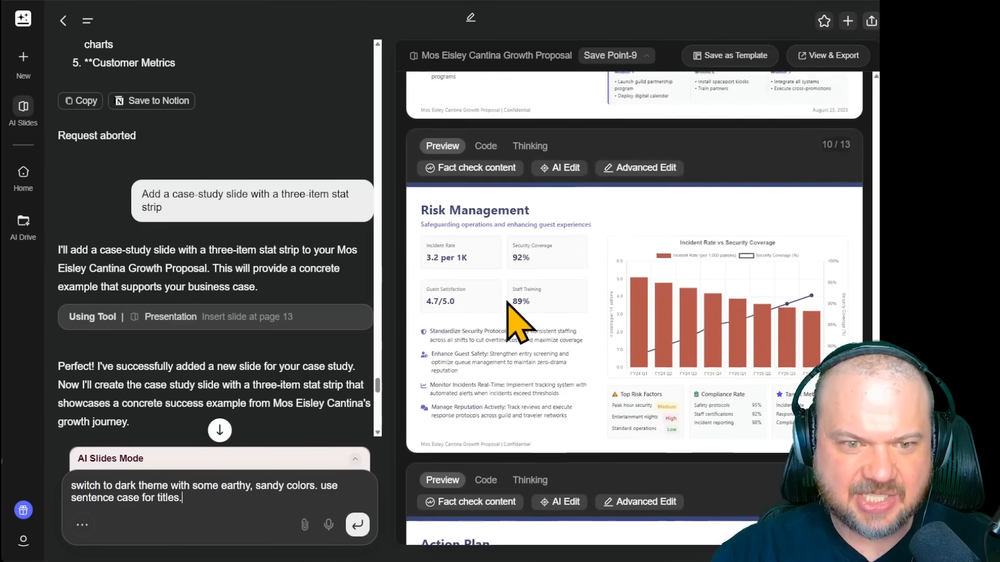
pyautogui.scroll(3)
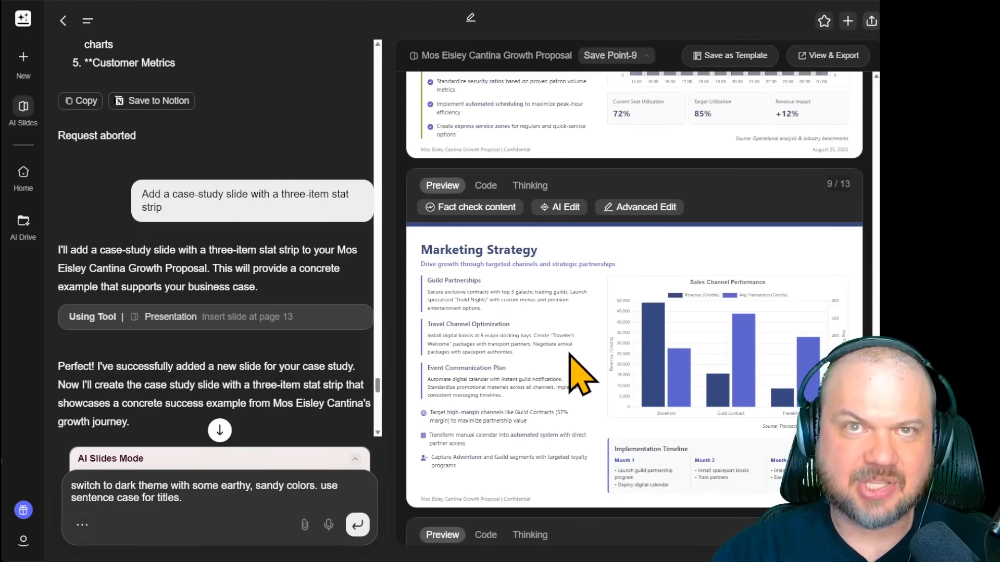
pyautogui.click(356, 525)
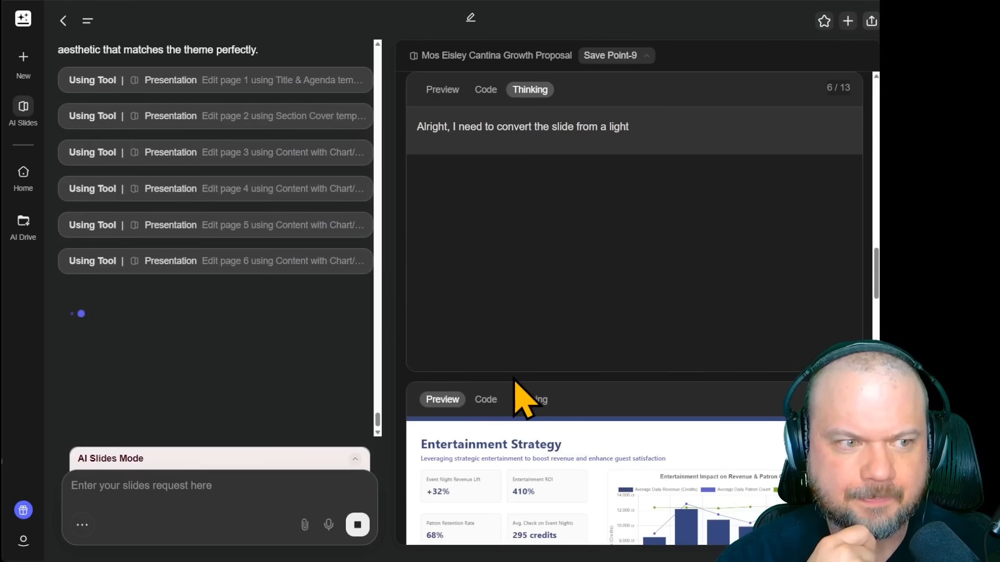
# - Review all 13 restyled dark earthy-sandy slides with sentence-case titles like 'Executive summary'
pyautogui.click(442, 89)
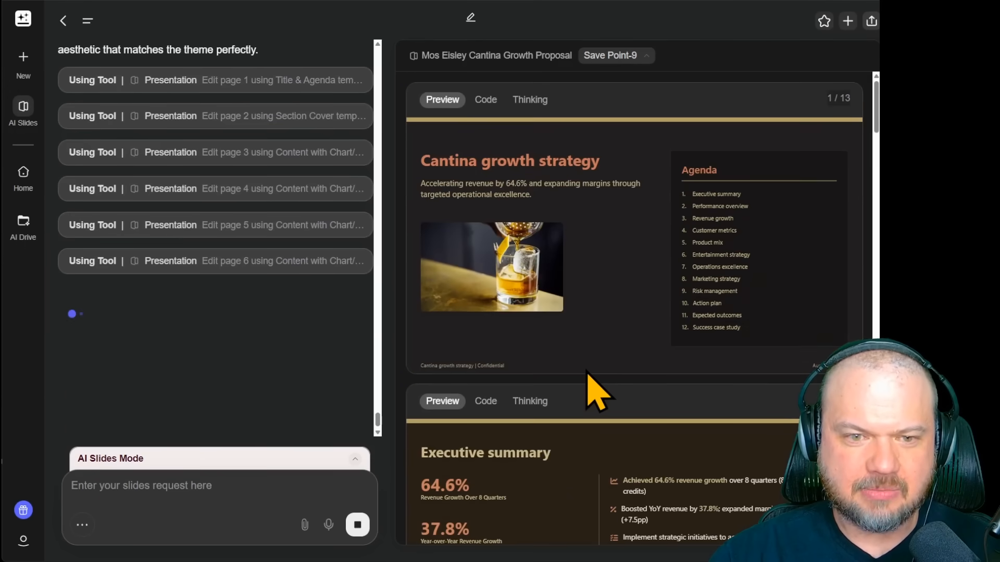
pyautogui.scroll(-3)
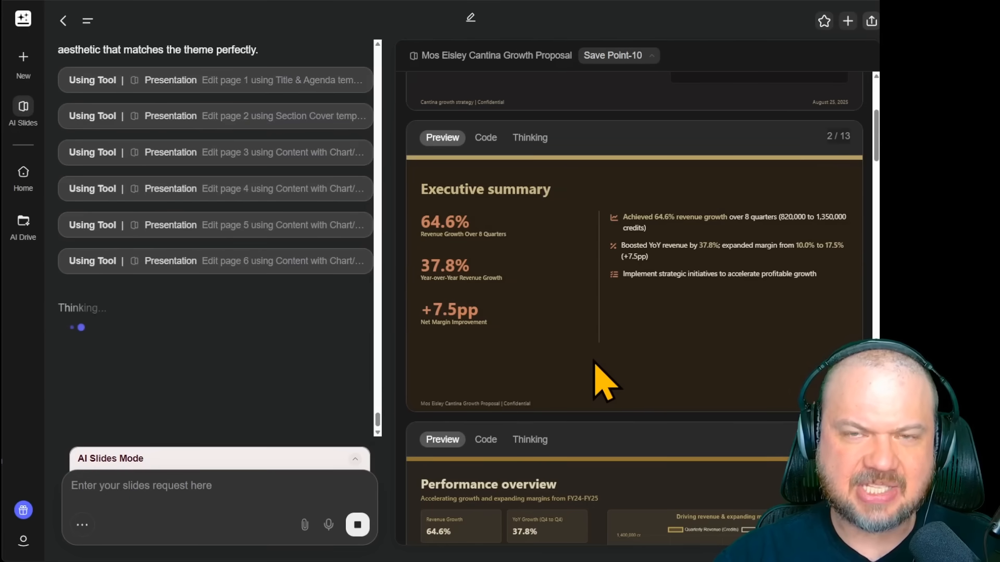
pyautogui.scroll(3)
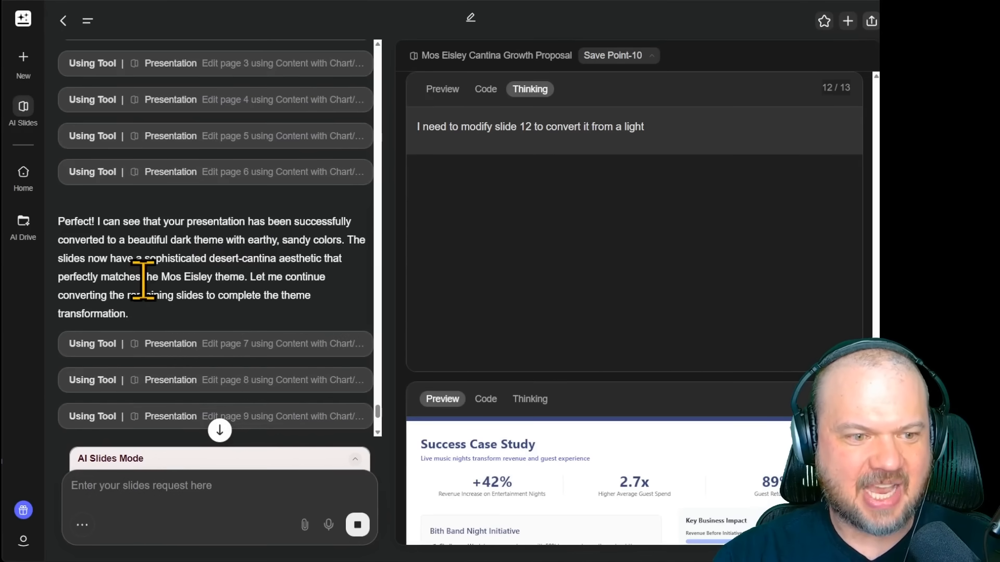
pyautogui.moveTo(283, 297)
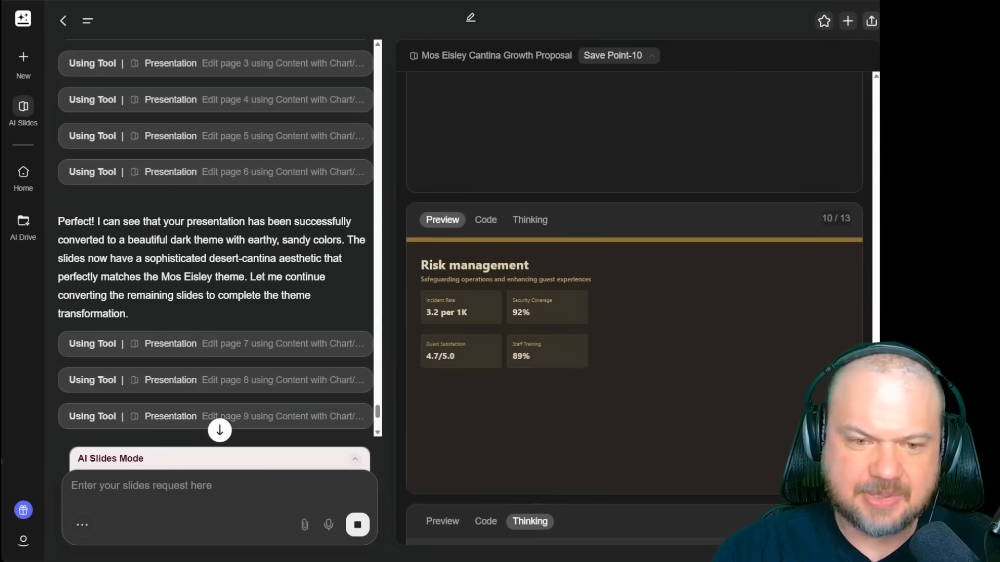
pyautogui.scroll(3)
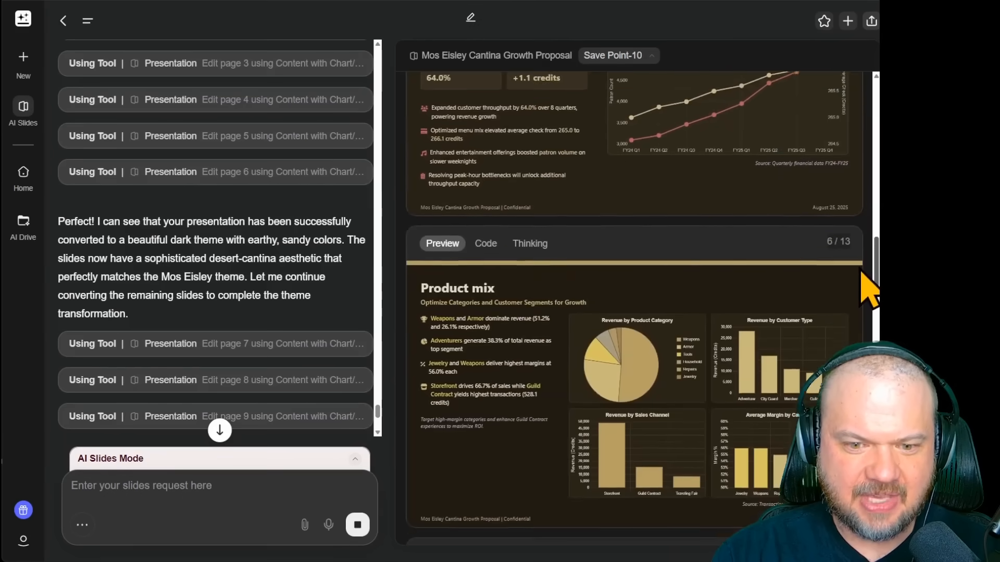
pyautogui.scroll(3)
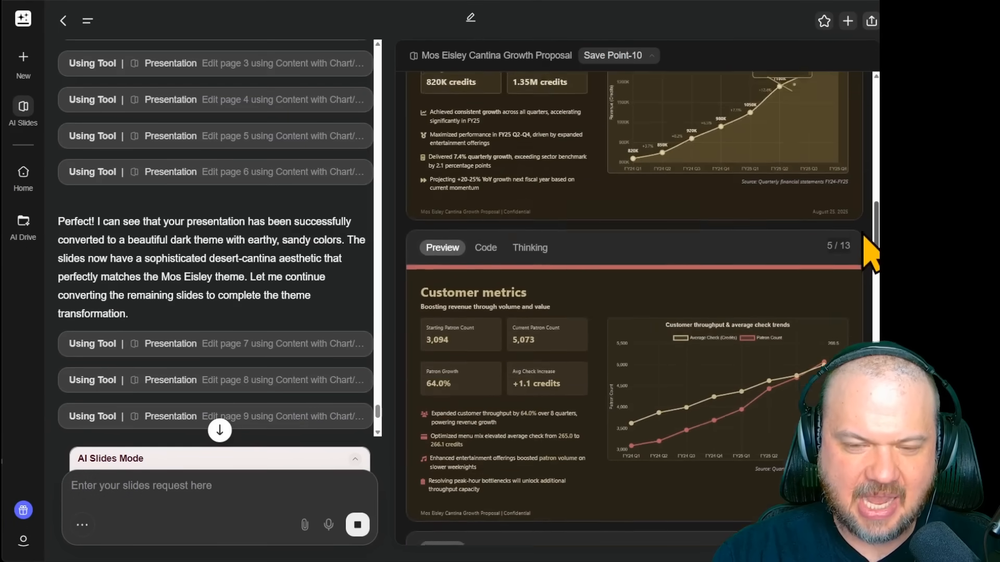
pyautogui.scroll(3)
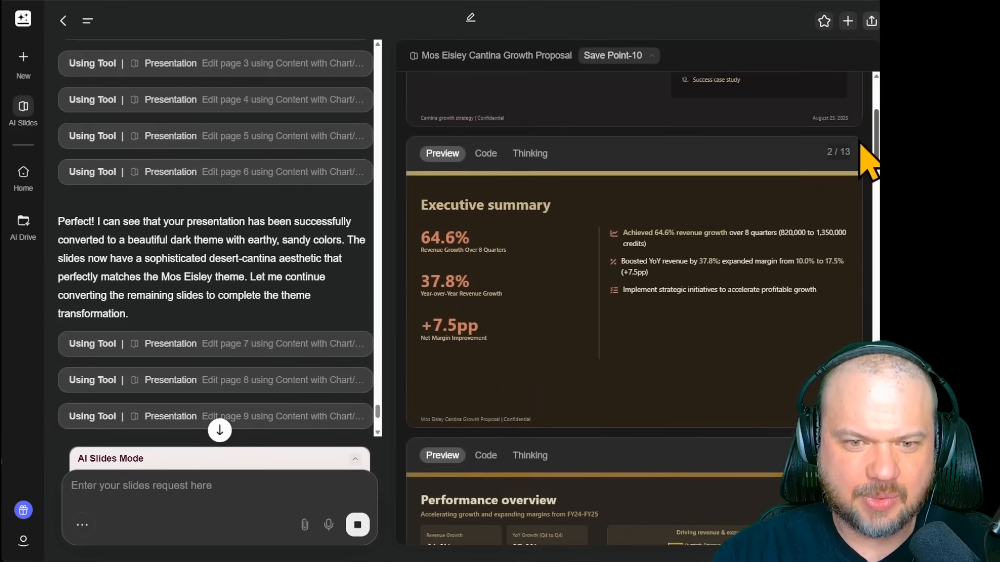
pyautogui.scroll(-3)
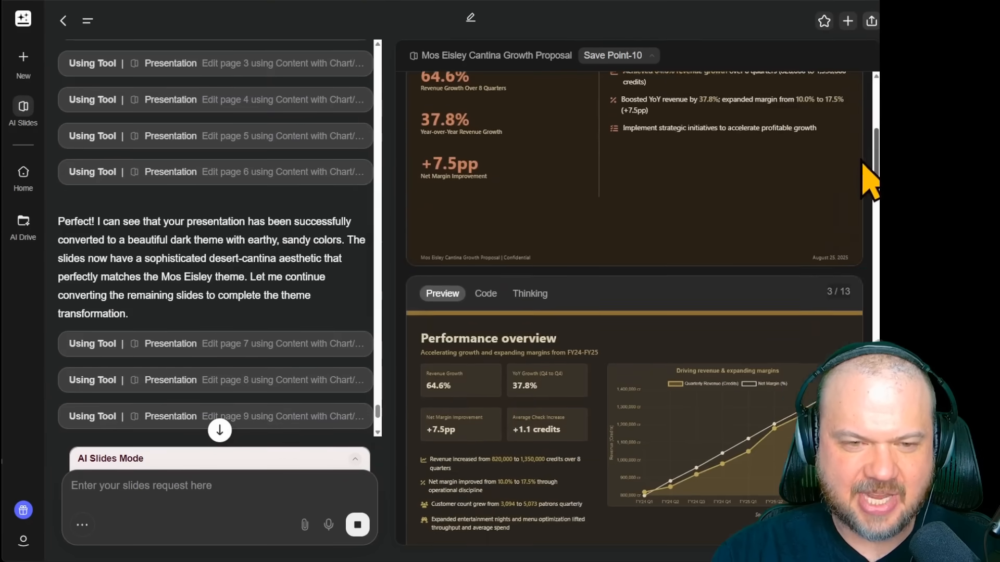
pyautogui.scroll(-3)
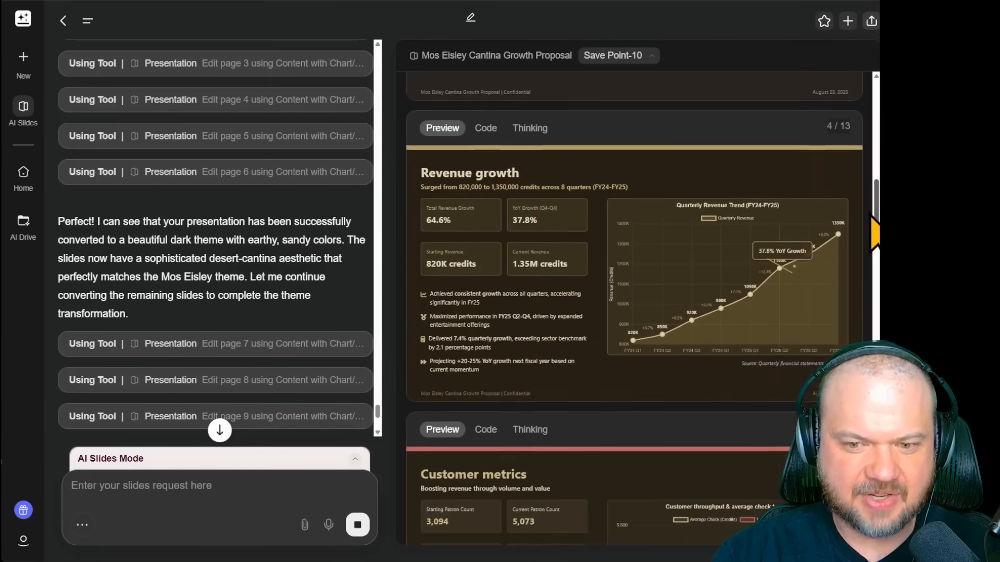
pyautogui.scroll(-3)
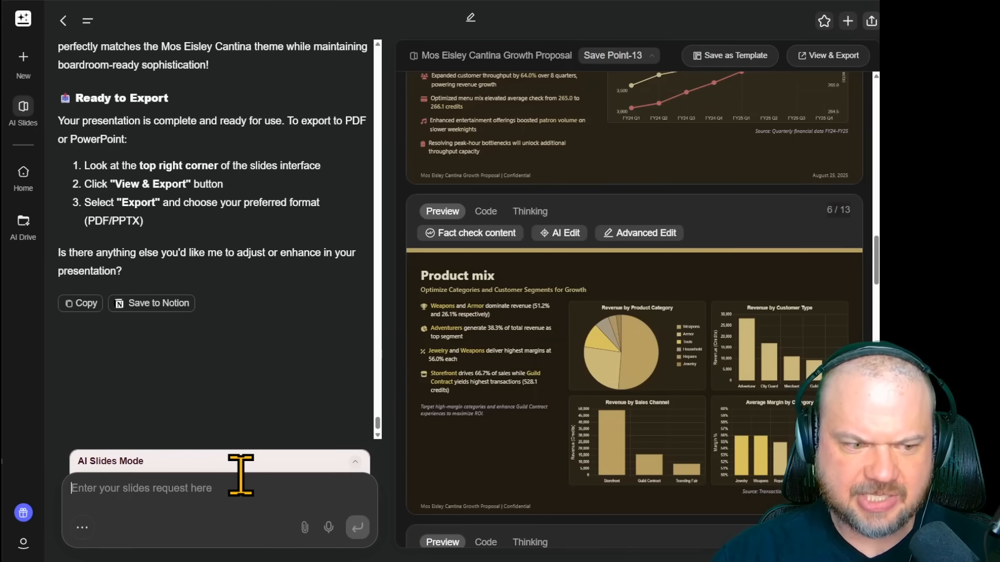
# - Request very high contrast chart colors with 3D elements and review the recoloured Product mix charts
pyautogui.write("for charts and graphs, let's use very high contrast colors and add some 3d elements")
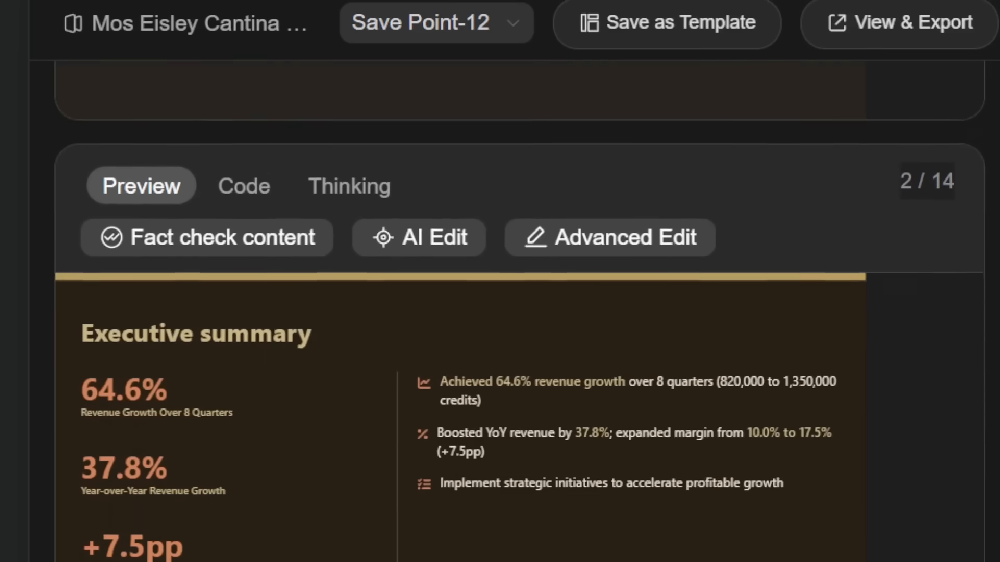
pyautogui.scroll(-3)
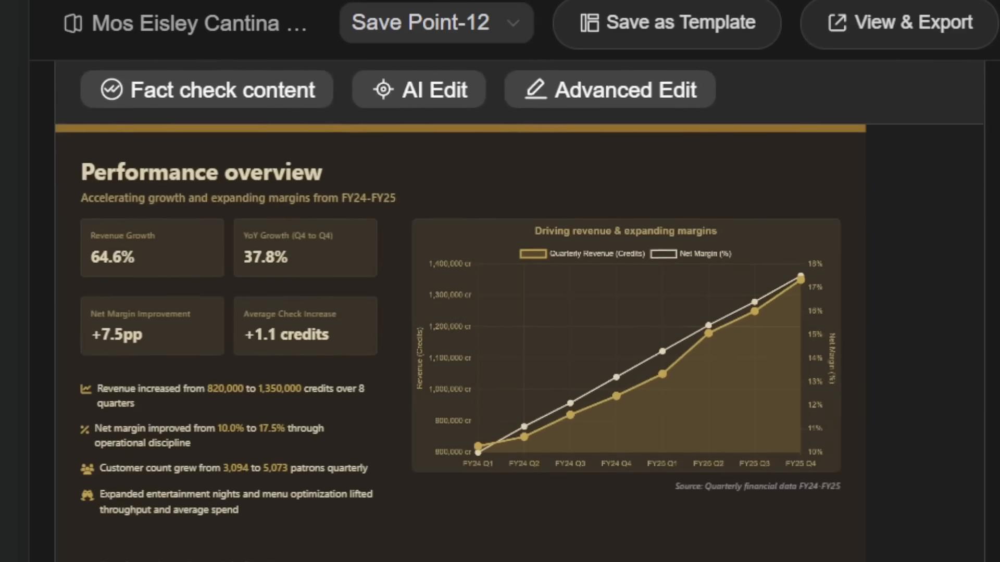
pyautogui.scroll(-3)
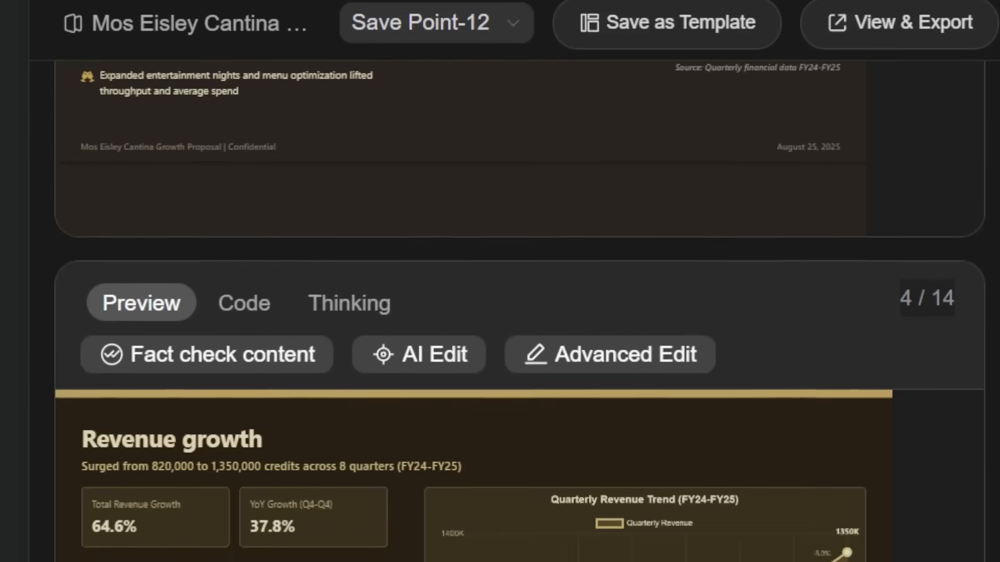
pyautogui.scroll(-3)
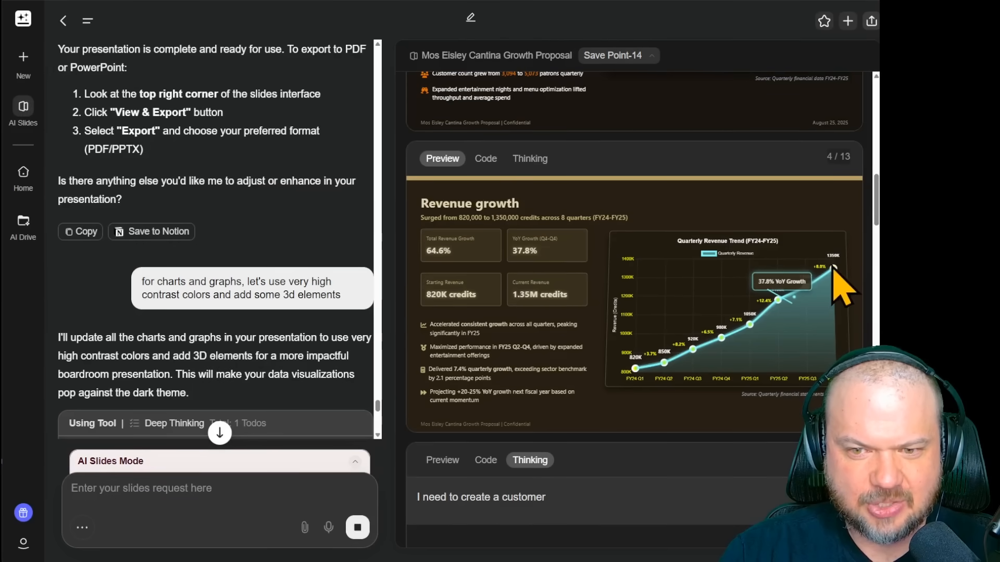
pyautogui.moveTo(775, 328)
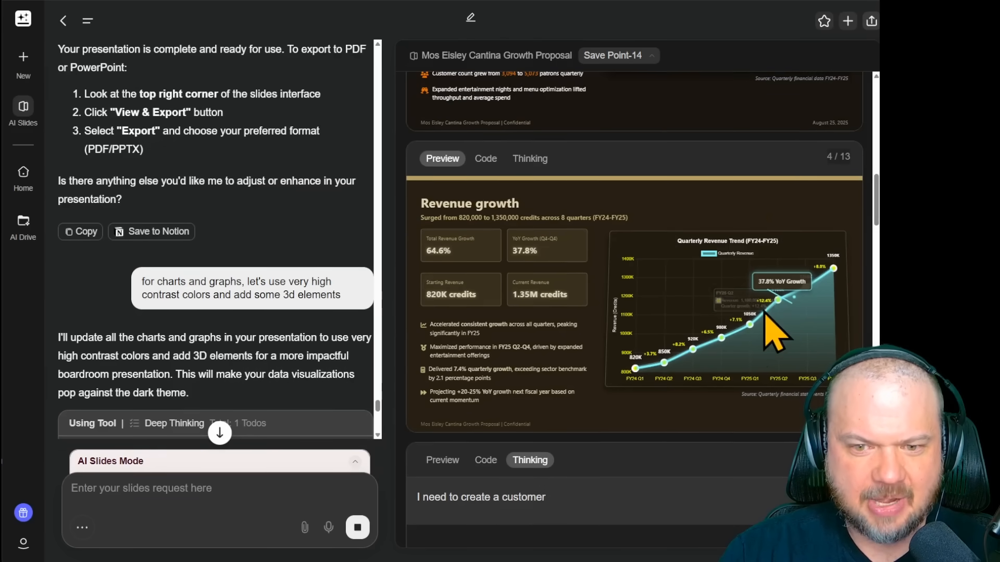
pyautogui.moveTo(732, 358)
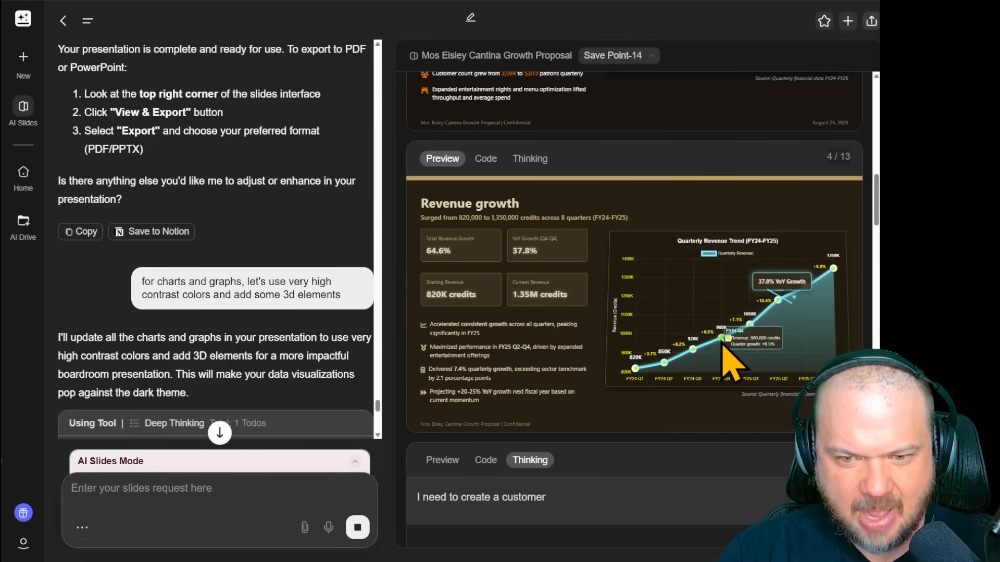
pyautogui.moveTo(701, 363)
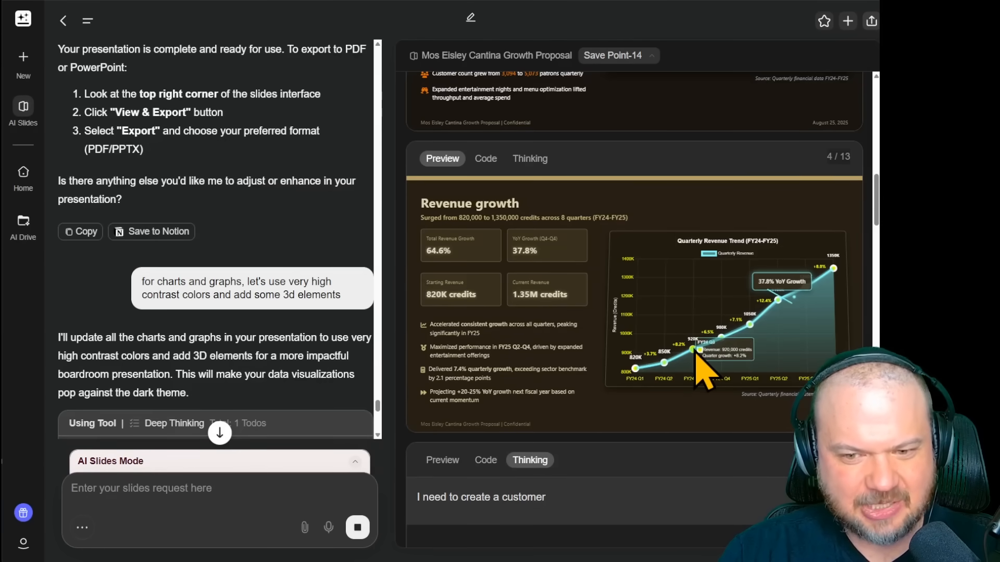
pyautogui.scroll(-3)
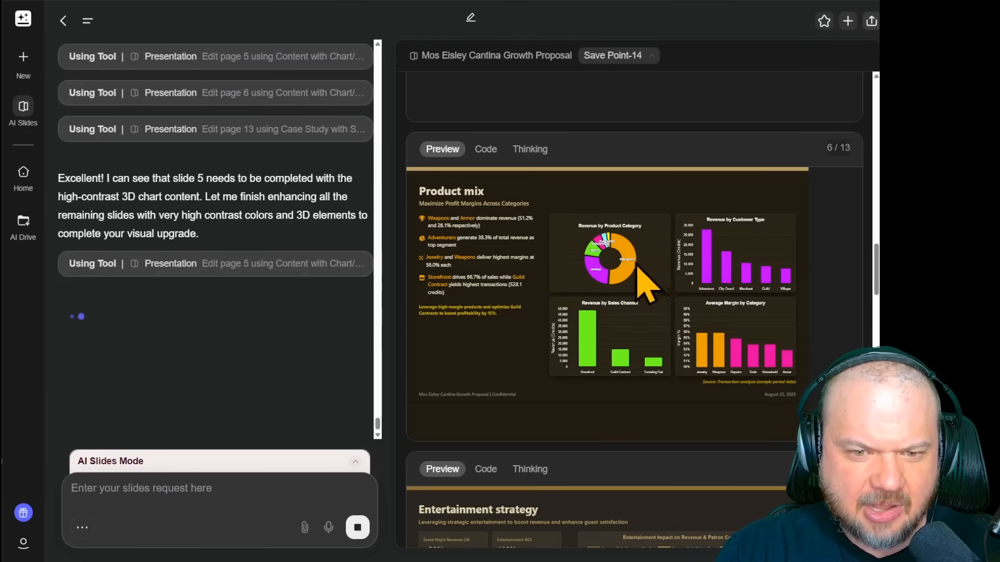
pyautogui.moveTo(612, 273)
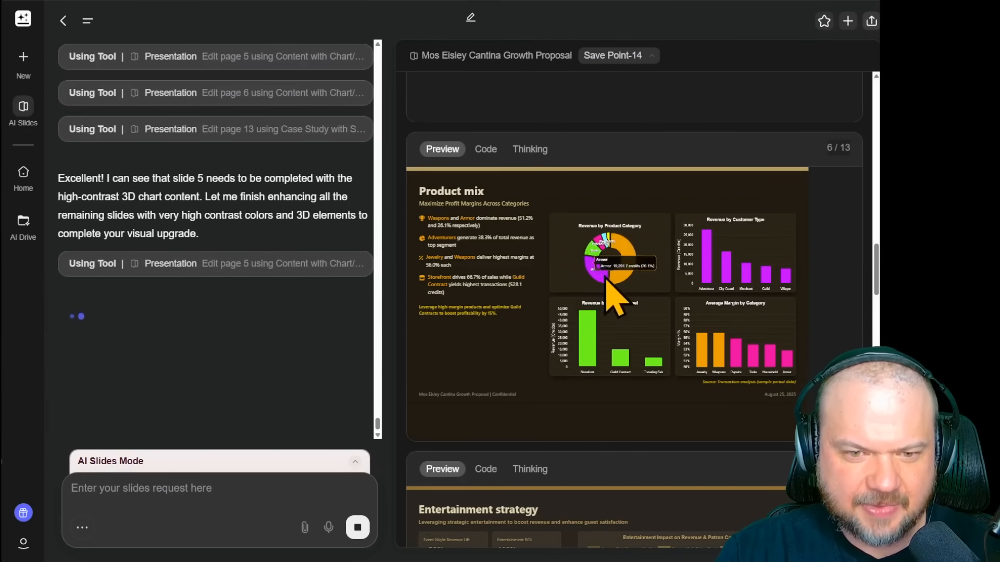
pyautogui.moveTo(616, 300)
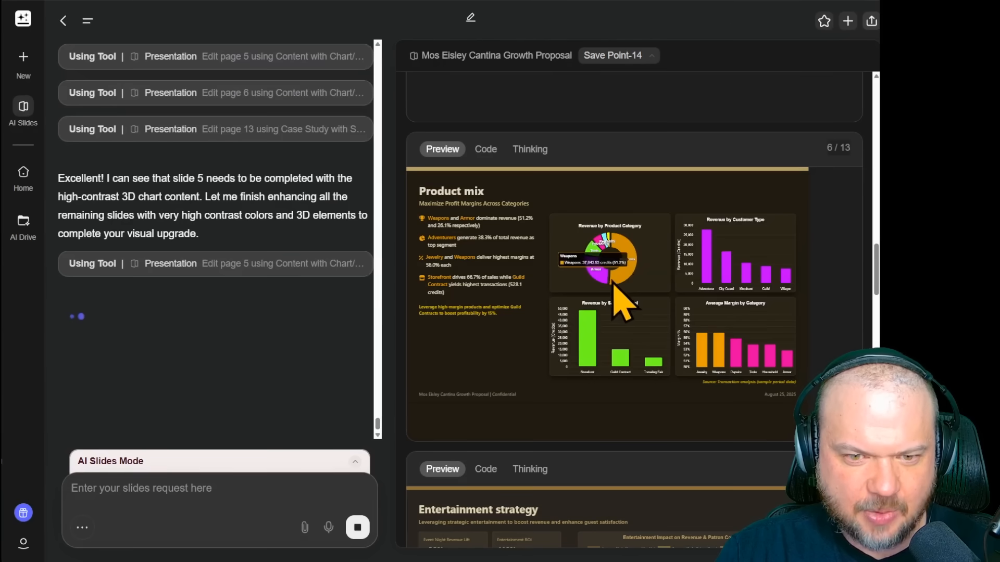
pyautogui.moveTo(599, 268)
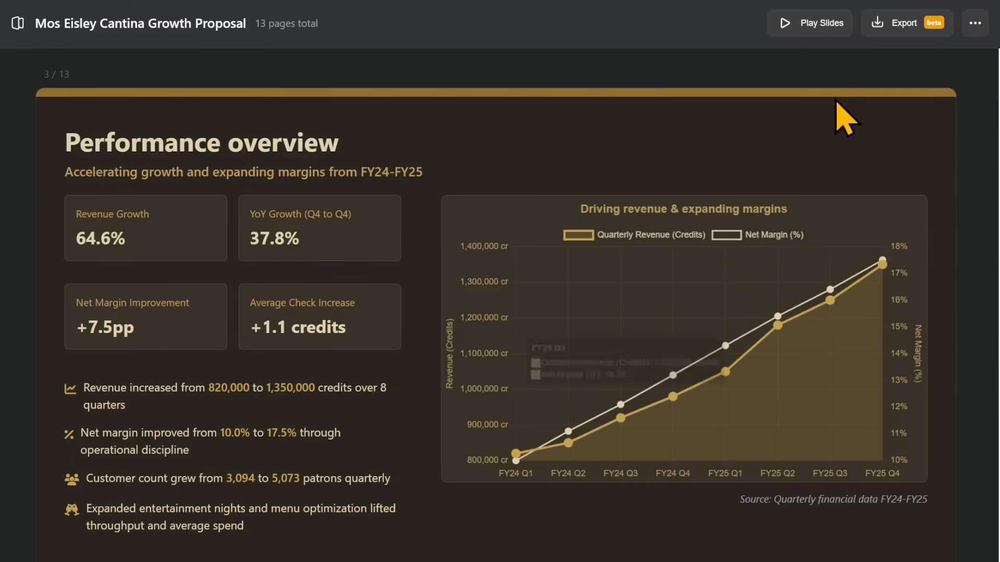
pyautogui.moveTo(810, 22)
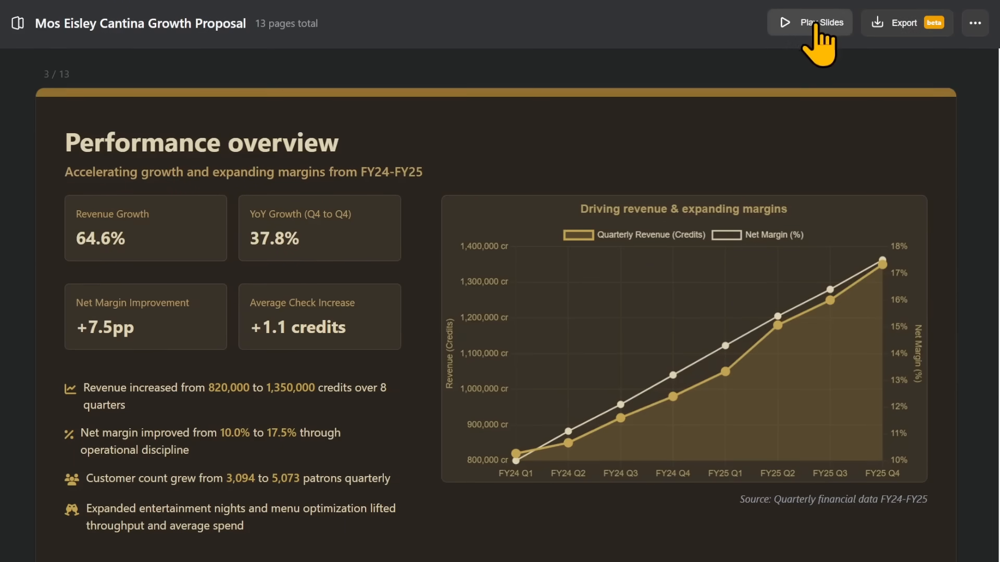
# - Set up export of the 13-page proposal as PPTX with All Pages (1-13)
pyautogui.click(906, 23)
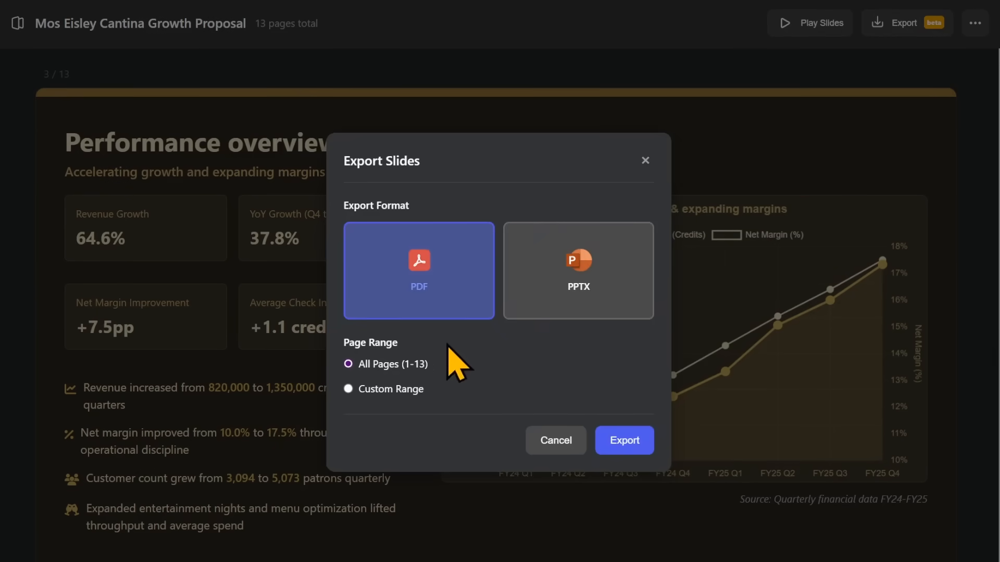
pyautogui.moveTo(494, 348)
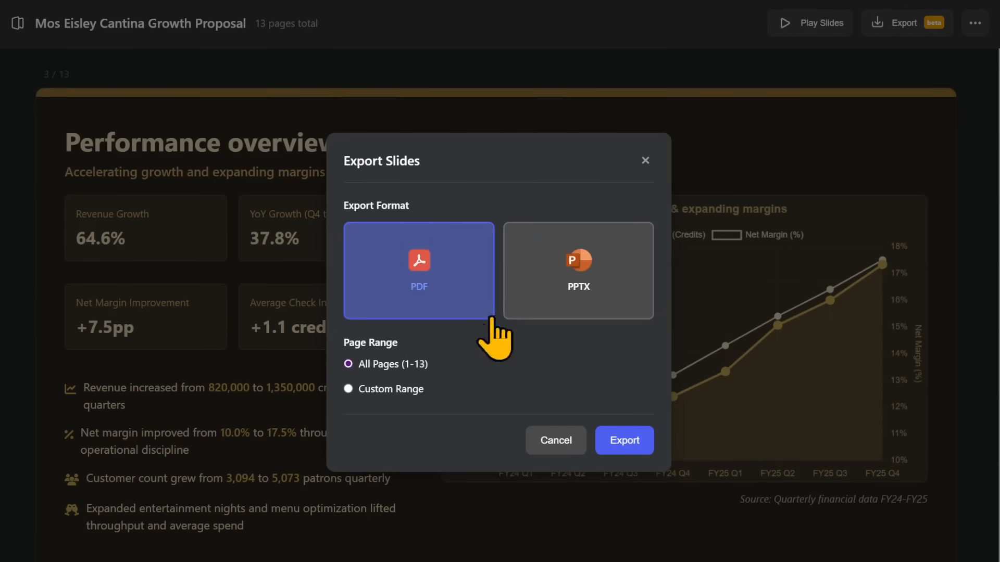
pyautogui.click(577, 271)
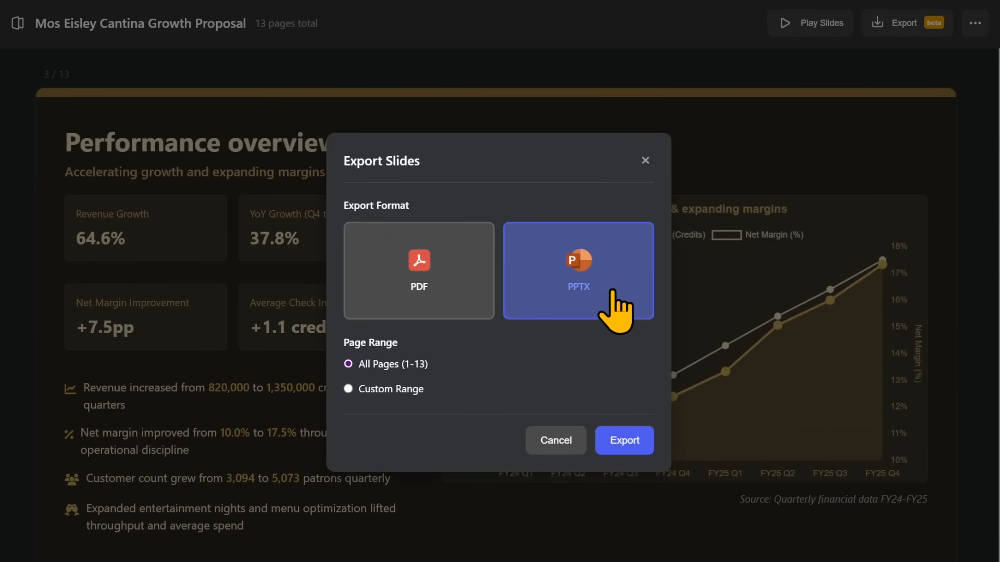